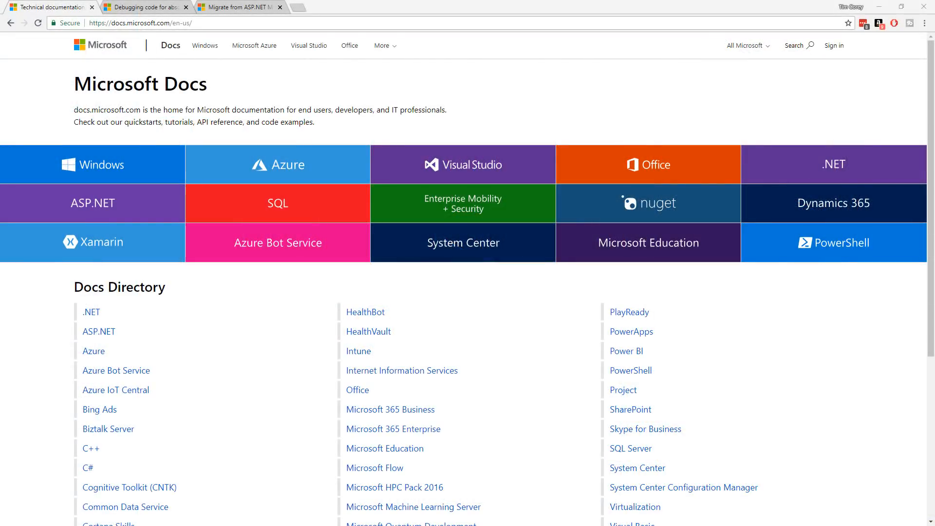
# - Bring up the 'How to debug for absolute beginners' article and read down to the sample app section
pyautogui.click(140, 22)
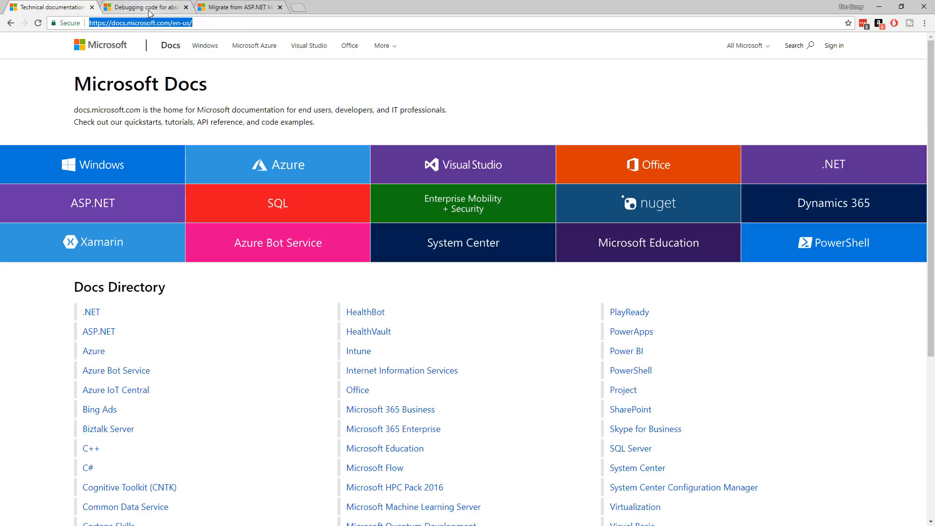
pyautogui.click(143, 7)
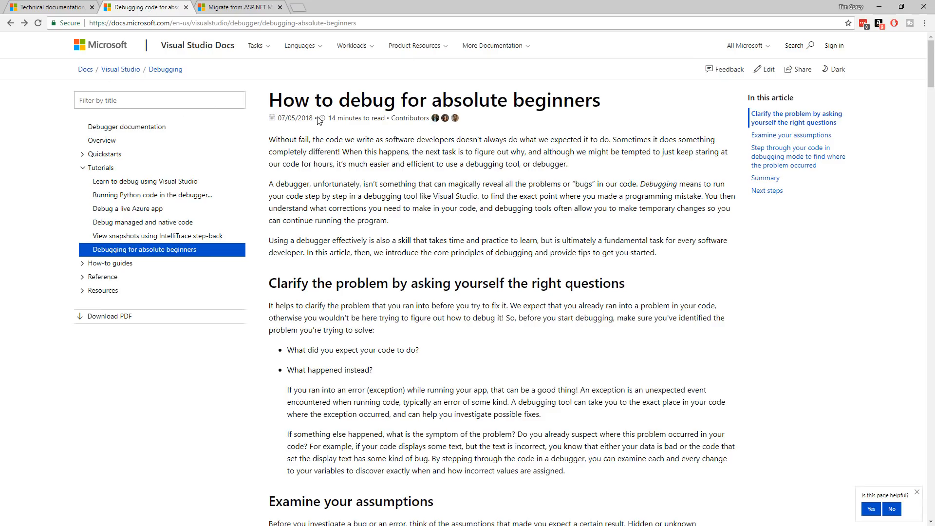
pyautogui.moveTo(517, 118)
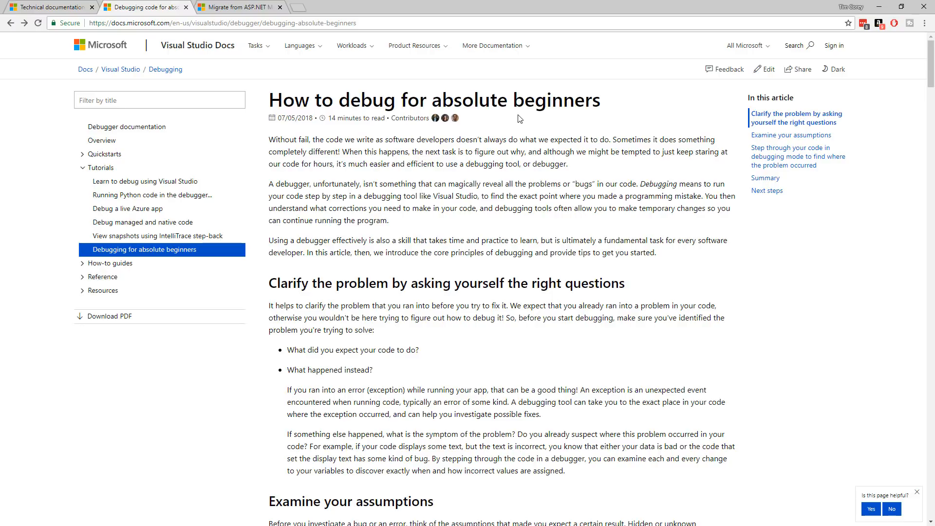
pyautogui.scroll(-3)
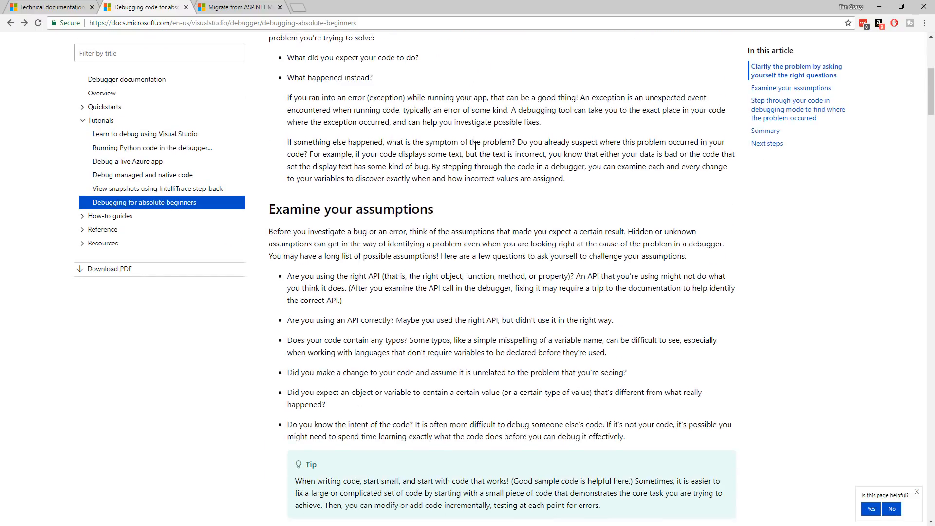
pyautogui.scroll(-3)
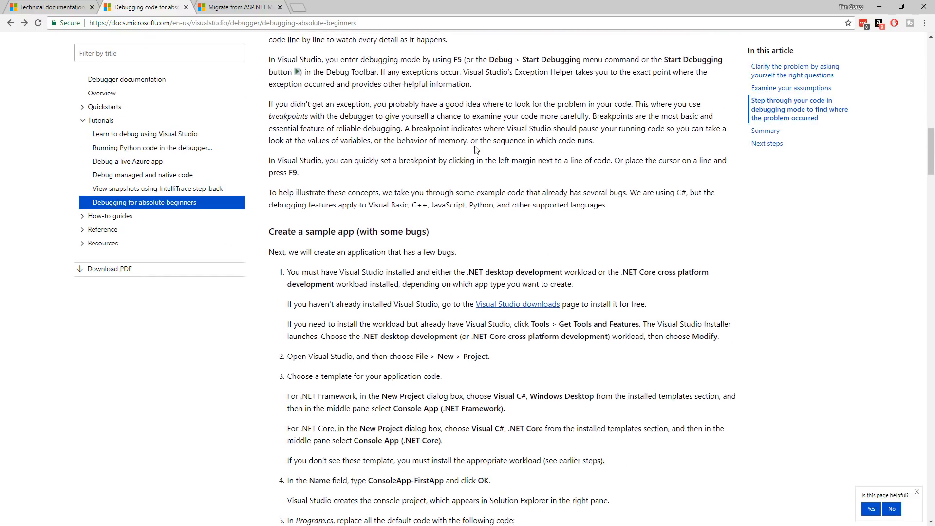
pyautogui.scroll(-3)
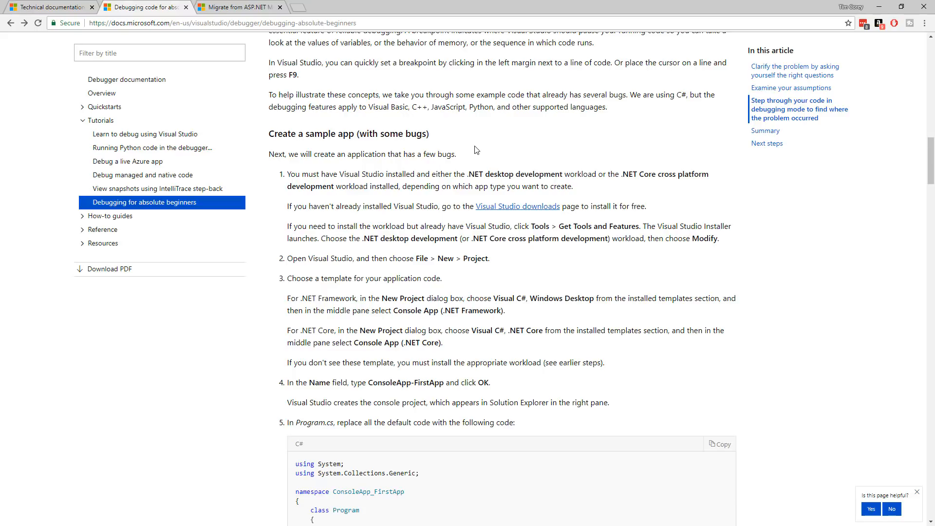
pyautogui.moveTo(559, 152)
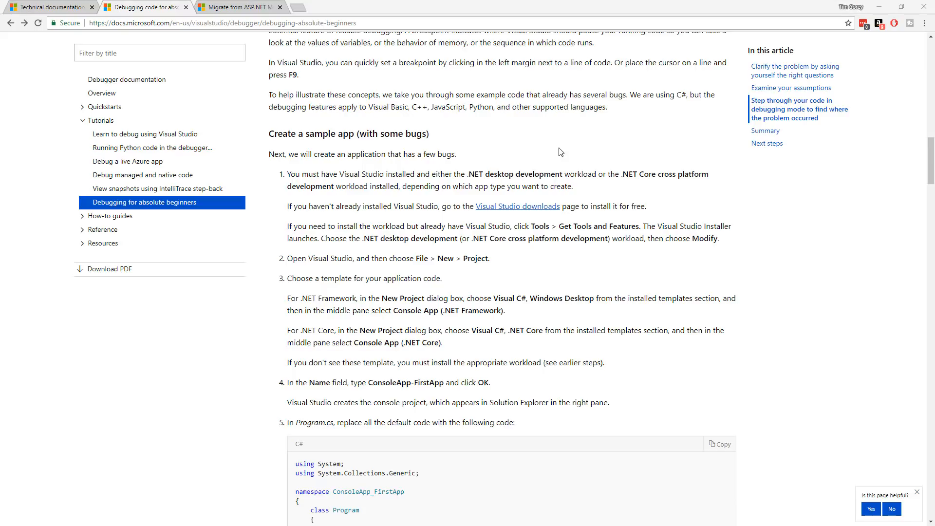
# - Search the article for 'hight' and land on the misspelled word hightlighting
pyautogui.press('ctrl+f')
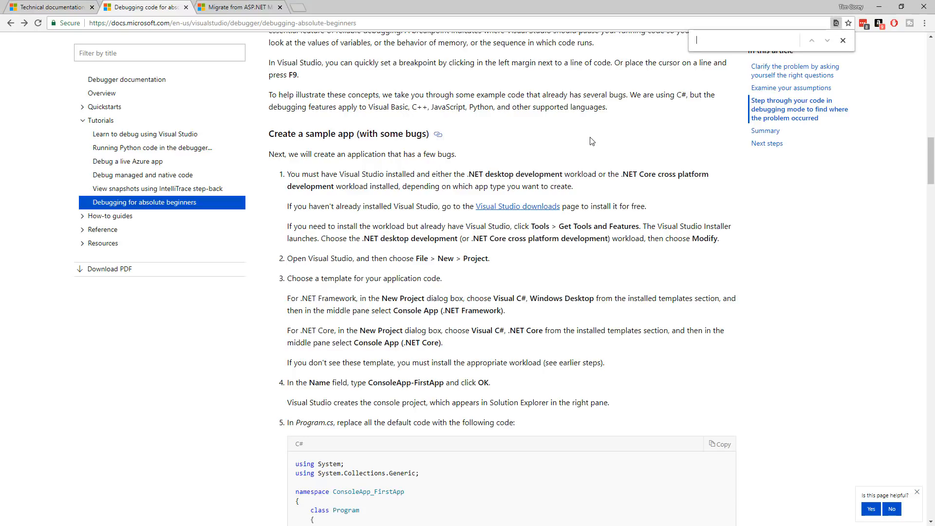
pyautogui.write('hight')
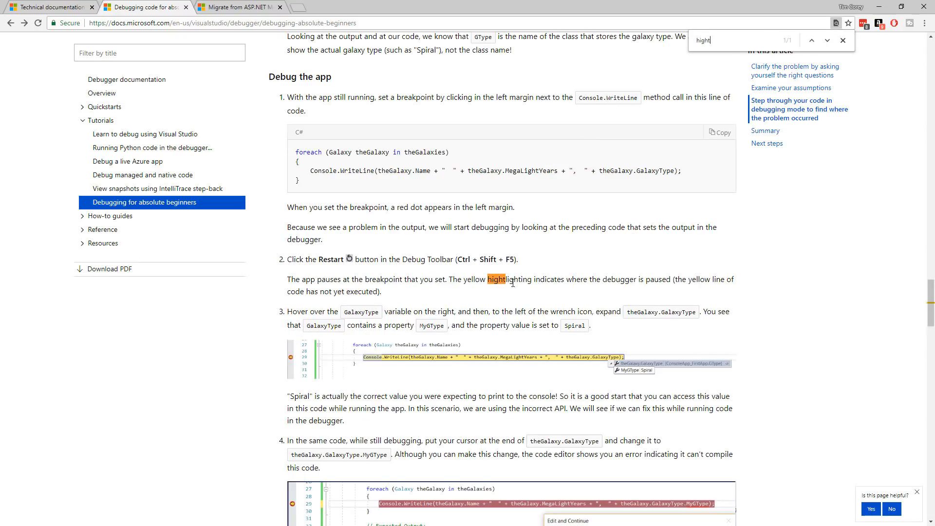
pyautogui.moveTo(507, 292)
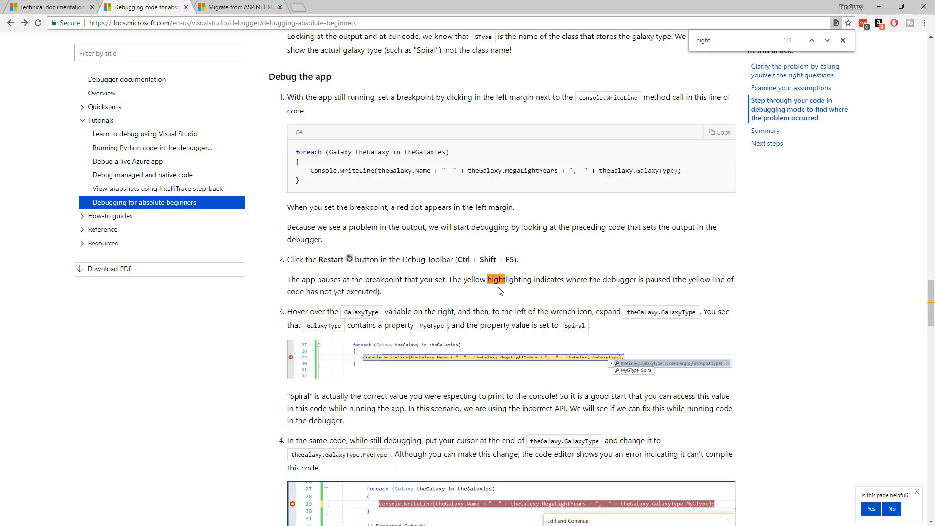
pyautogui.click(739, 40)
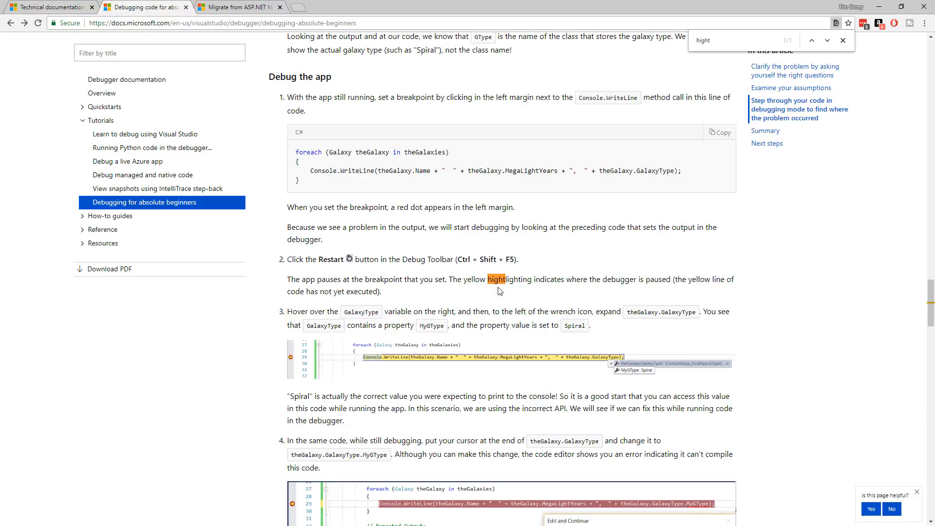
pyautogui.moveTo(843, 41)
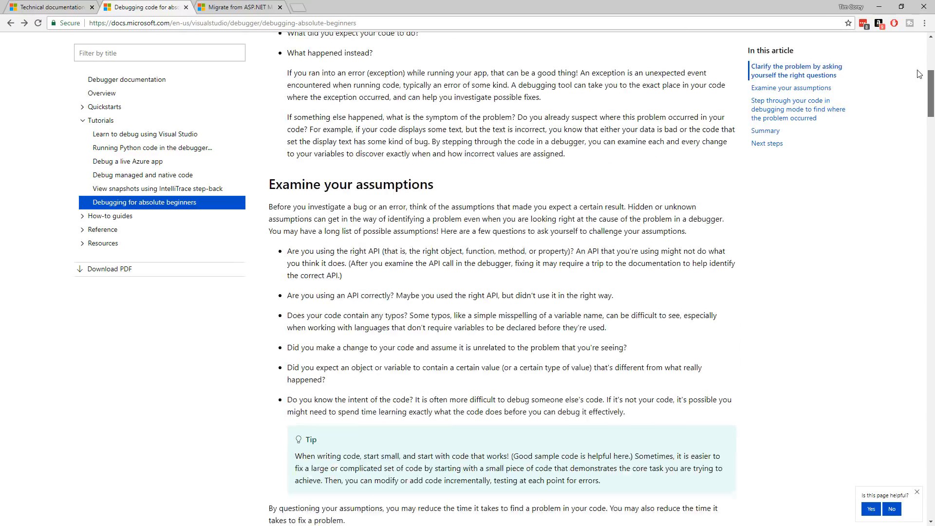
# - Follow the article's Edit link to debugging-absolute-beginners.md in visualstudio-docs, then go back
pyautogui.scroll(3)
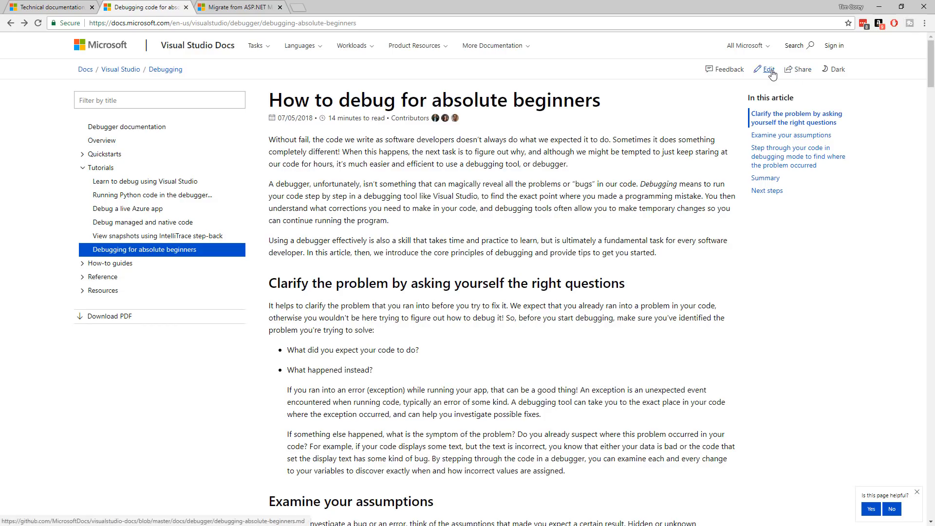
pyautogui.click(767, 69)
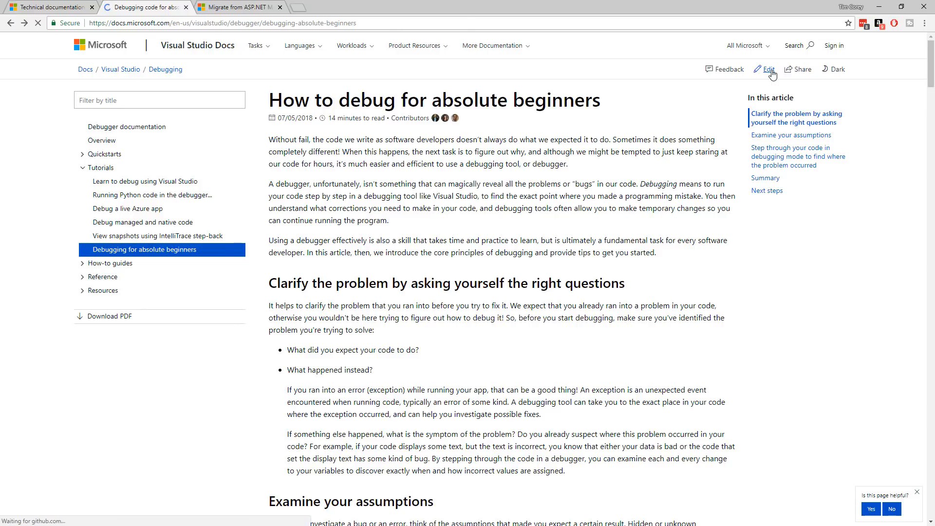
pyautogui.click(767, 69)
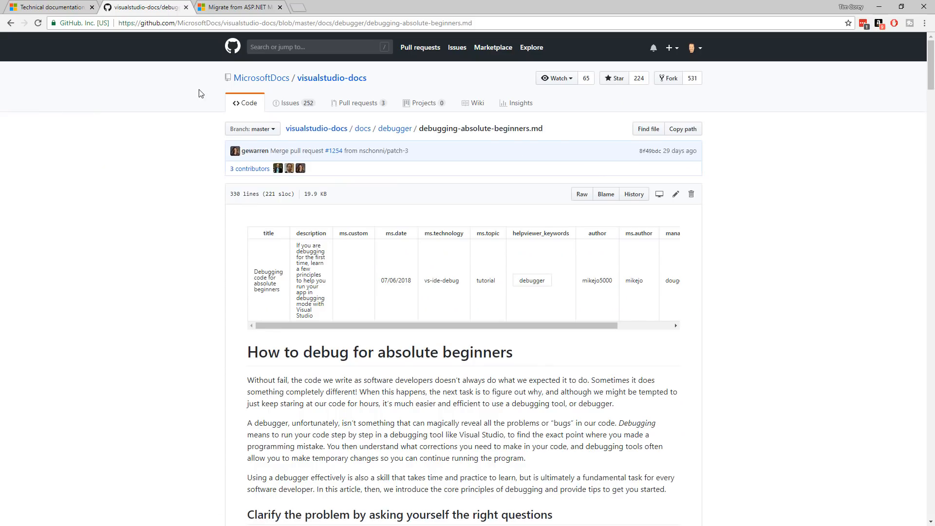
pyautogui.moveTo(286, 119)
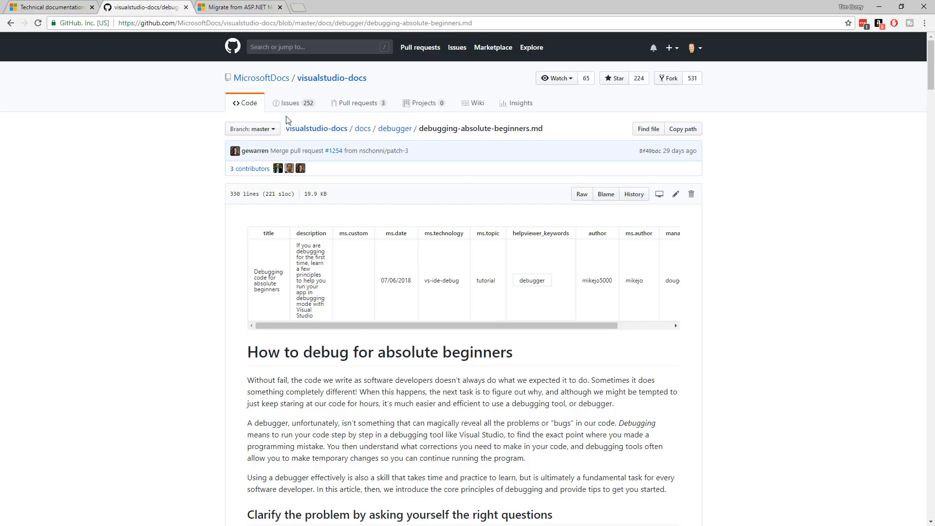
pyautogui.moveTo(610, 211)
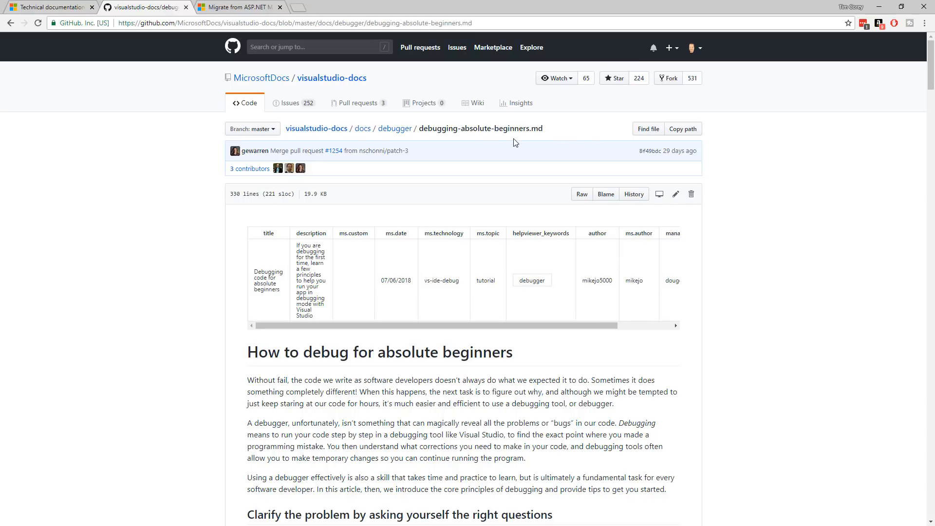
pyautogui.moveTo(332, 78)
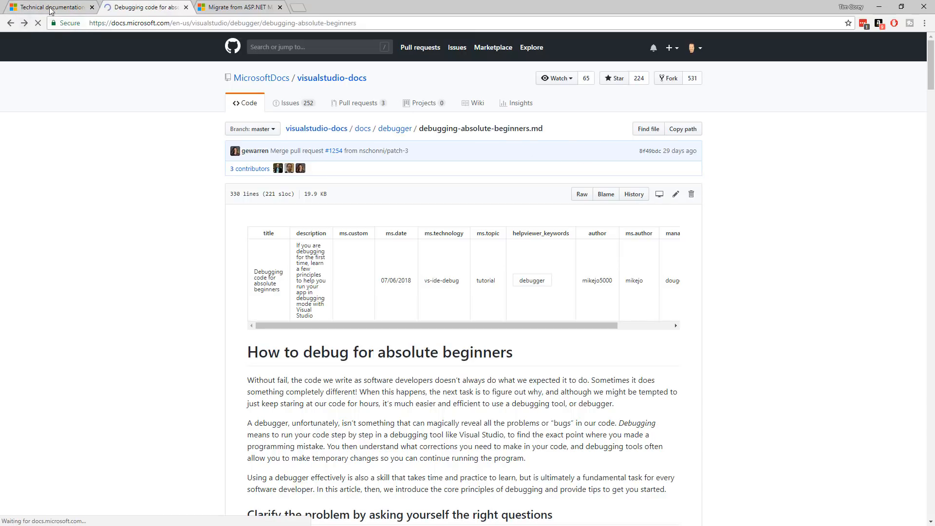
# - Open the Edit link in a new tab so the GitHub source file sits beside the docs article
pyautogui.rightClick(770, 68)
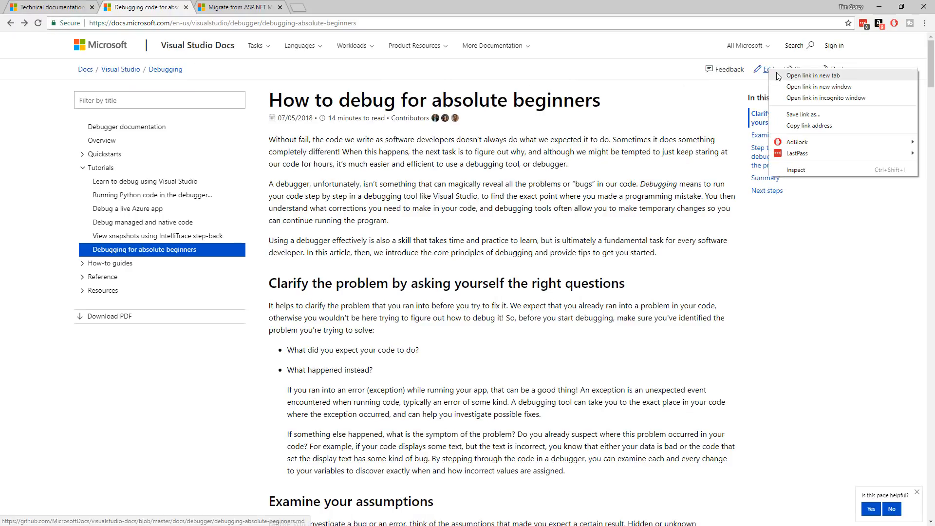
pyautogui.click(812, 75)
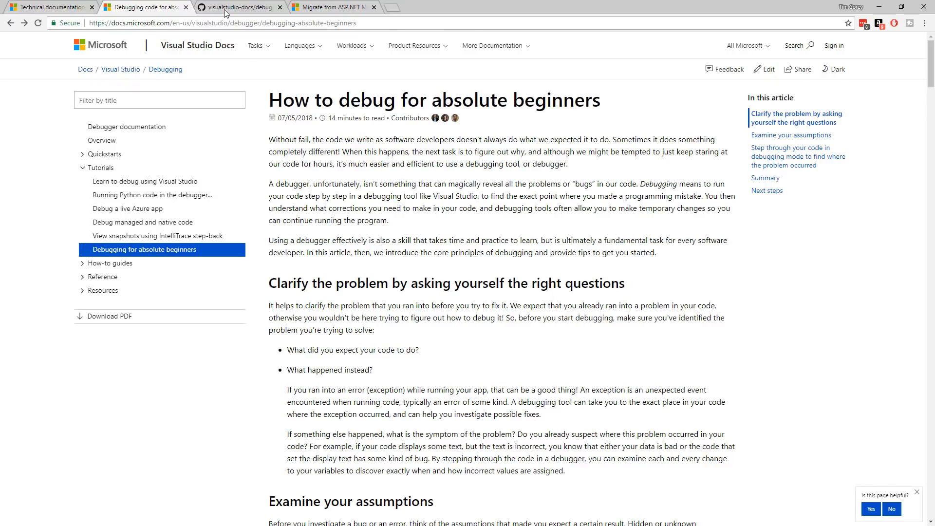
pyautogui.click(239, 7)
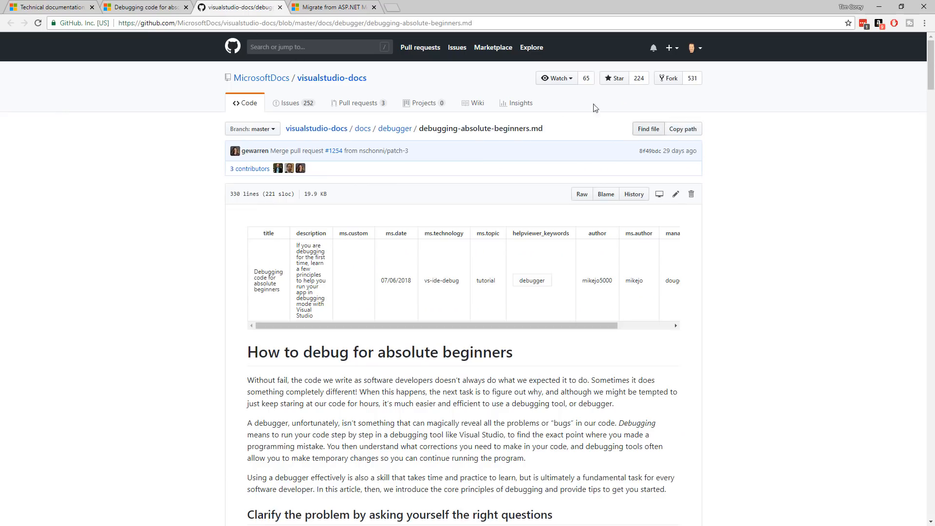
pyautogui.moveTo(391, 323)
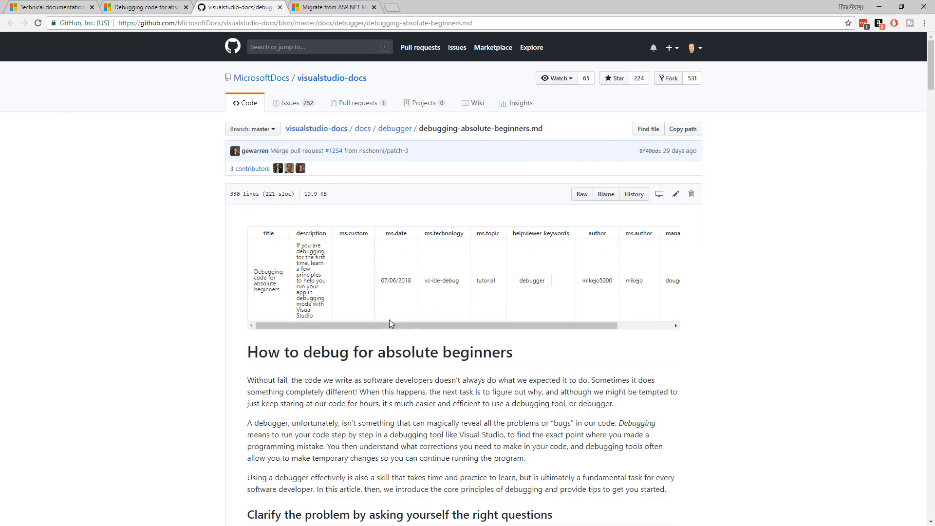
pyautogui.moveTo(483, 256)
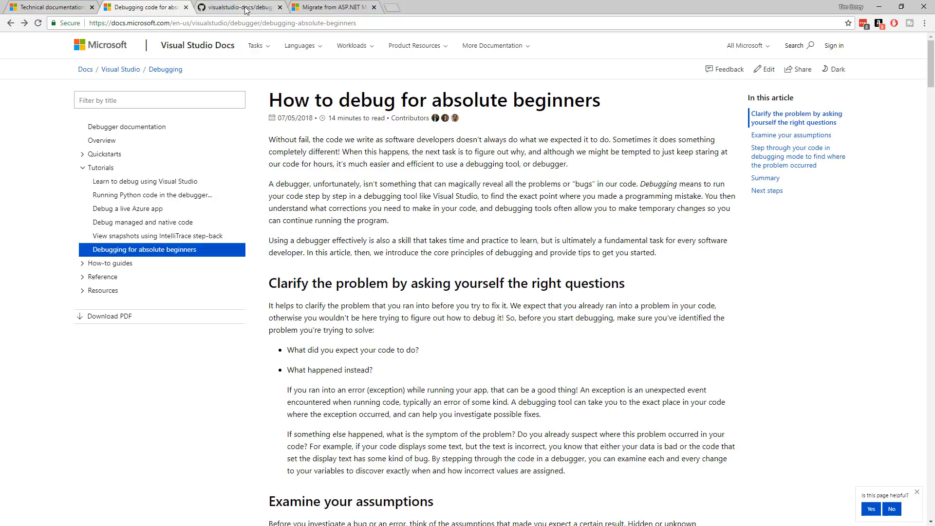
pyautogui.click(240, 7)
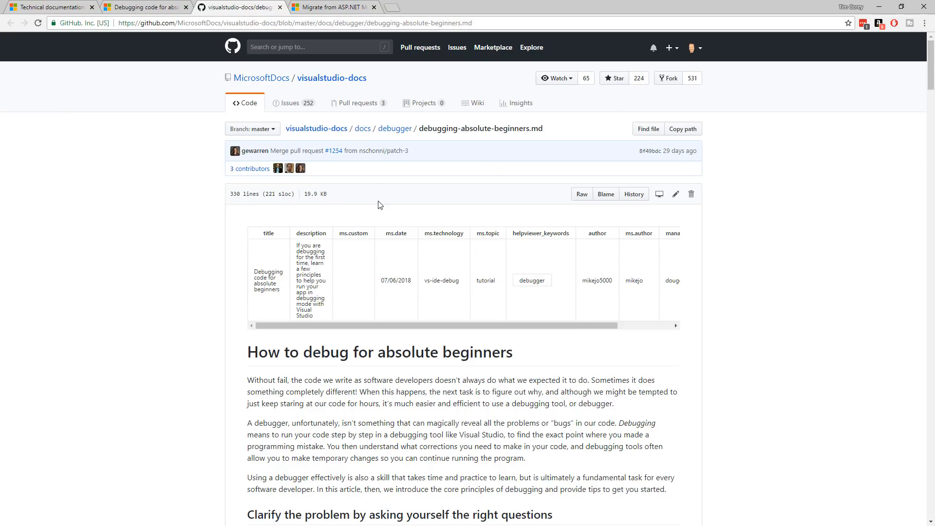
pyautogui.scroll(-3)
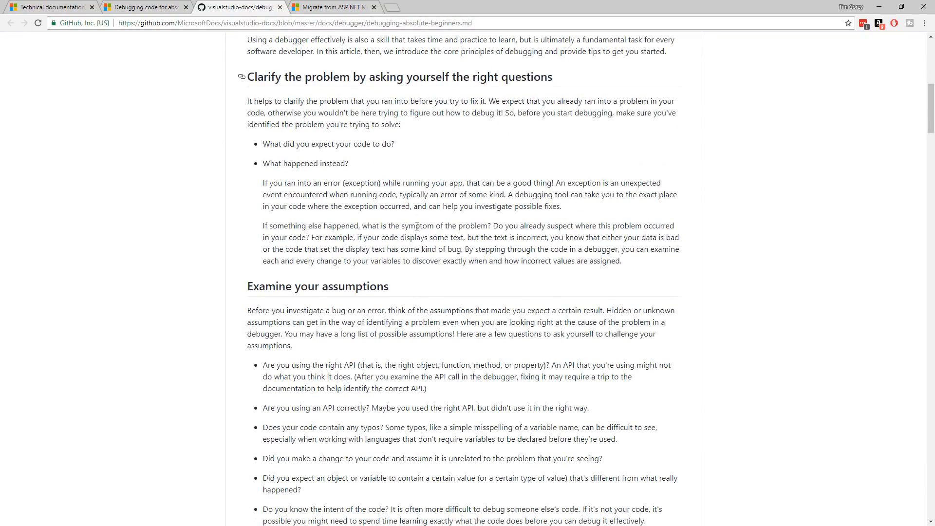
pyautogui.scroll(3)
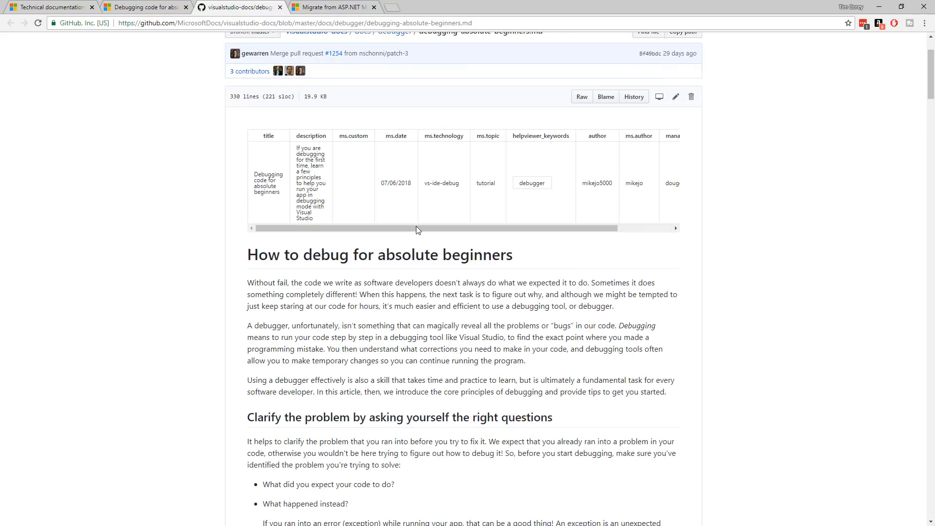
pyautogui.scroll(3)
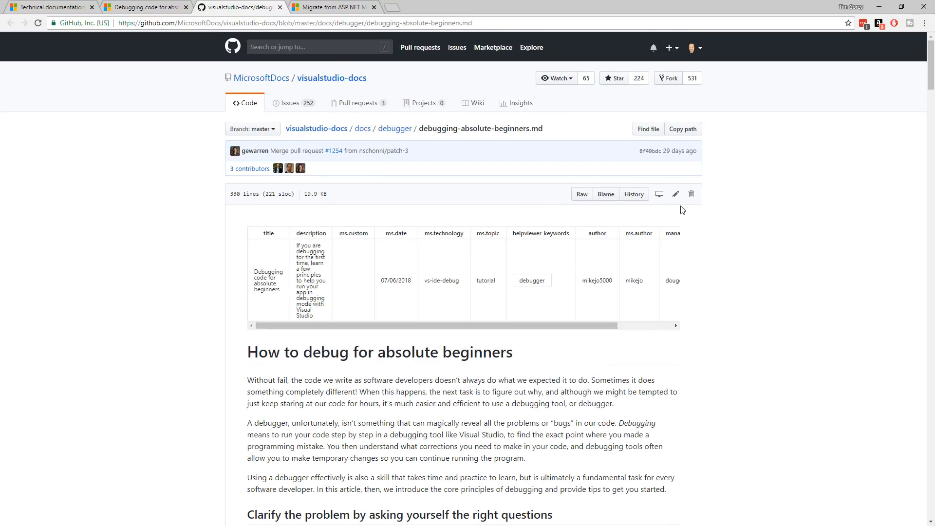
pyautogui.moveTo(676, 193)
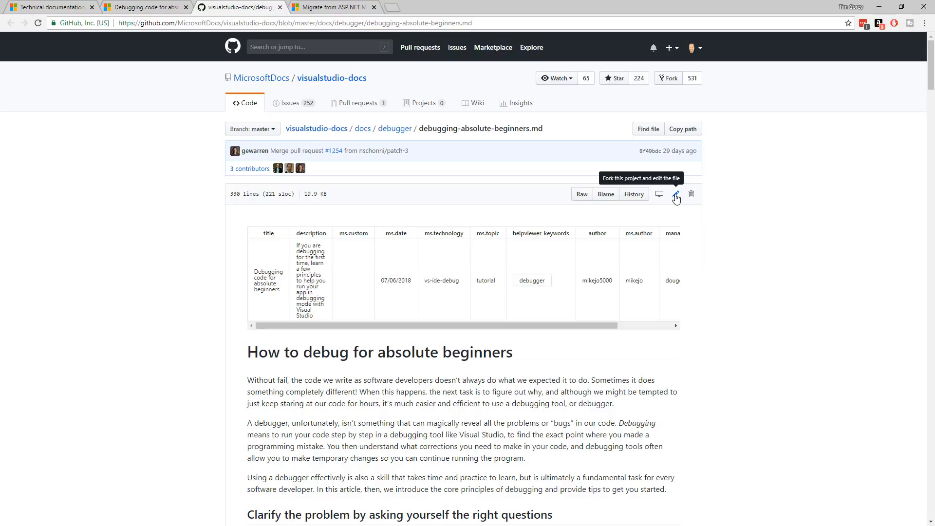
pyautogui.moveTo(676, 202)
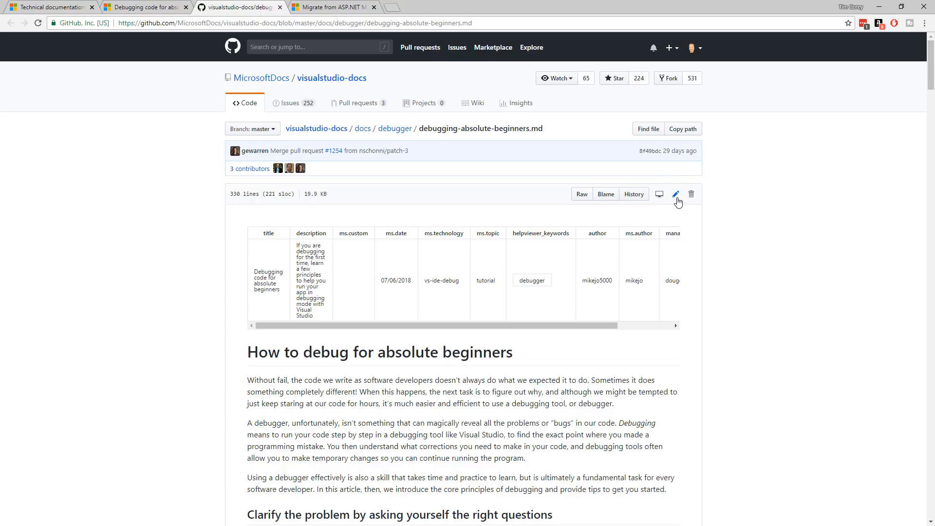
pyautogui.moveTo(676, 194)
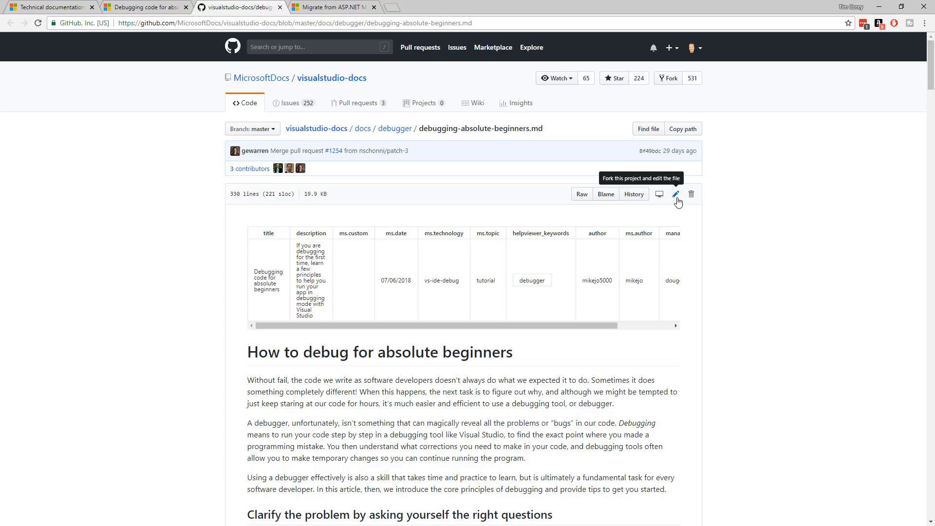
pyautogui.click(676, 193)
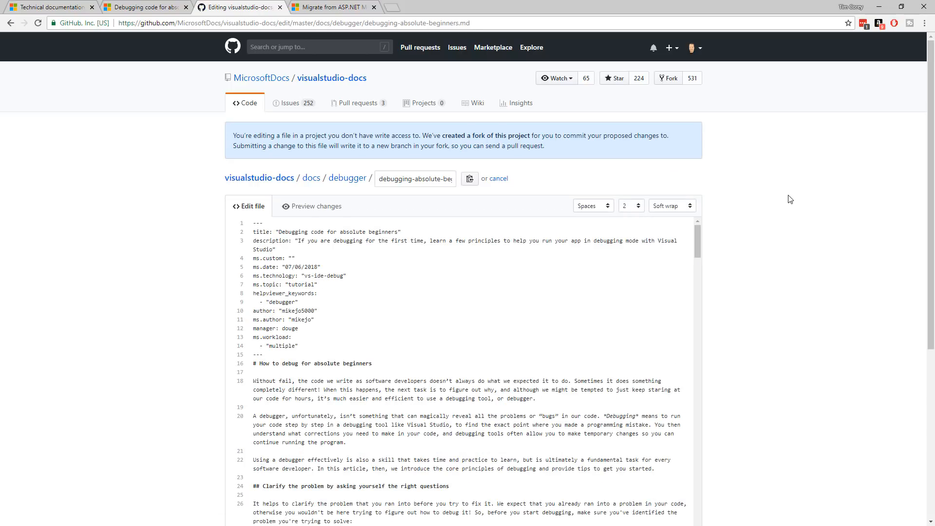
pyautogui.moveTo(282, 142)
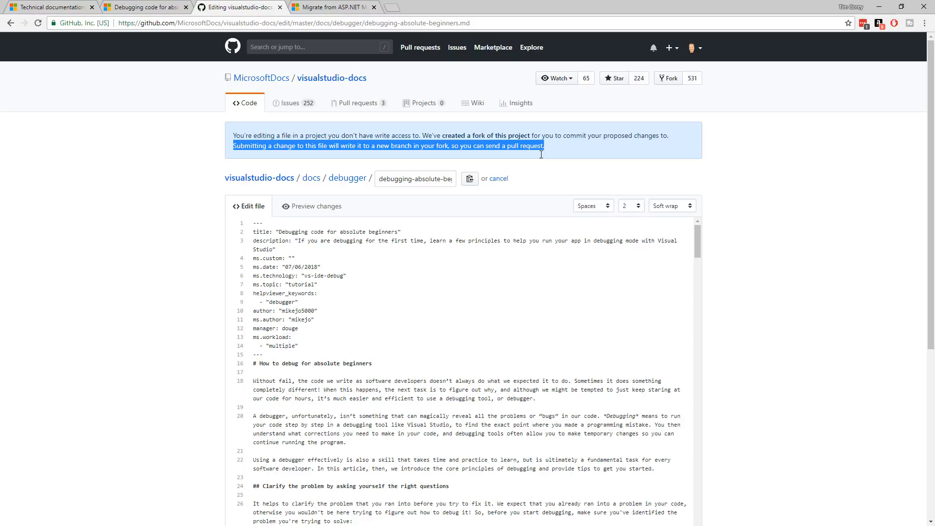
pyautogui.moveTo(327, 143)
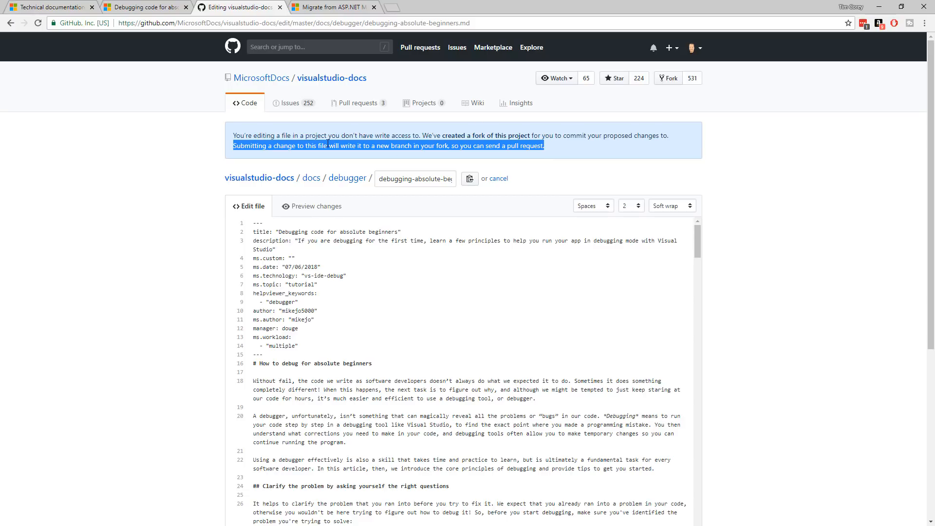
pyautogui.moveTo(418, 158)
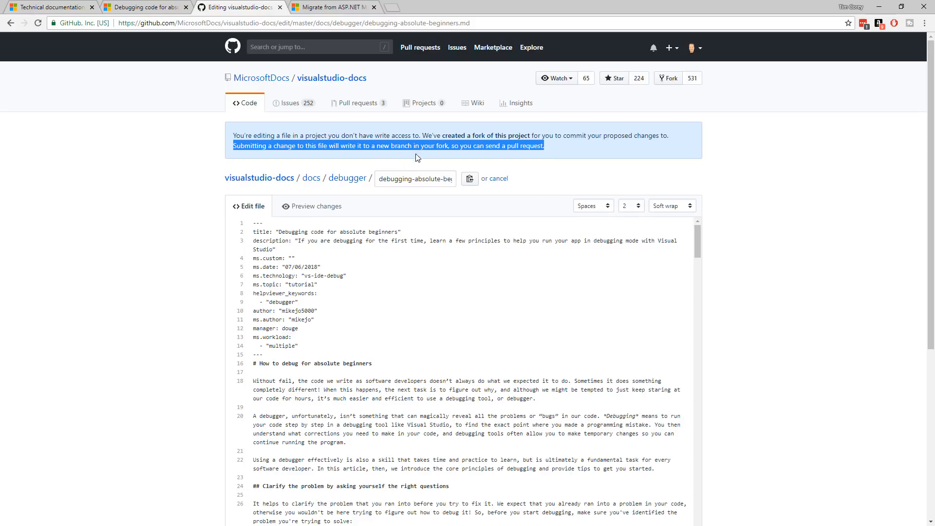
pyautogui.moveTo(596, 283)
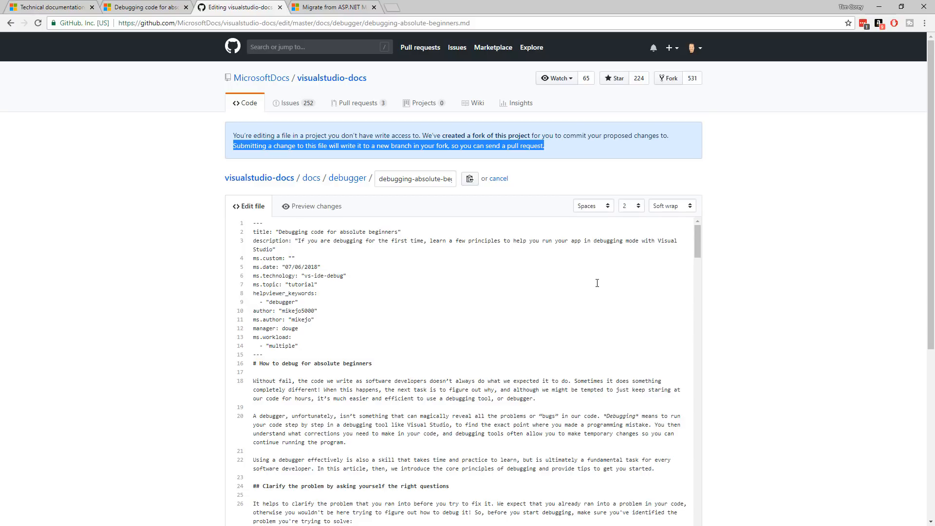
pyautogui.moveTo(462, 156)
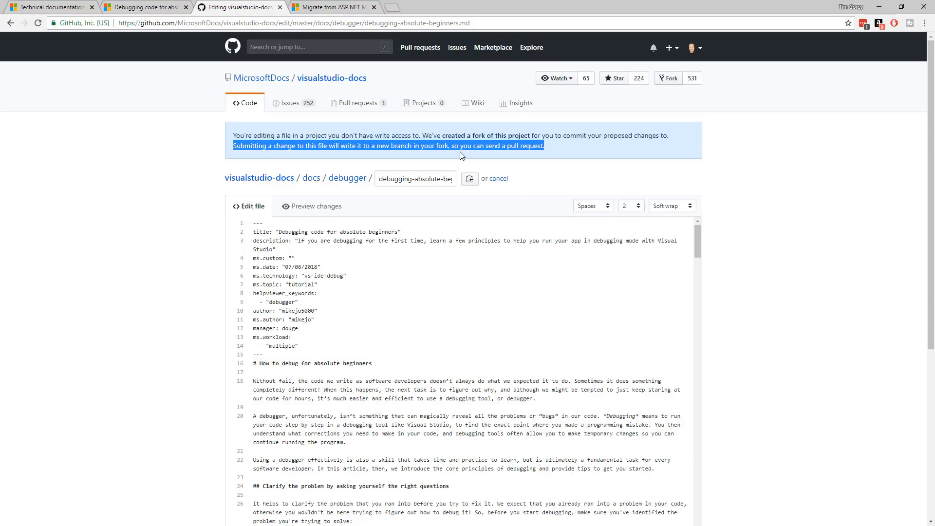
pyautogui.moveTo(429, 287)
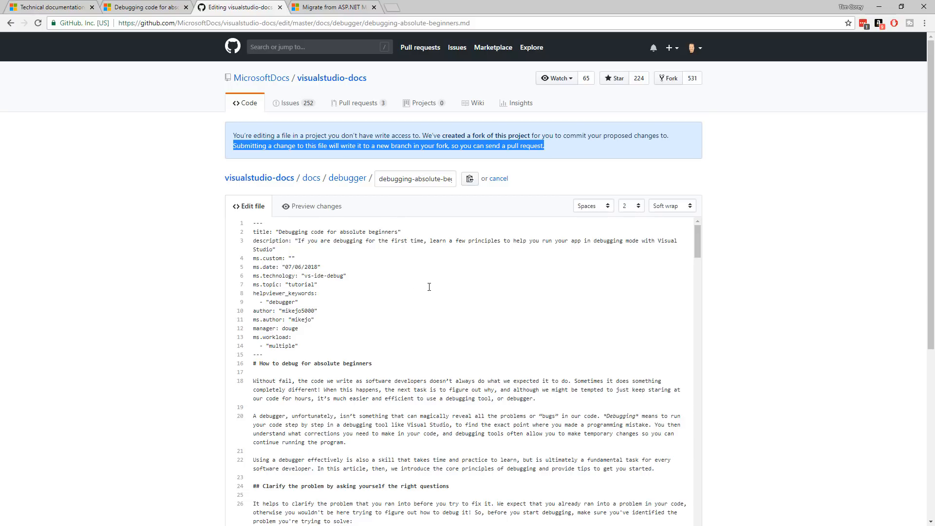
# - Delete the stray comma after 'learn' in line 22 of the editor draft
pyautogui.scroll(-3)
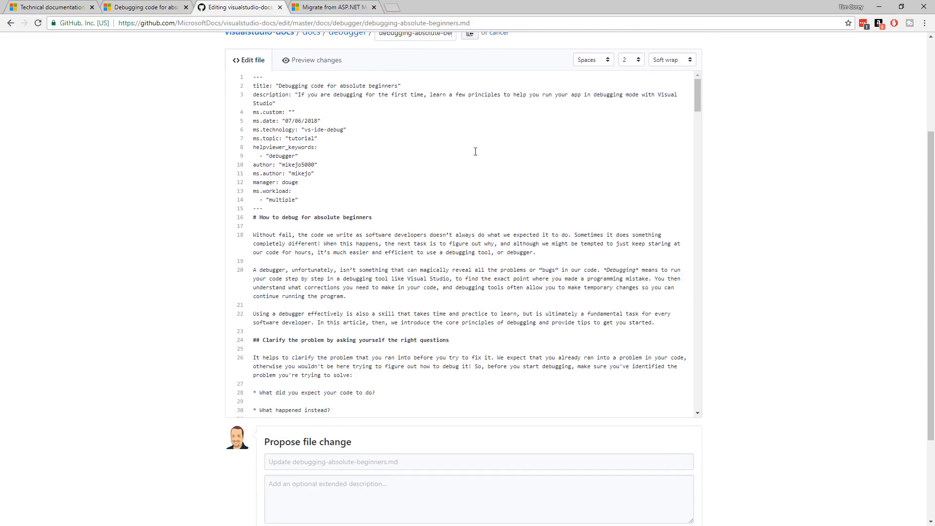
pyautogui.moveTo(498, 136)
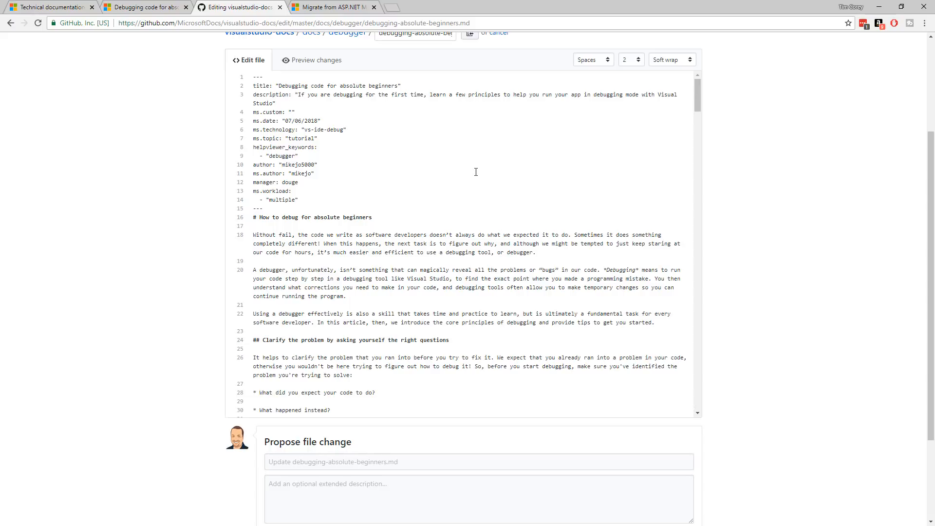
pyautogui.moveTo(514, 317)
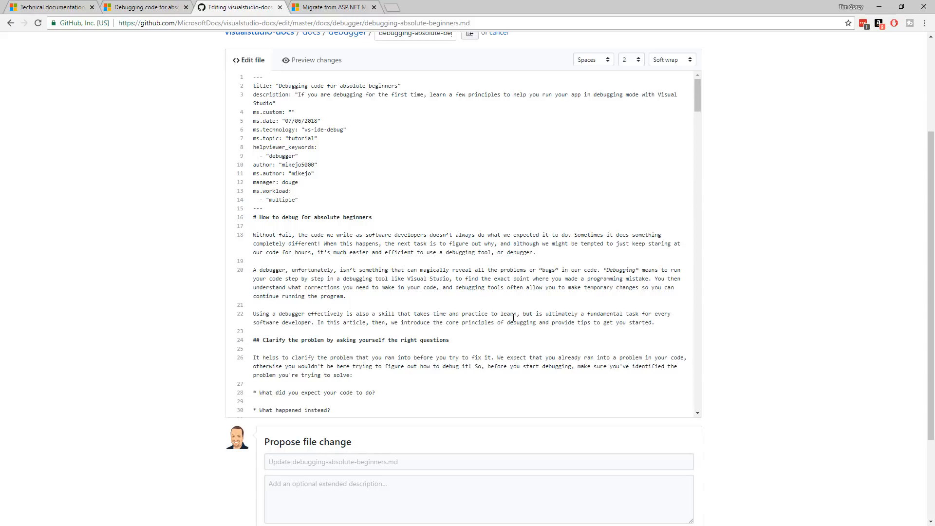
pyautogui.click(520, 313)
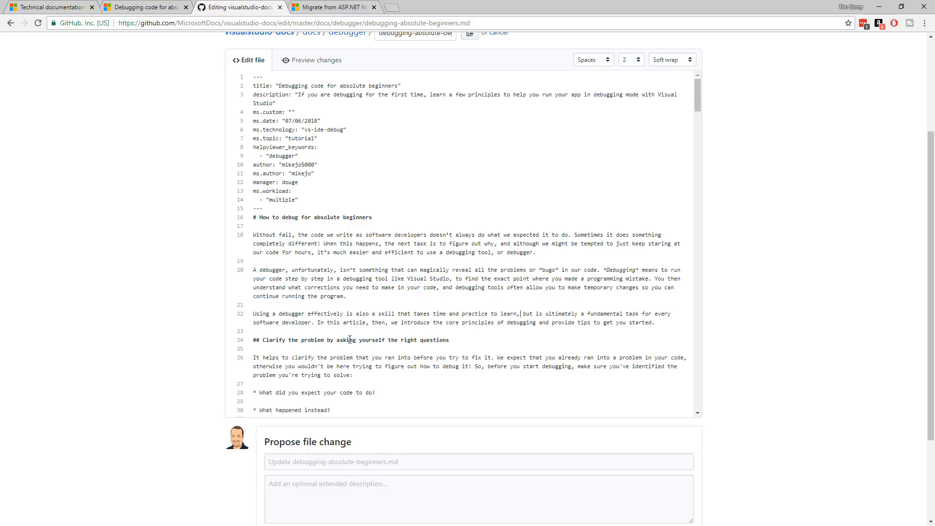
pyautogui.scroll(-3)
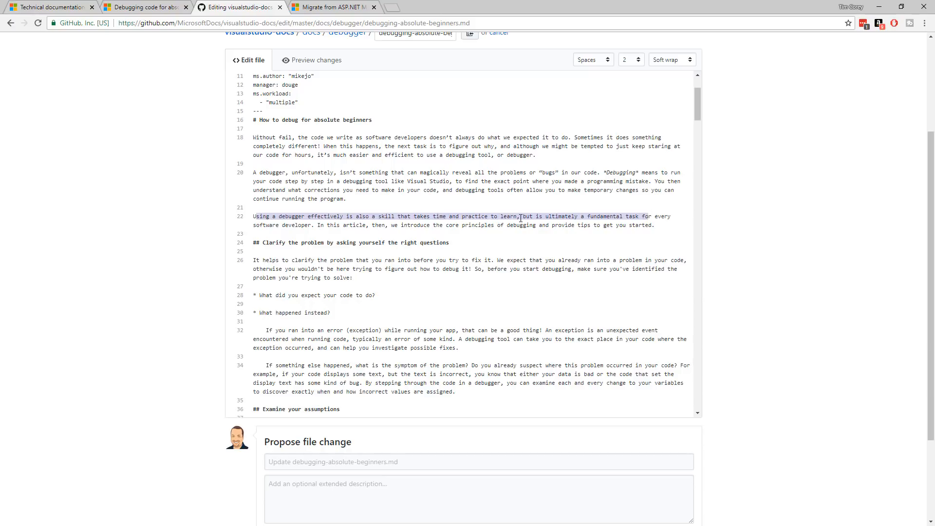
pyautogui.click(548, 264)
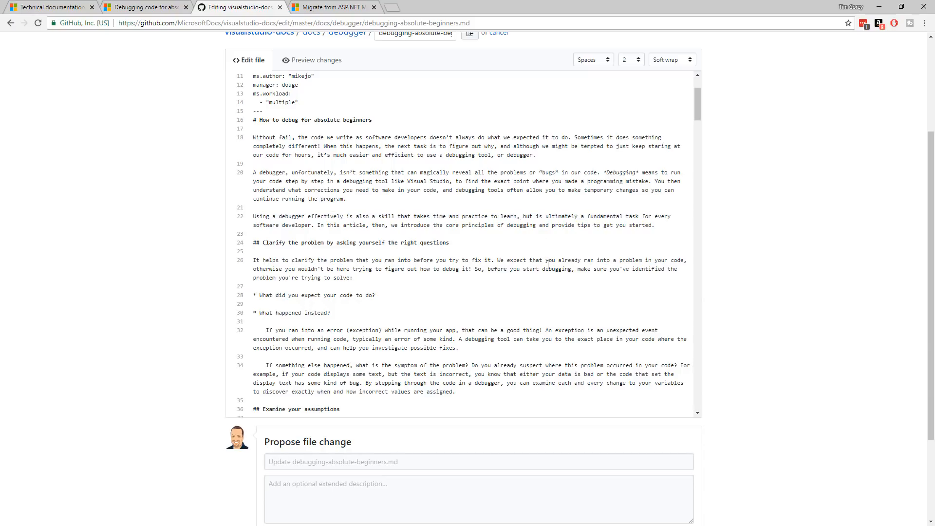
pyautogui.click(516, 216)
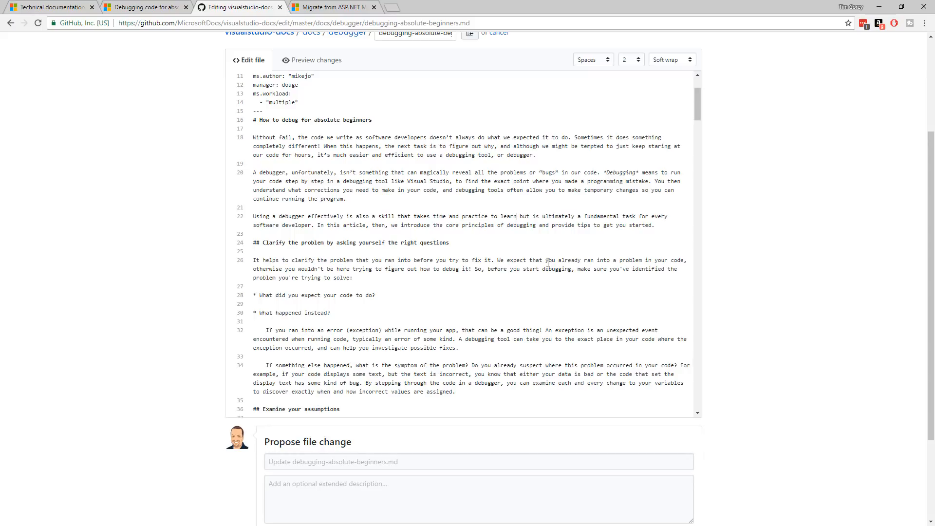
pyautogui.click(516, 217)
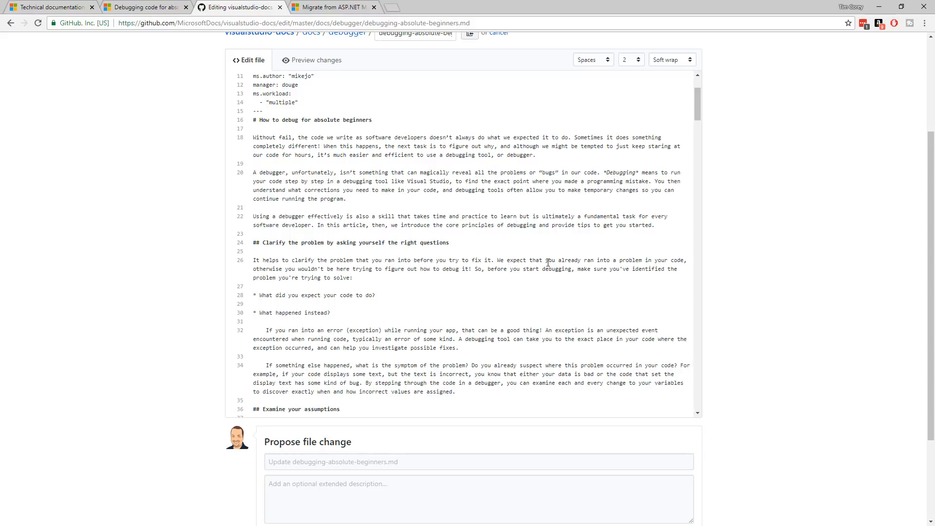
pyautogui.moveTo(534, 202)
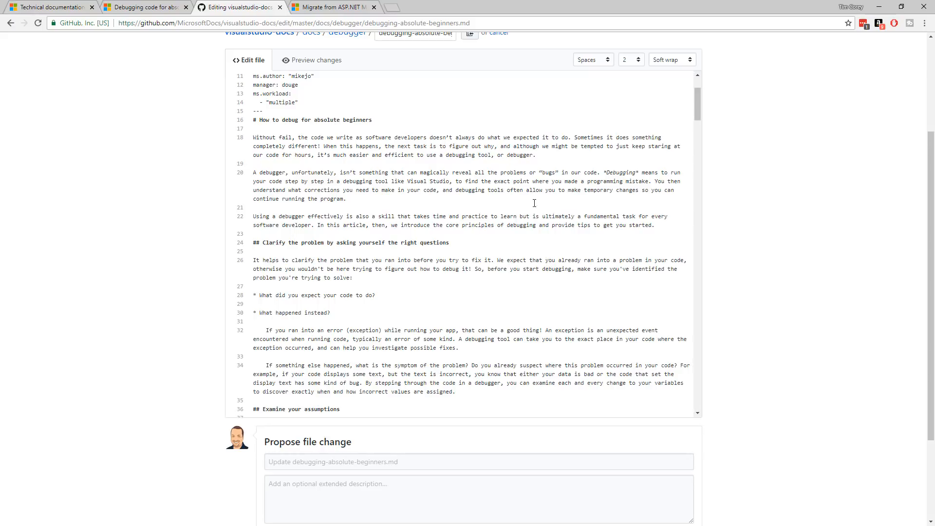
pyautogui.moveTo(523, 208)
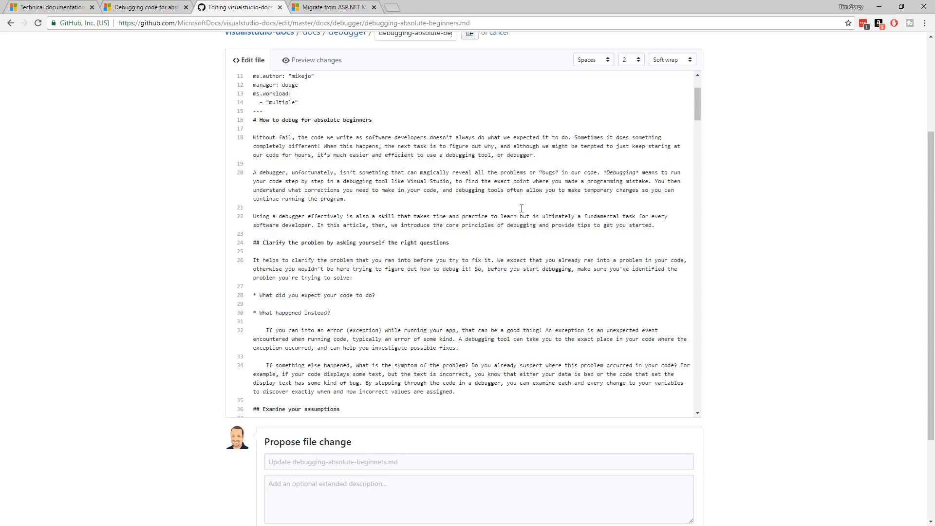
# - Delete the stray commas after 'exception occurred' and 'right API' in lines 32 and 42
pyautogui.scroll(-3)
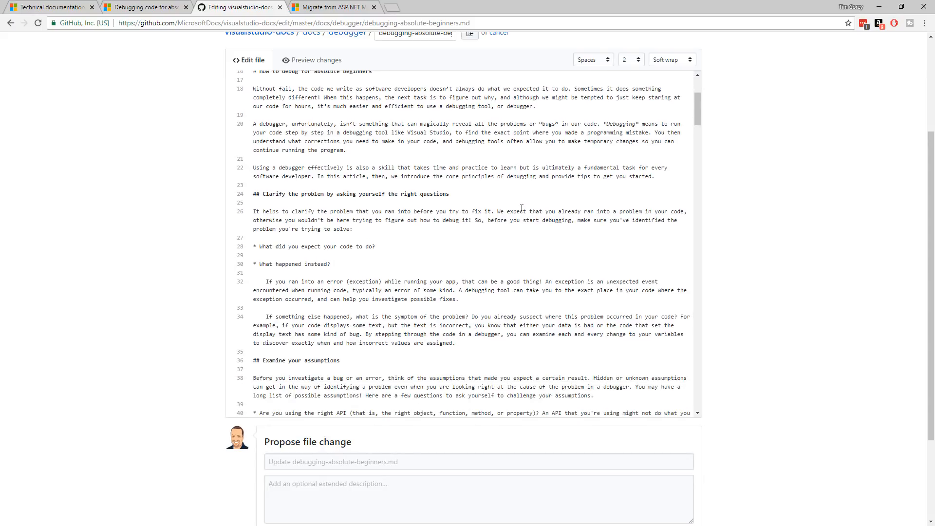
pyautogui.moveTo(330, 298)
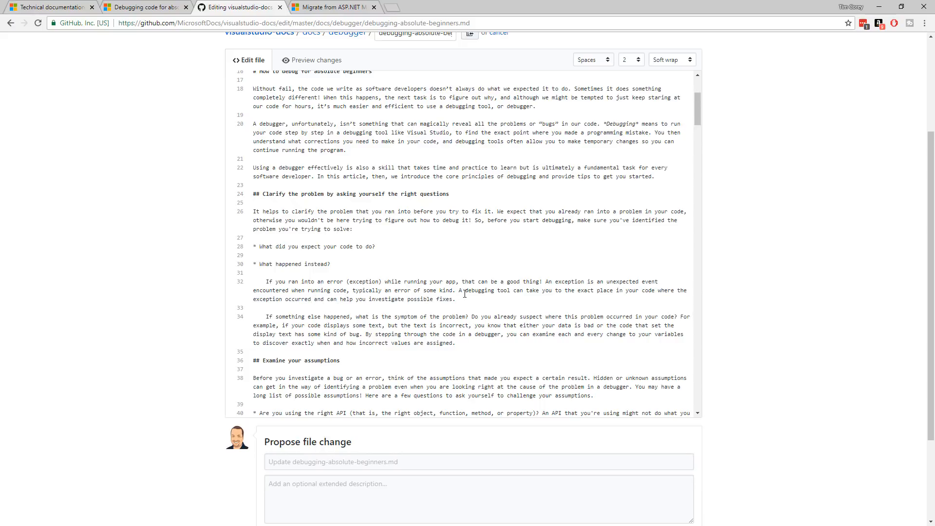
pyautogui.scroll(-3)
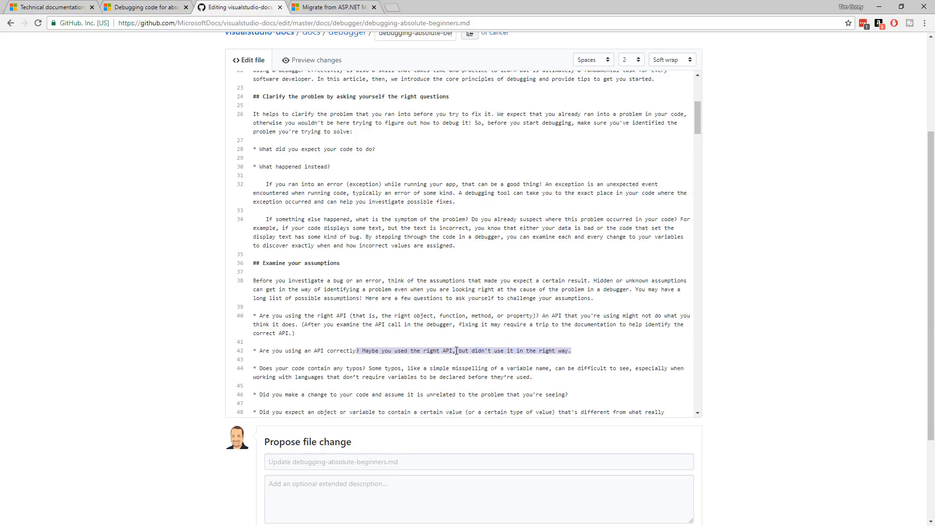
pyautogui.click(549, 365)
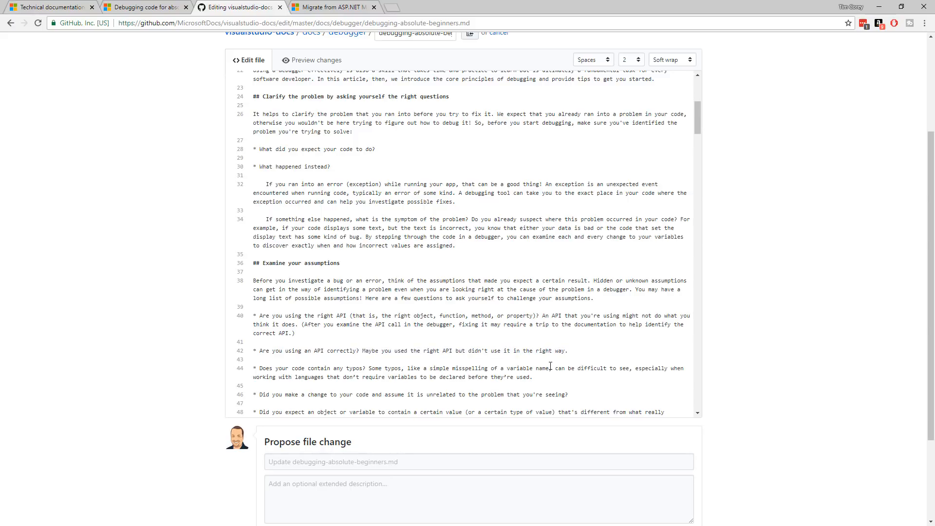
pyautogui.scroll(-3)
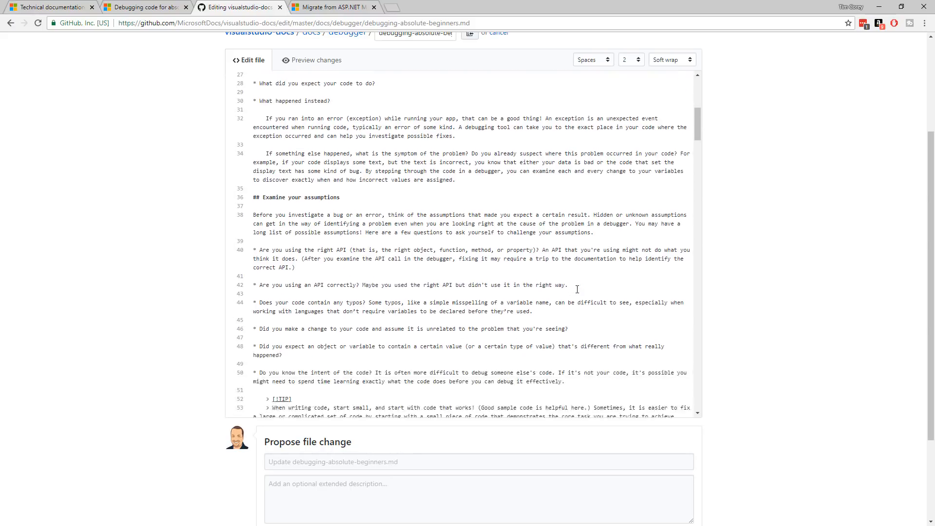
pyautogui.scroll(-3)
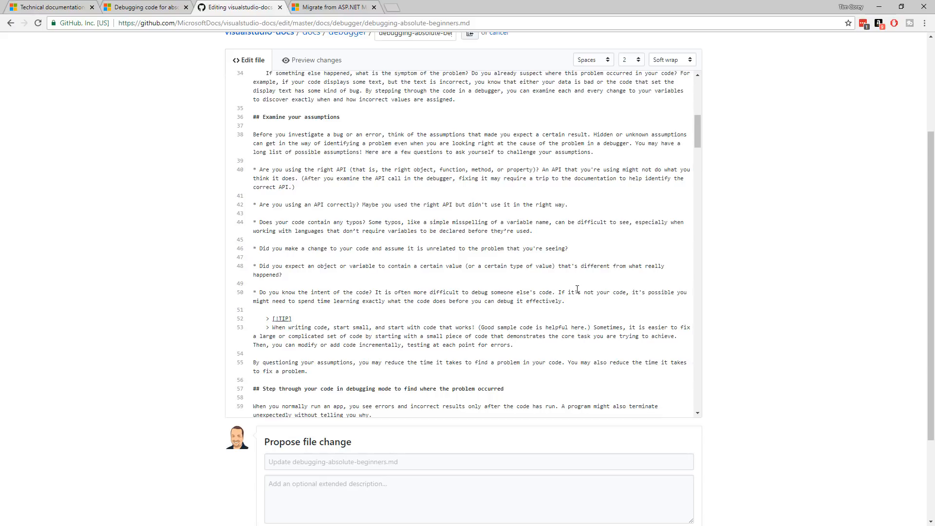
# - Change 'these template' to 'these templates' in line 89 of the draft
pyautogui.scroll(-3)
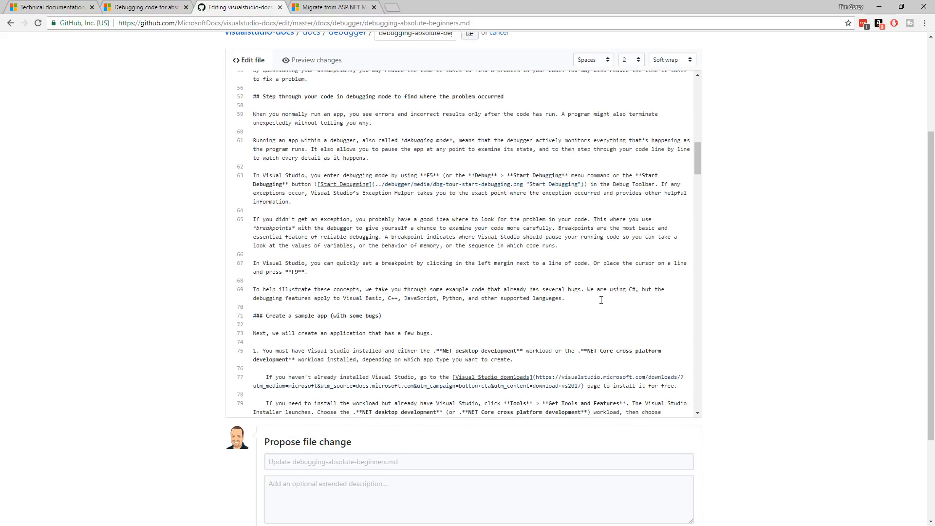
pyautogui.scroll(-3)
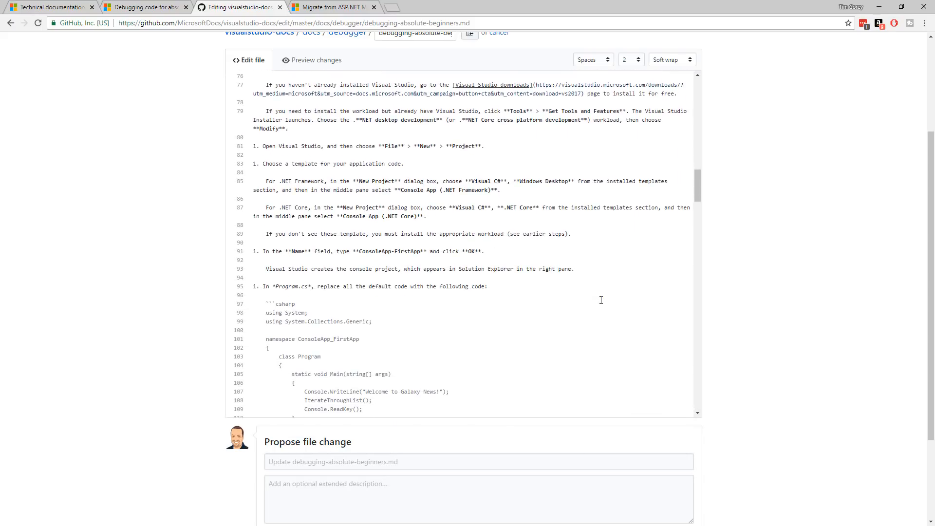
pyautogui.moveTo(558, 287)
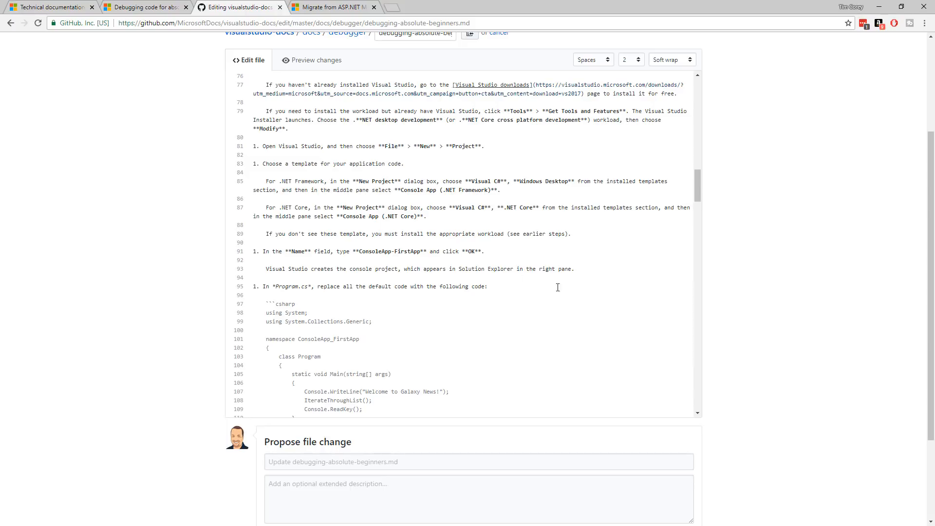
pyautogui.moveTo(294, 253)
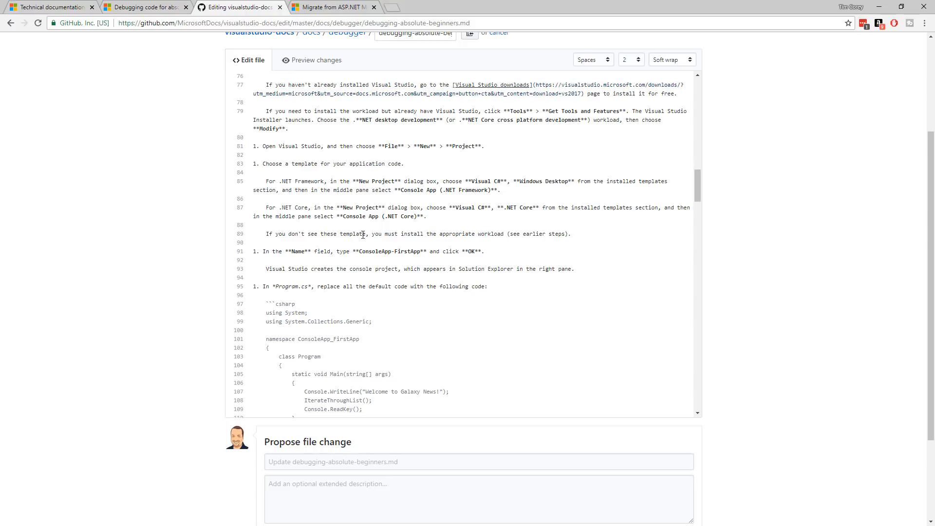
pyautogui.moveTo(408, 233)
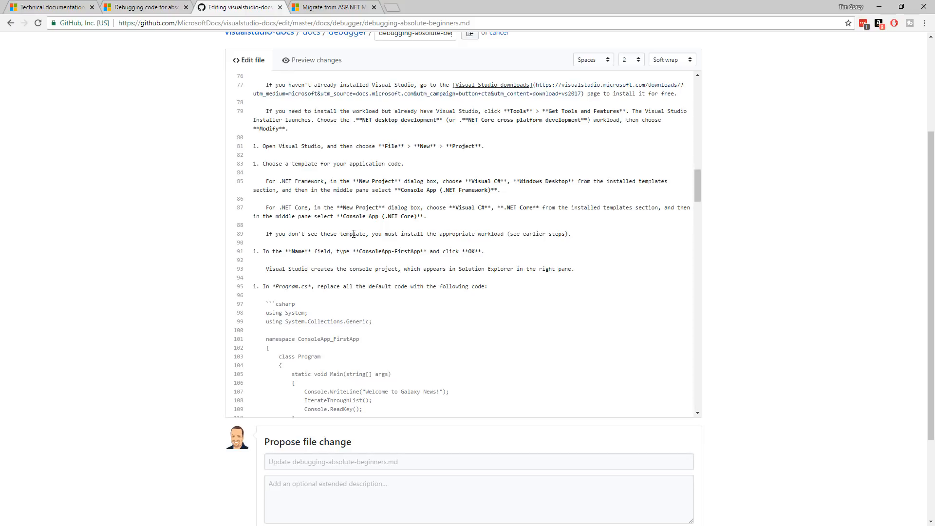
pyautogui.moveTo(365, 265)
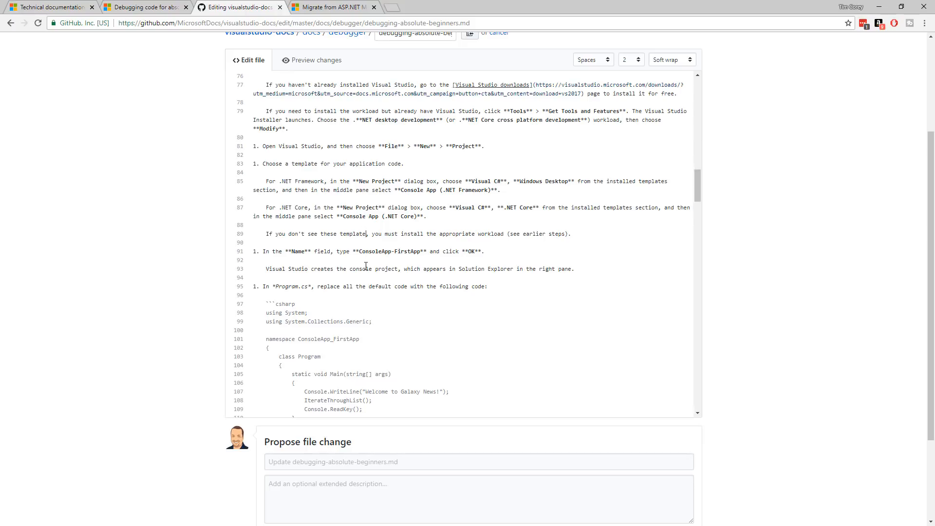
pyautogui.moveTo(370, 234)
pyautogui.write('s')
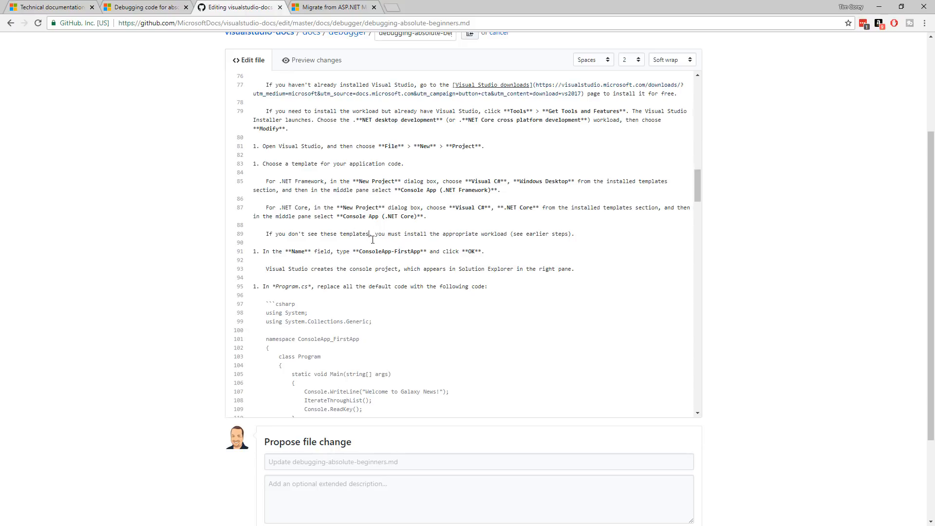
pyautogui.moveTo(386, 274)
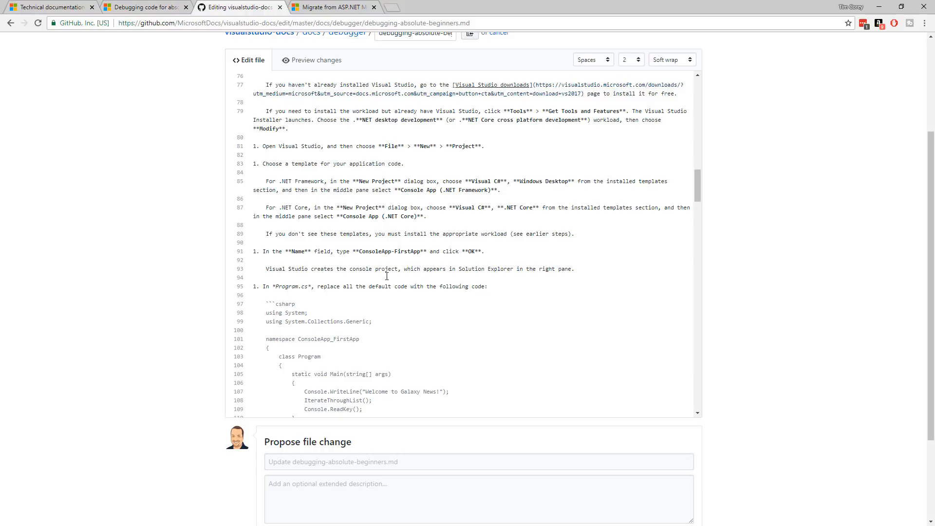
pyautogui.scroll(-3)
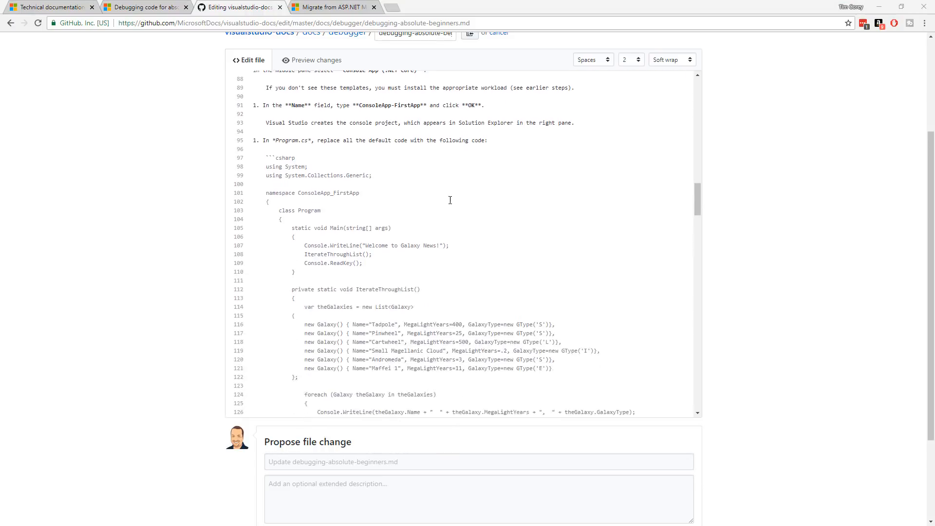
pyautogui.scroll(-3)
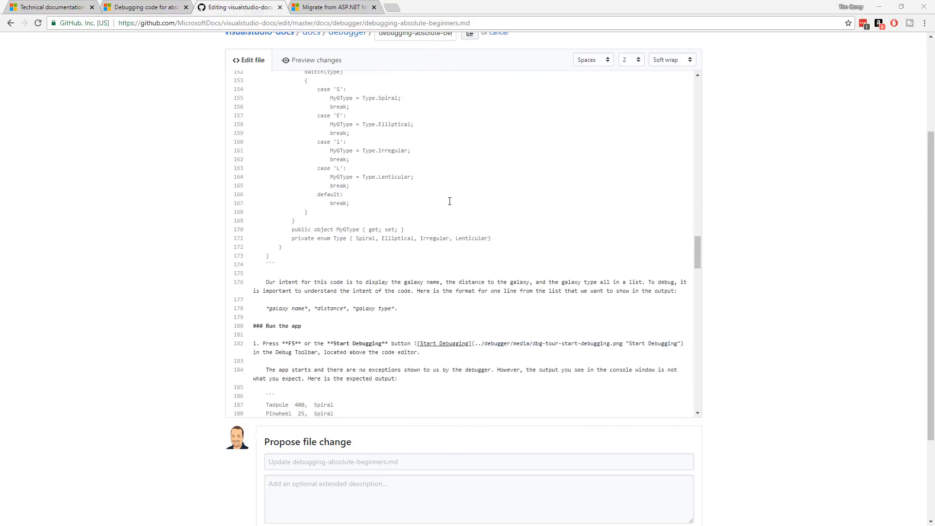
pyautogui.scroll(-3)
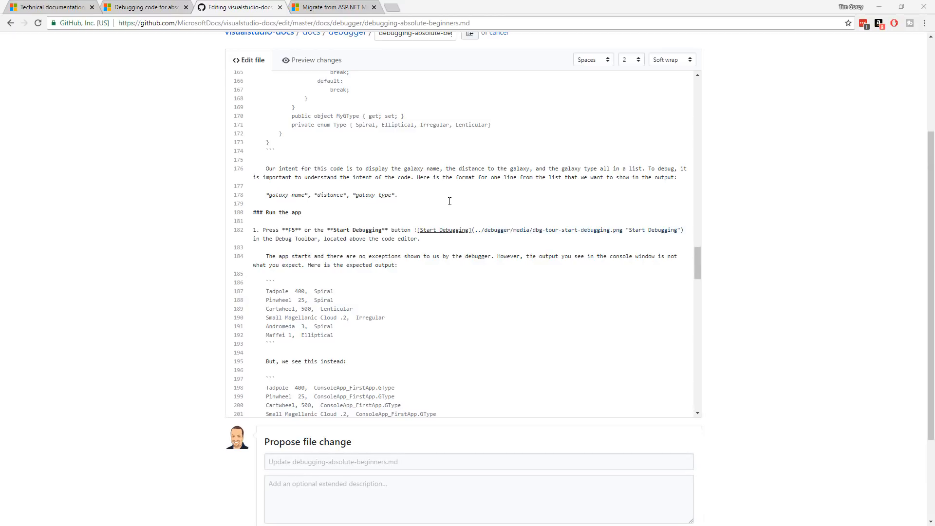
pyautogui.scroll(-3)
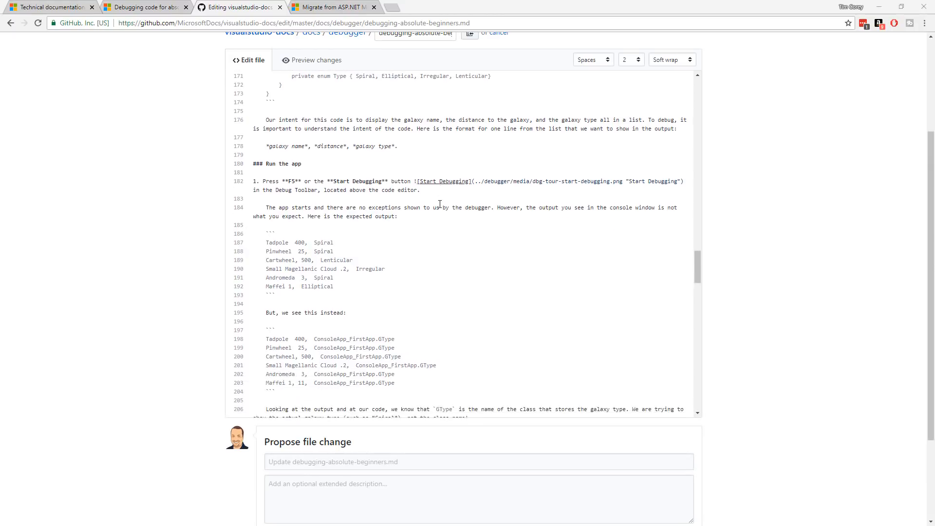
pyautogui.scroll(-3)
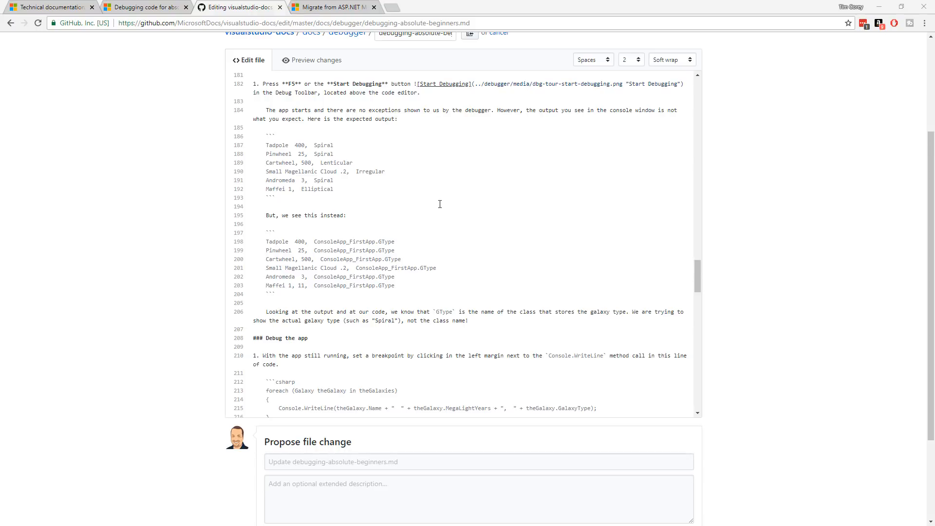
pyautogui.scroll(-3)
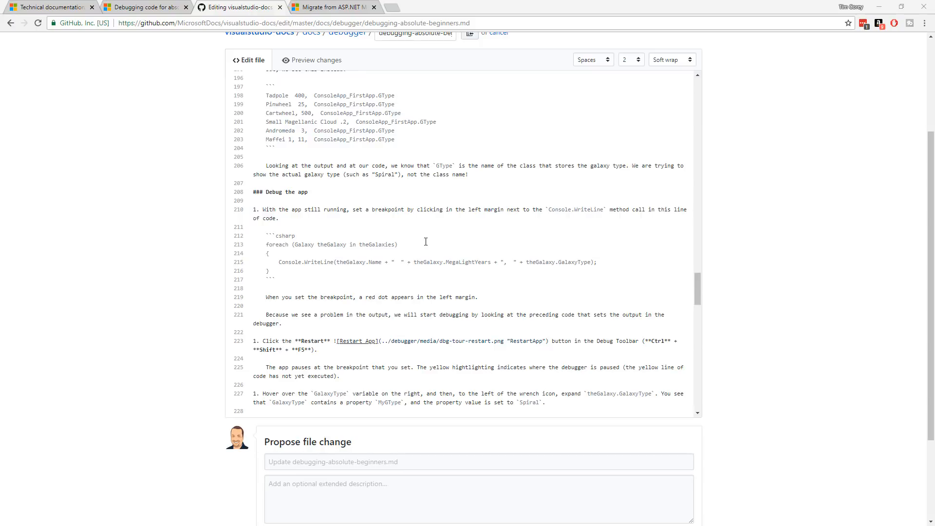
pyautogui.moveTo(401, 283)
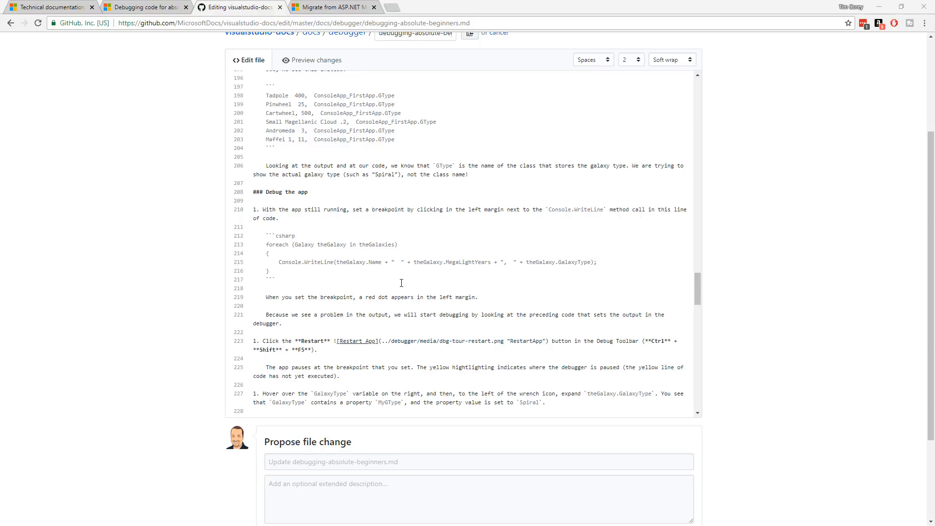
pyautogui.moveTo(441, 338)
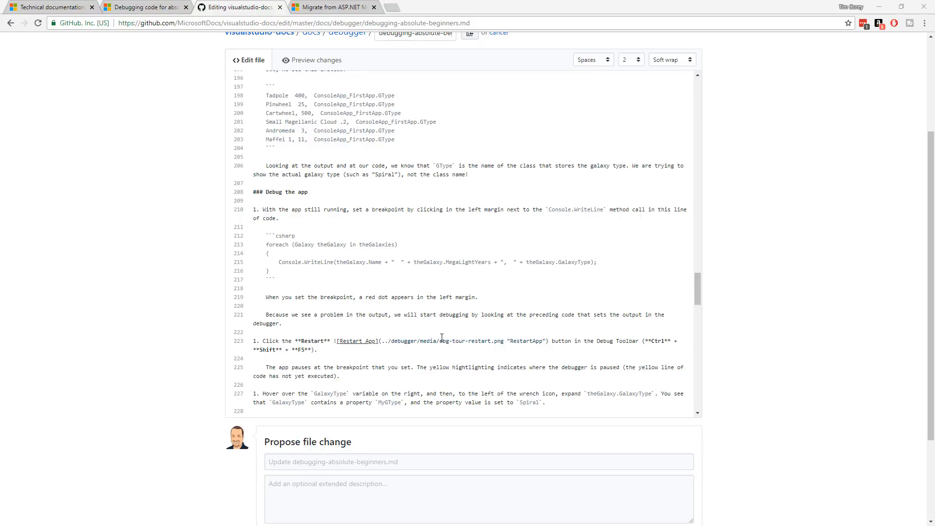
pyautogui.moveTo(466, 365)
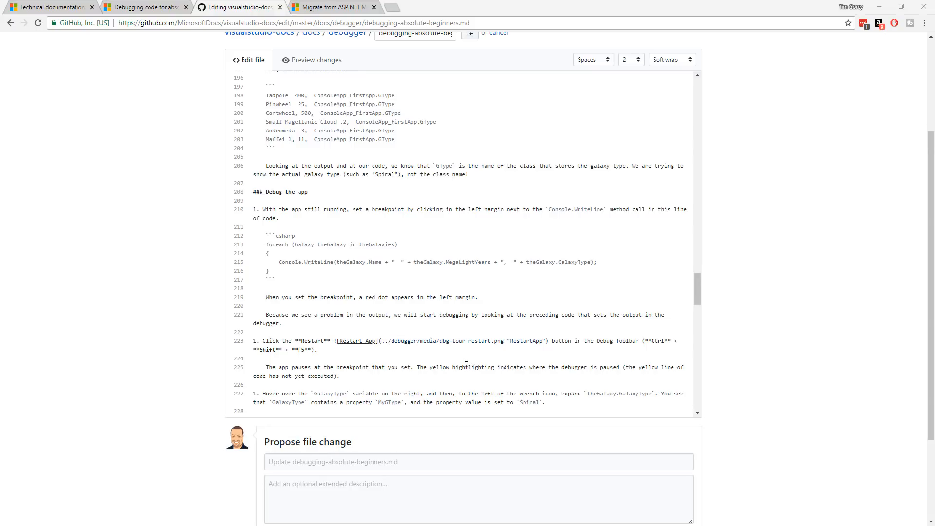
pyautogui.moveTo(507, 385)
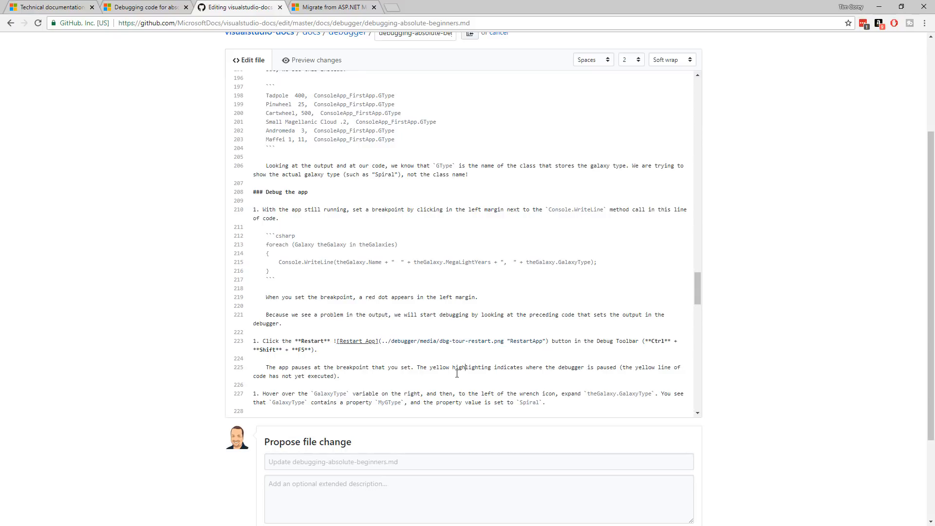
pyautogui.moveTo(476, 357)
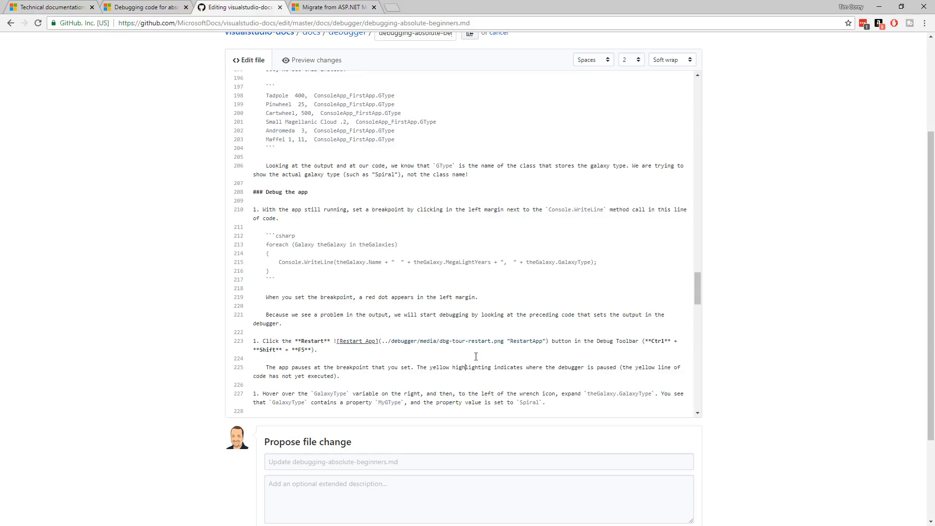
pyautogui.moveTo(571, 228)
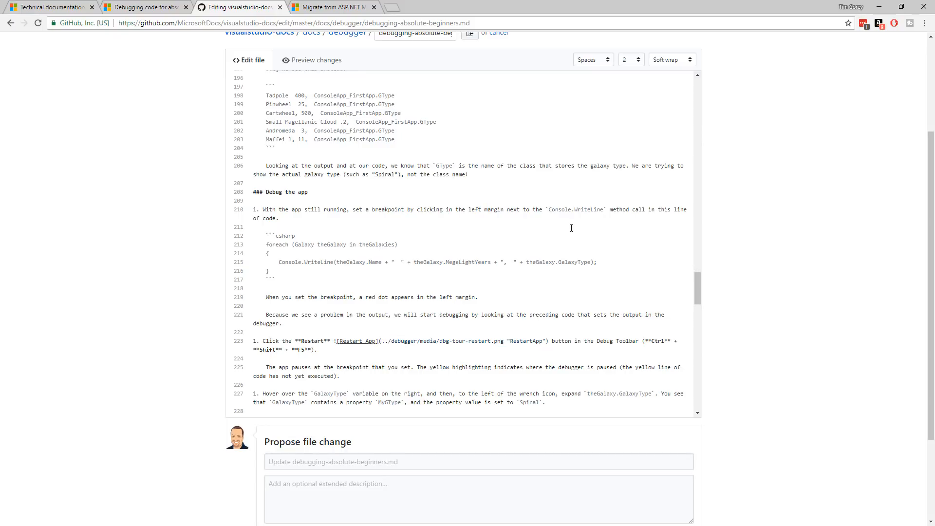
pyautogui.scroll(-3)
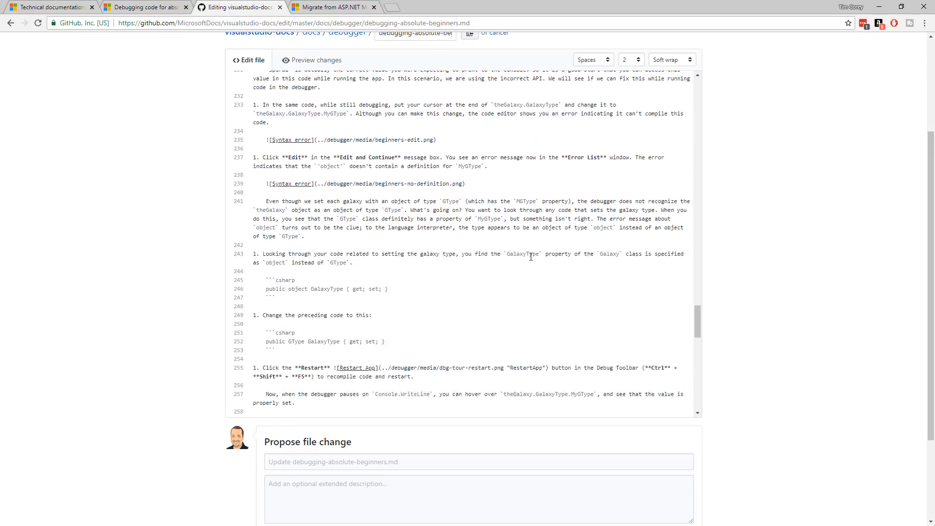
# - Correct line 300 so the replacement text reads case 'I' in backticks
pyautogui.scroll(-3)
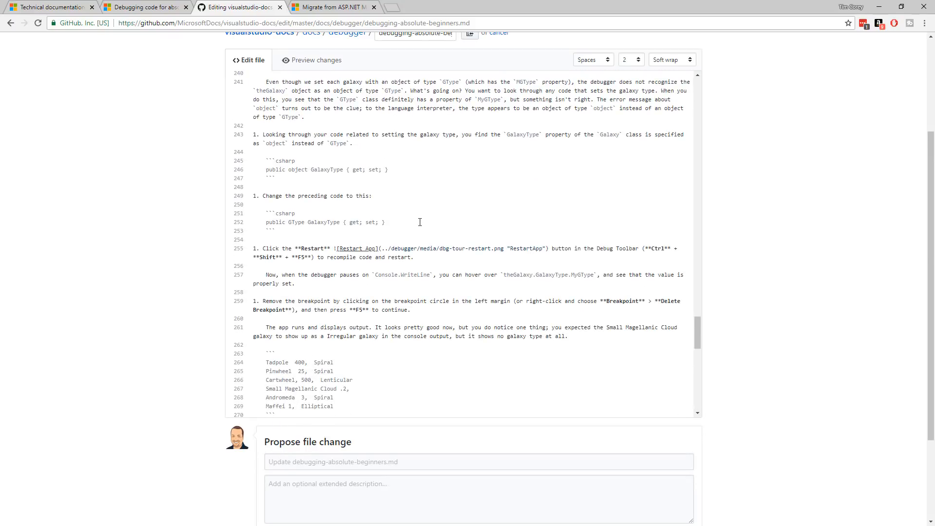
pyautogui.scroll(-3)
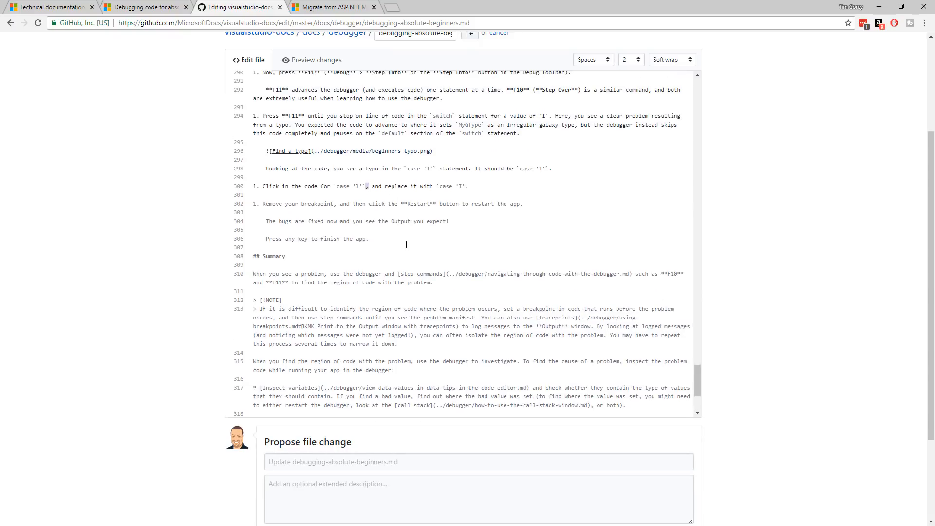
pyautogui.moveTo(376, 208)
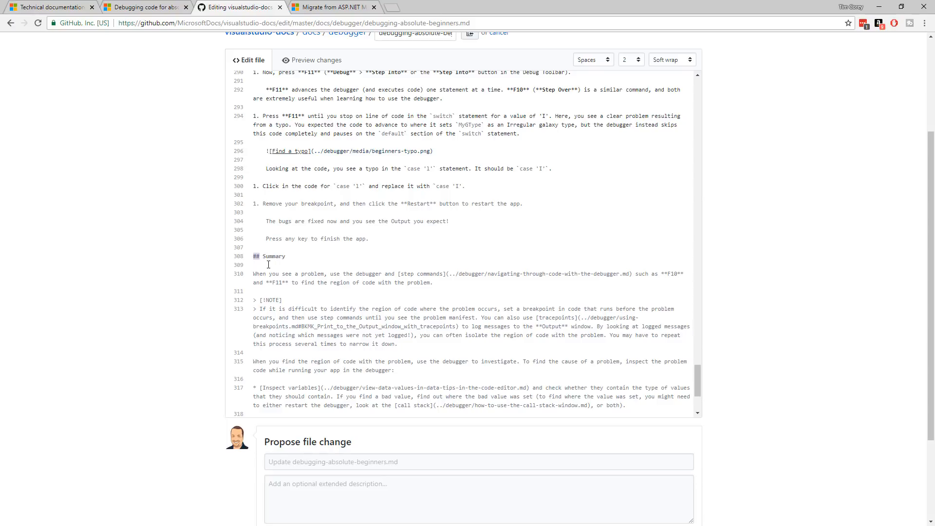
pyautogui.scroll(3)
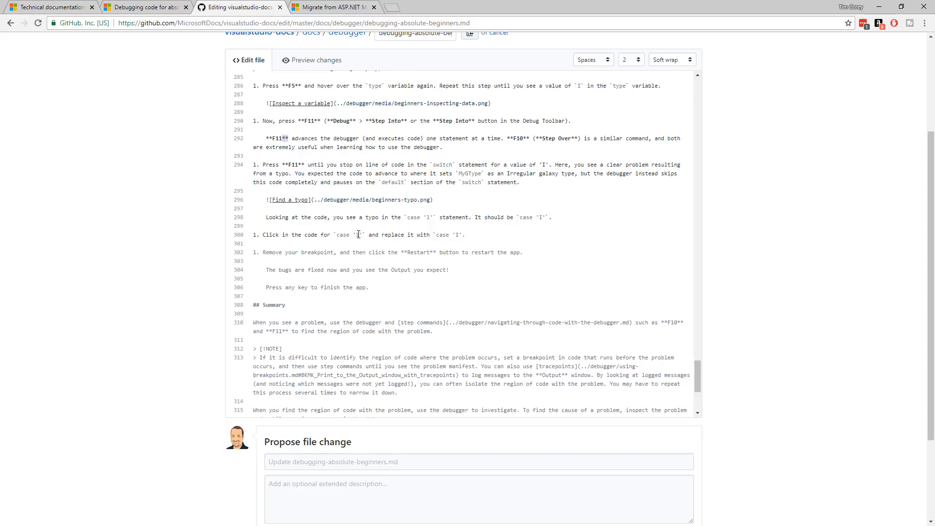
pyautogui.moveTo(334, 235)
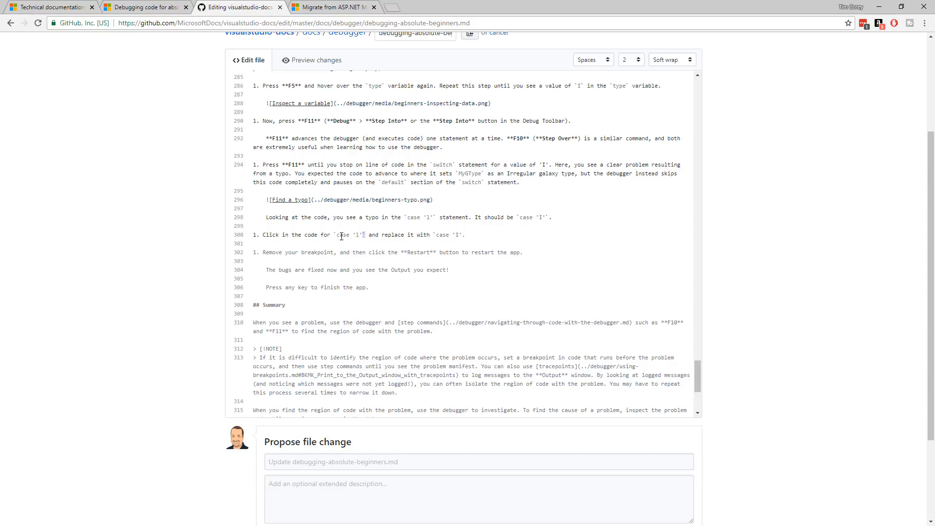
pyautogui.moveTo(456, 239)
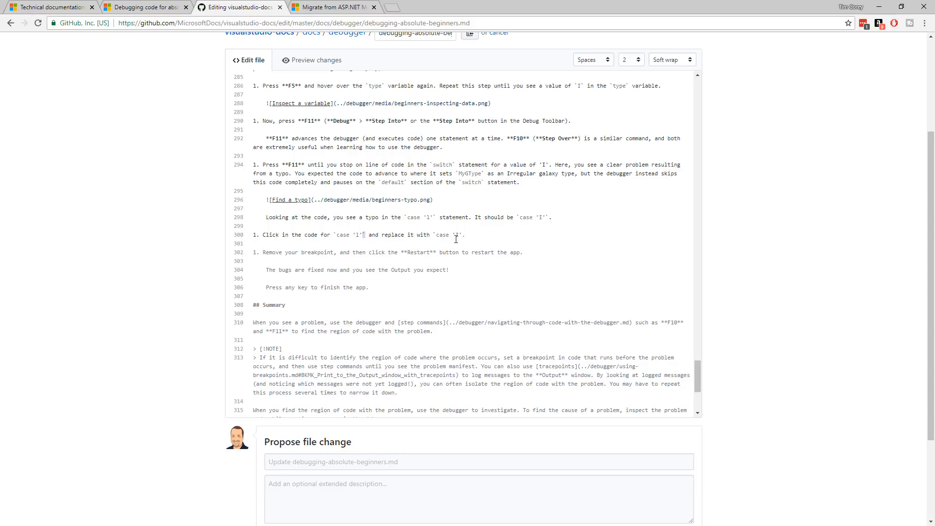
pyautogui.moveTo(378, 240)
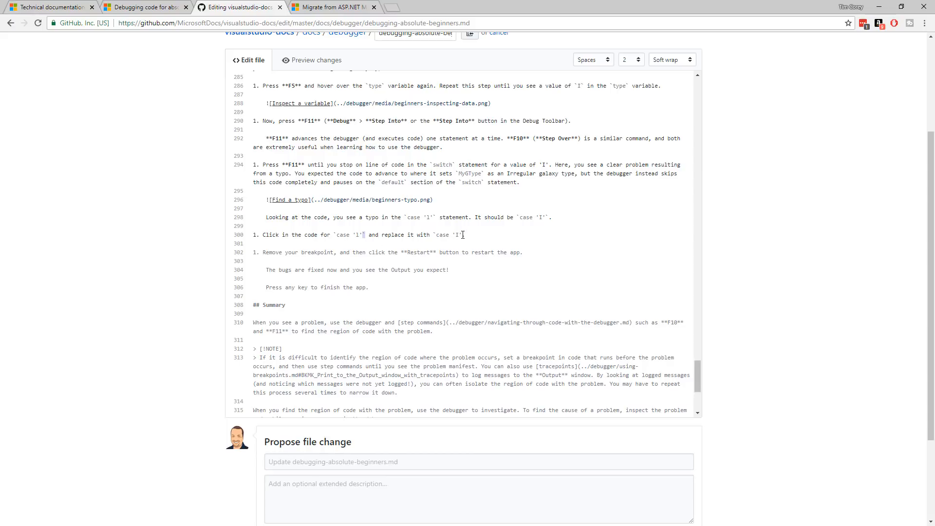
pyautogui.moveTo(491, 276)
pyautogui.write("'`.")
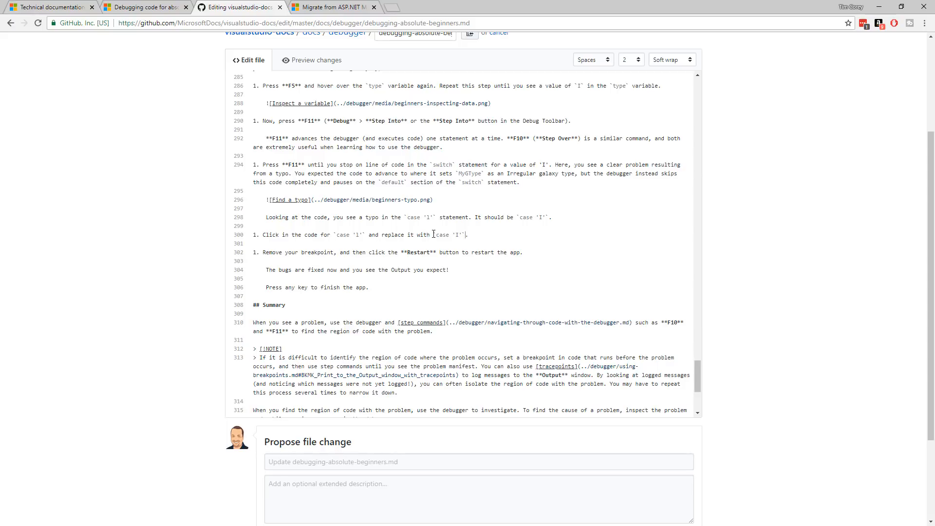
pyautogui.doubleClick(449, 235)
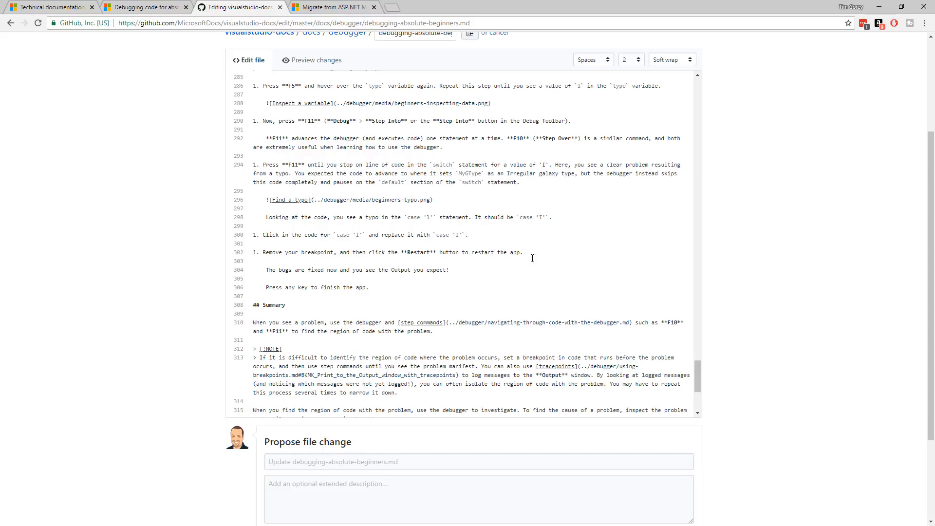
# - Scroll the rendered preview to check step 16 shows the case 'I' change
pyautogui.scroll(3)
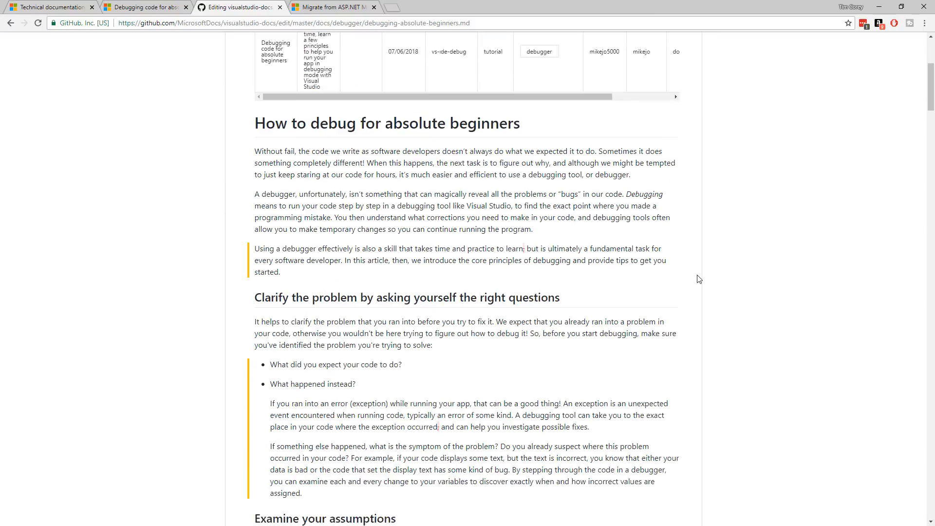
pyautogui.scroll(-3)
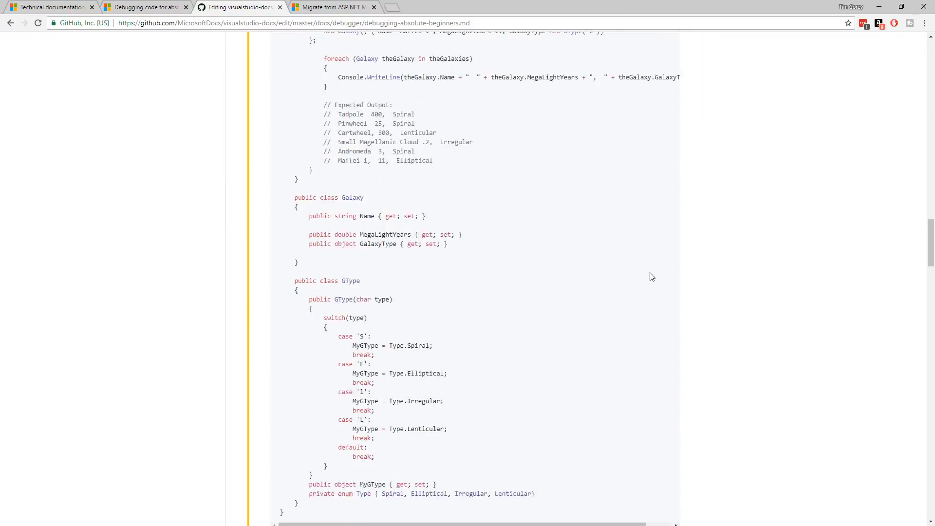
pyautogui.scroll(3)
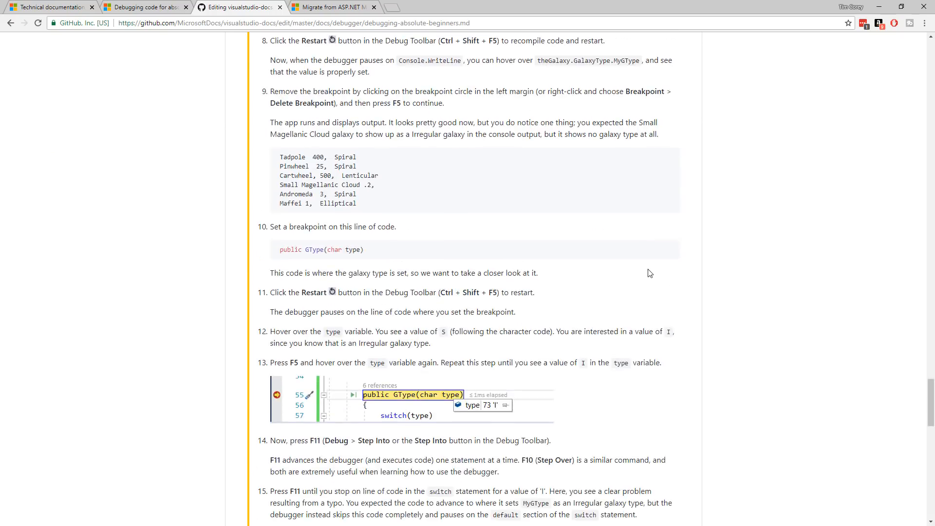
pyautogui.scroll(-3)
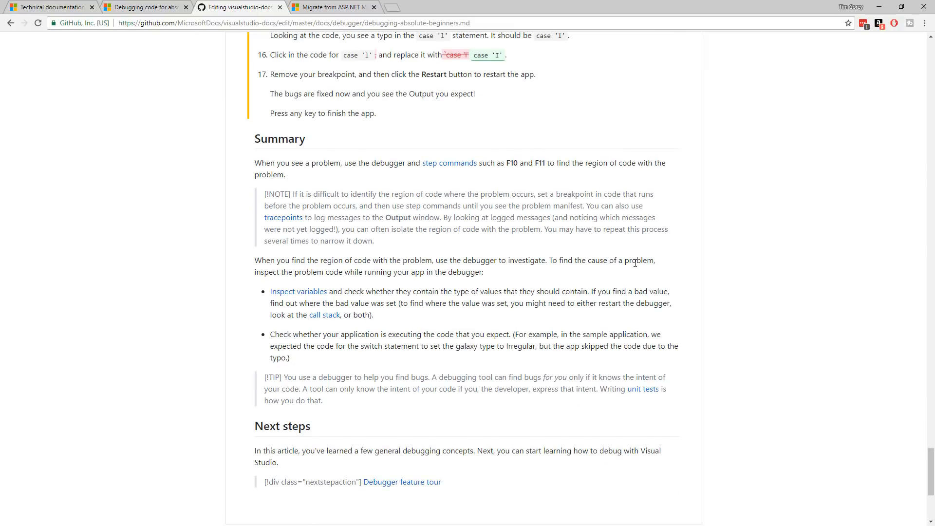
pyautogui.scroll(3)
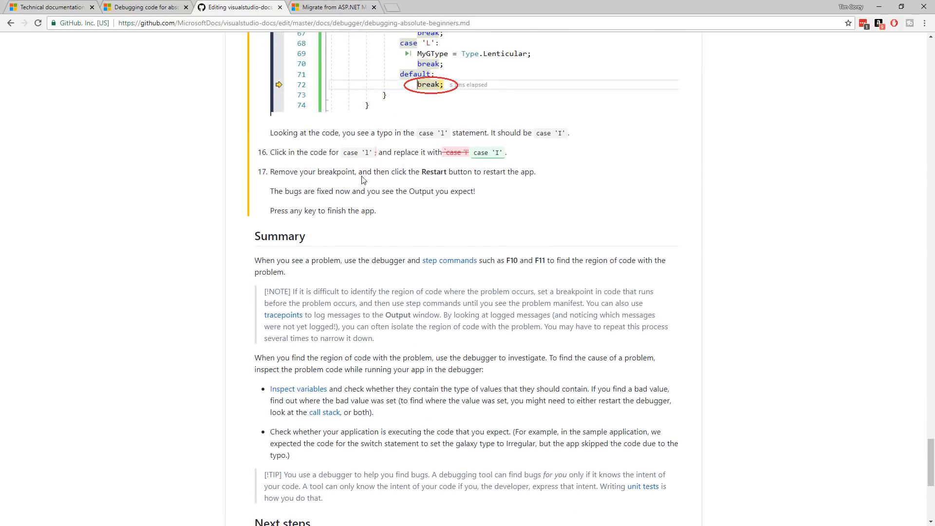
pyautogui.moveTo(448, 154)
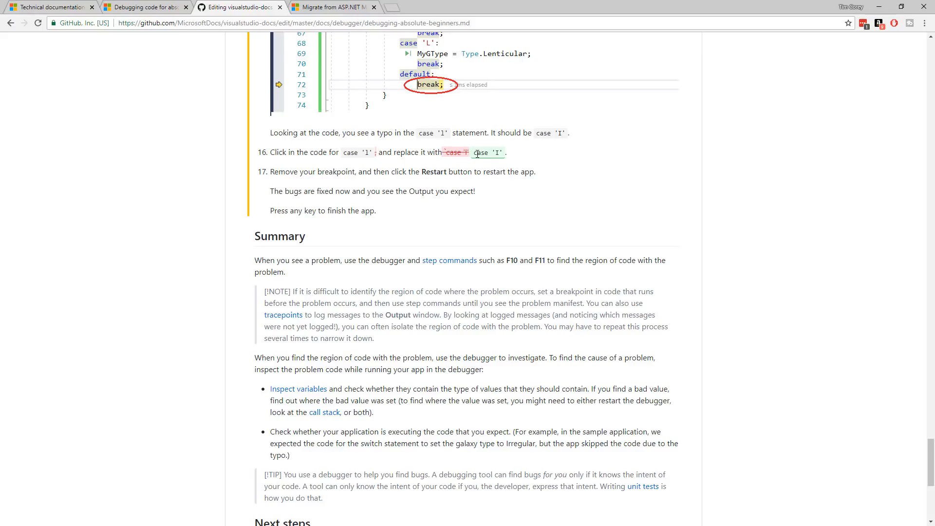
pyautogui.moveTo(509, 194)
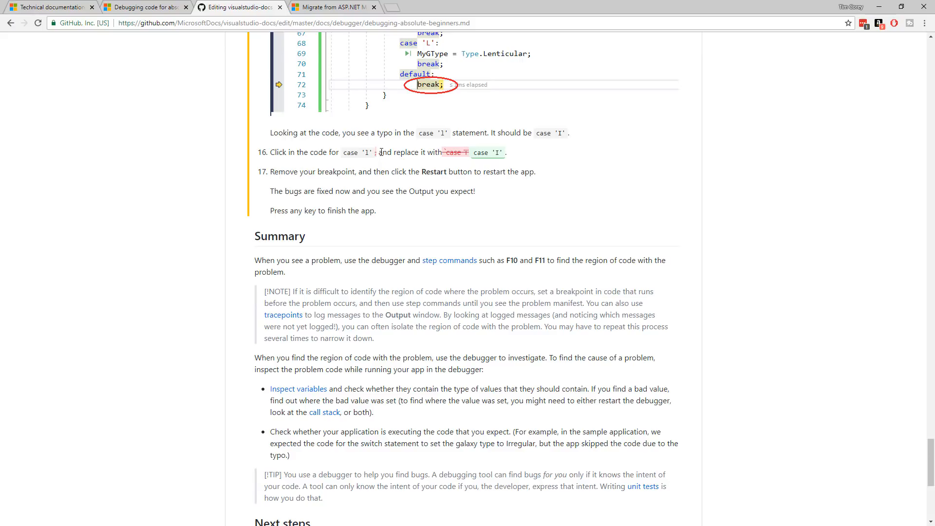
pyautogui.moveTo(467, 151)
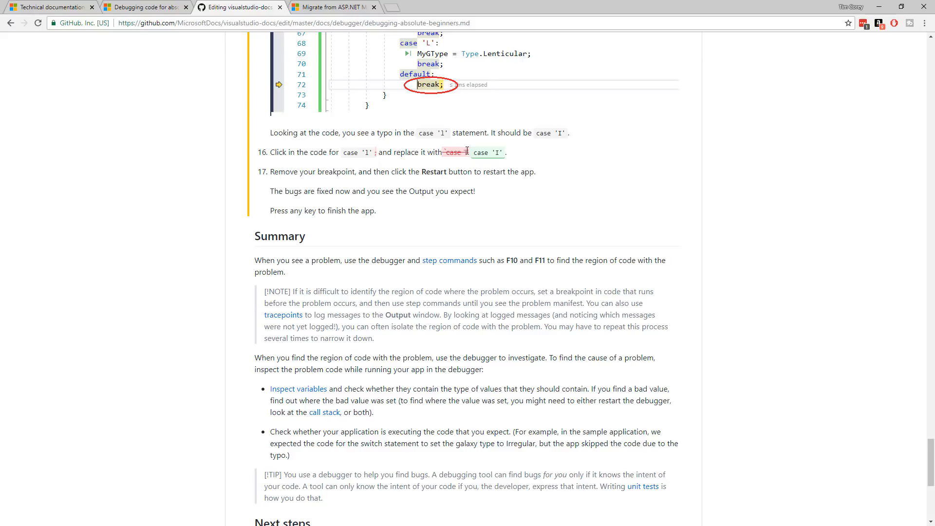
pyautogui.moveTo(503, 157)
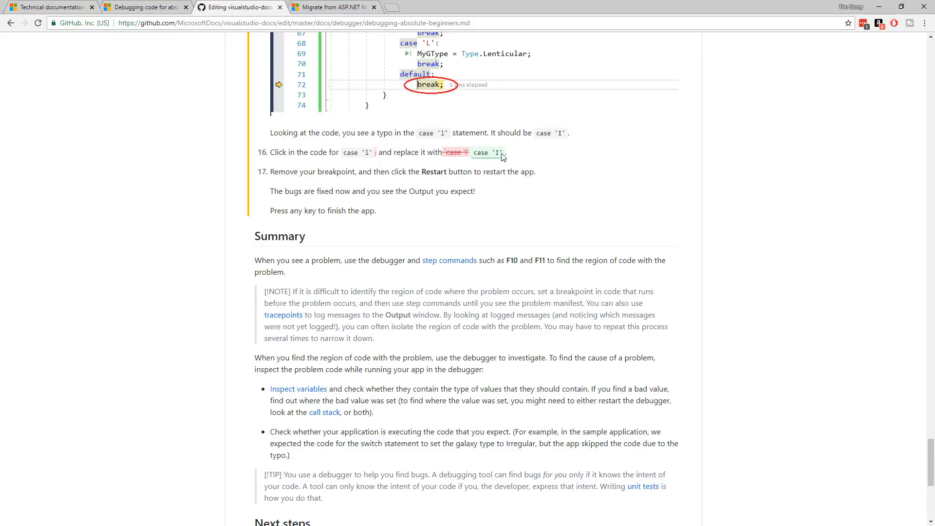
pyautogui.moveTo(503, 241)
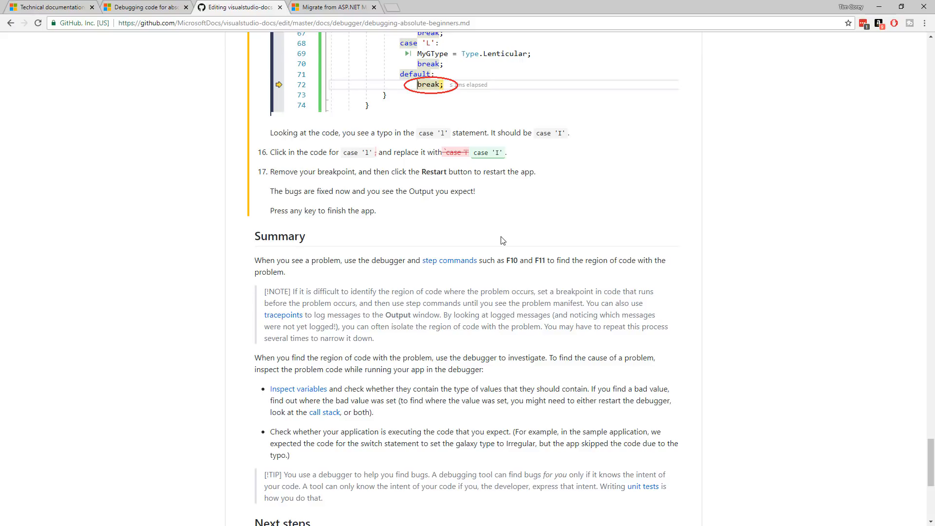
pyautogui.moveTo(368, 183)
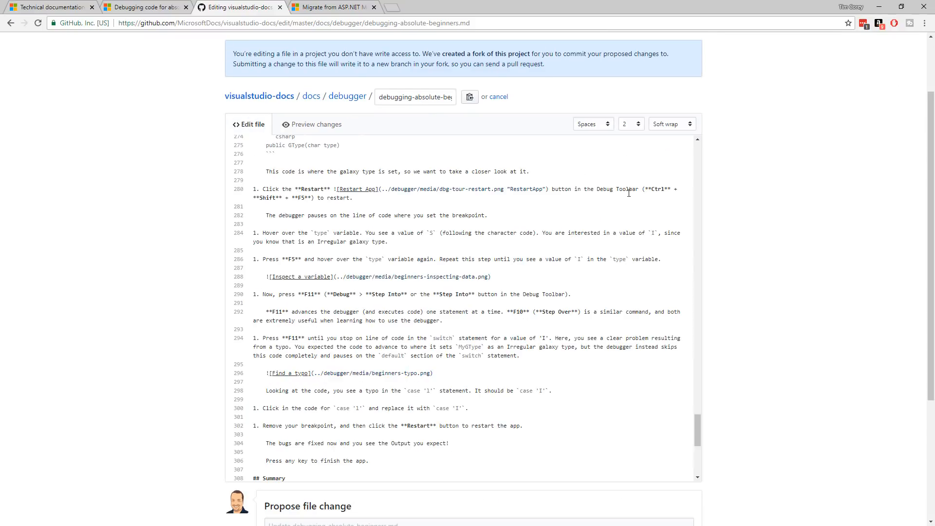
# - Start the commit summary as 'Fix Spelling Error' with grammatical issues wording, correcting typos
pyautogui.scroll(-3)
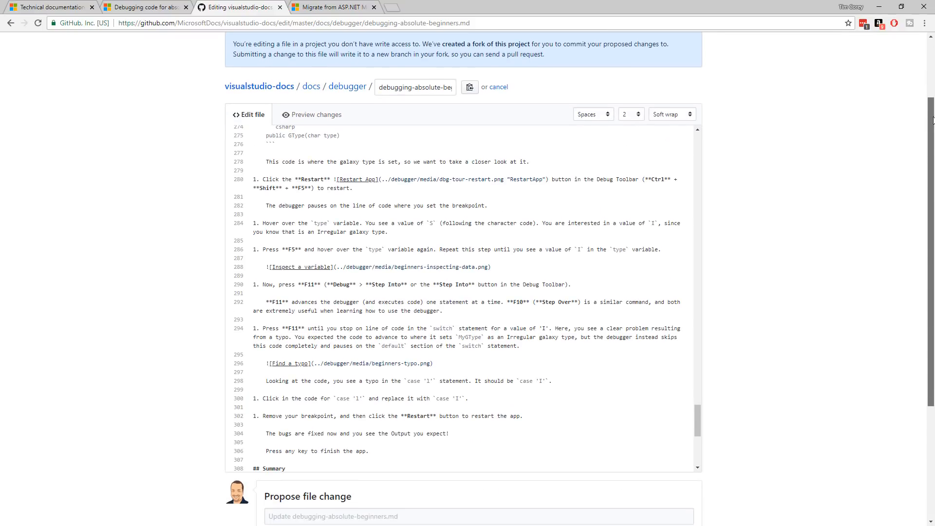
pyautogui.scroll(-3)
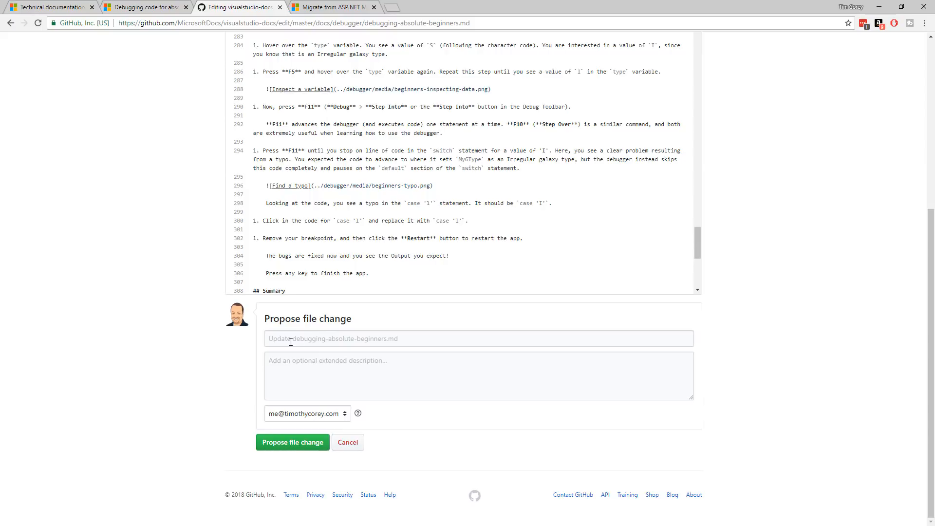
pyautogui.moveTo(329, 355)
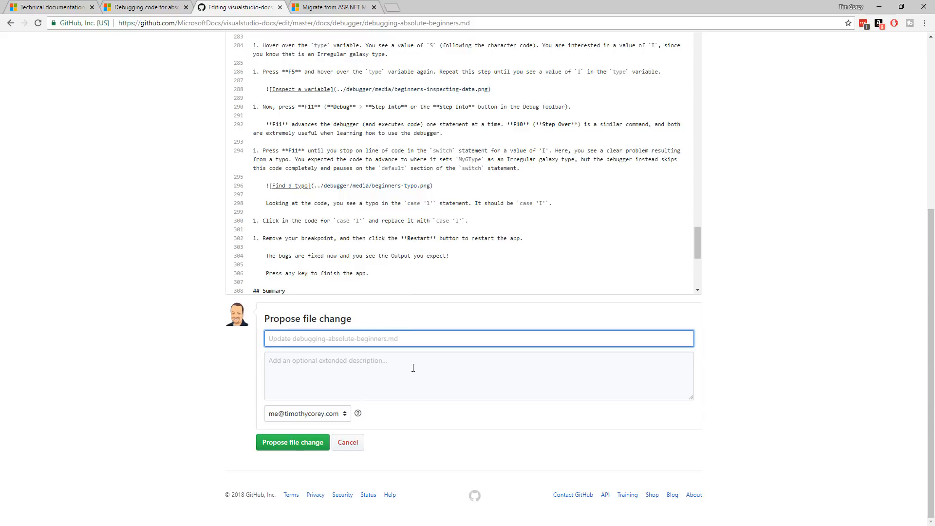
pyautogui.write('Fix Spi')
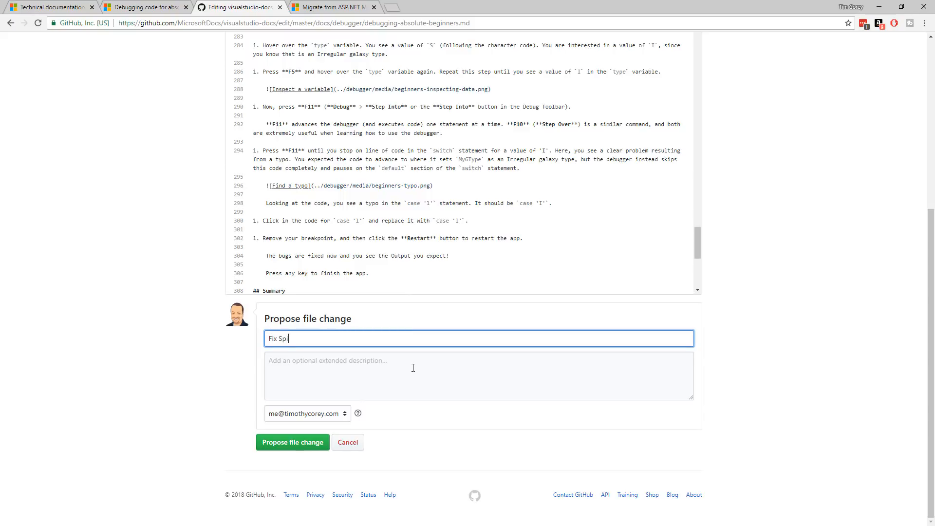
pyautogui.write('llin')
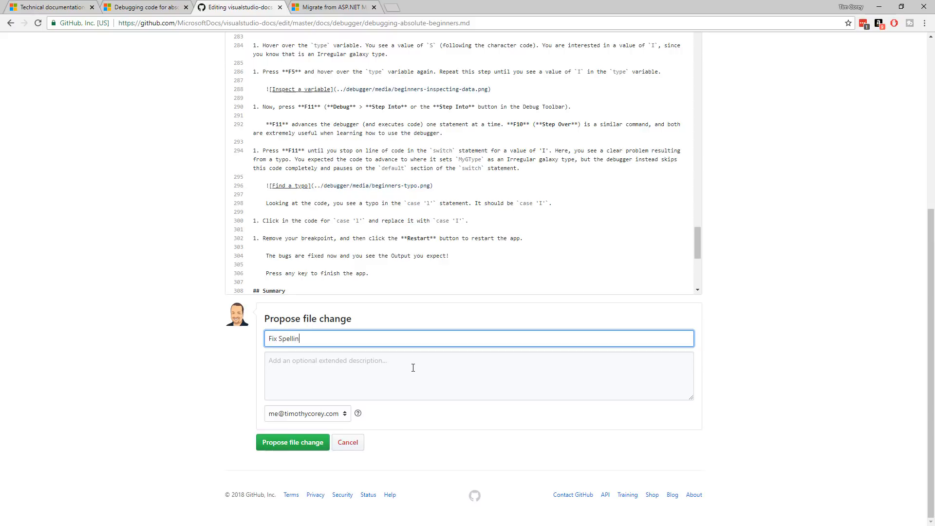
pyautogui.write('g Error.')
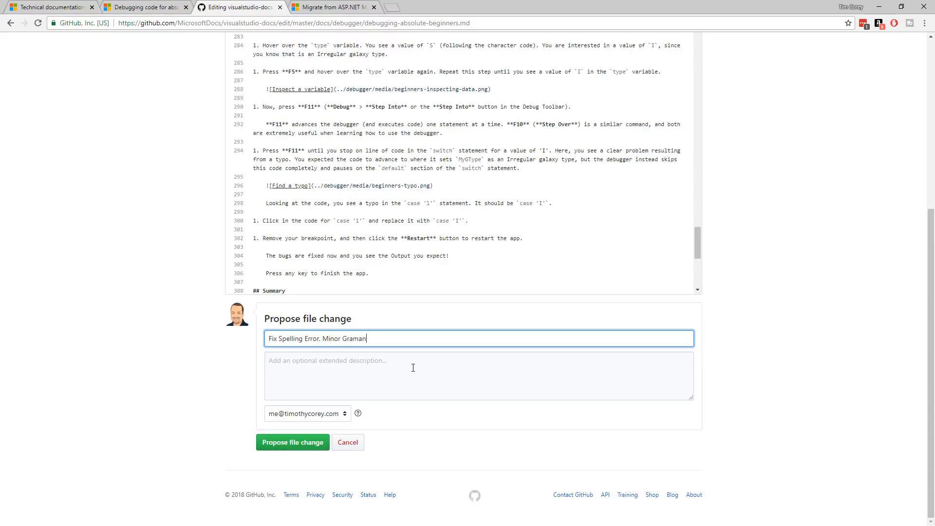
pyautogui.write('ti')
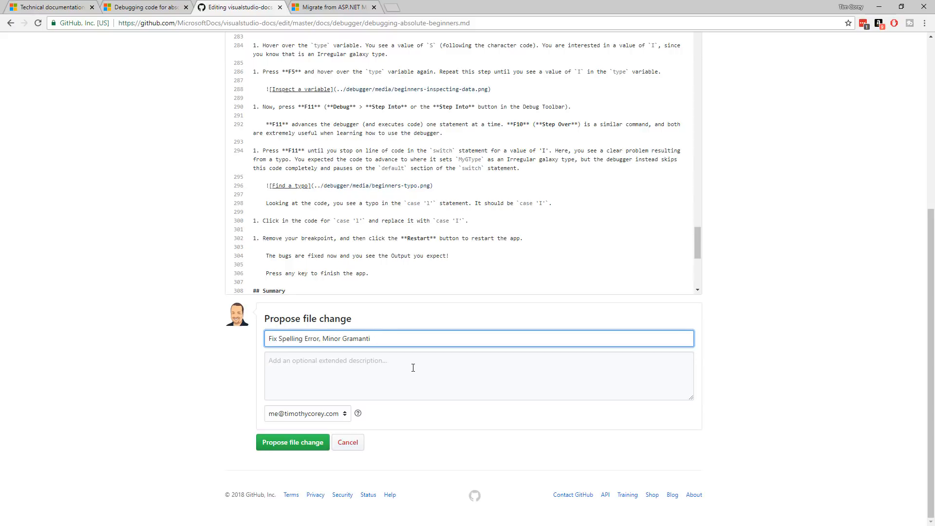
pyautogui.press('BackSpace')
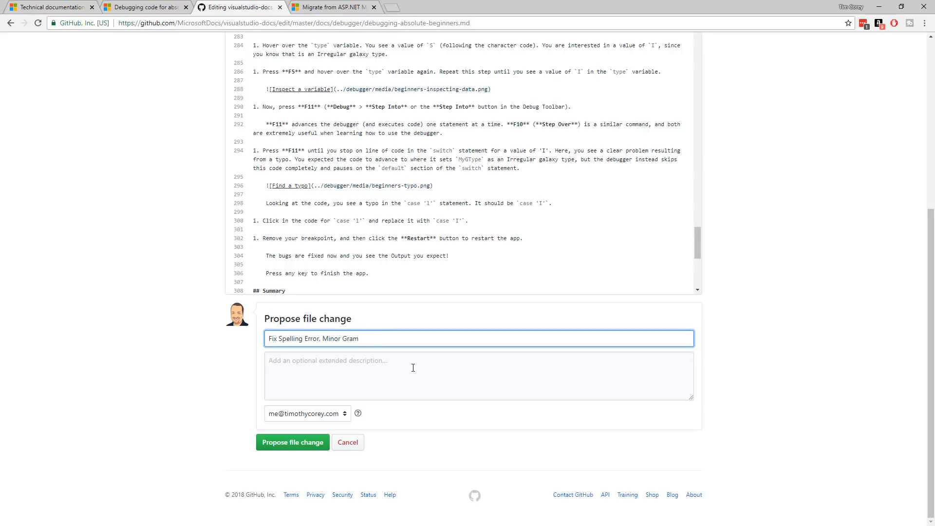
pyautogui.write('matical issues')
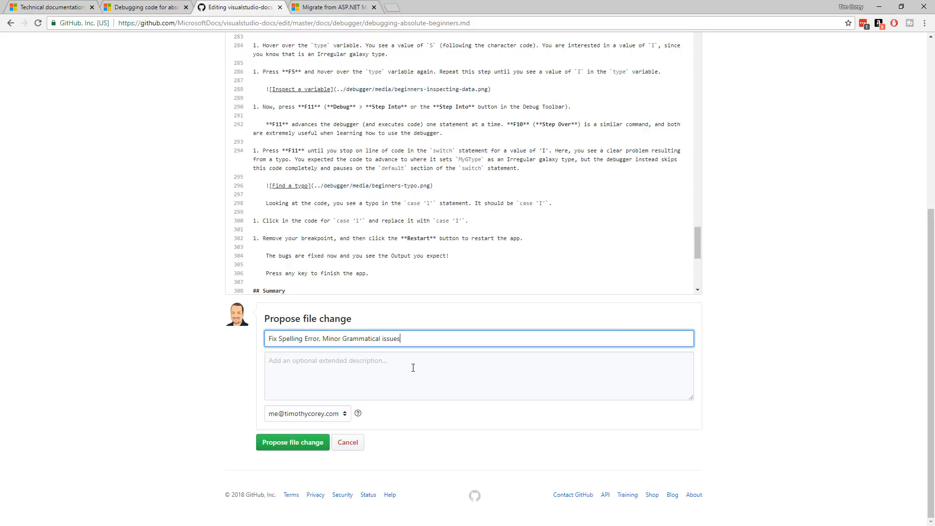
pyautogui.press('Backspace')
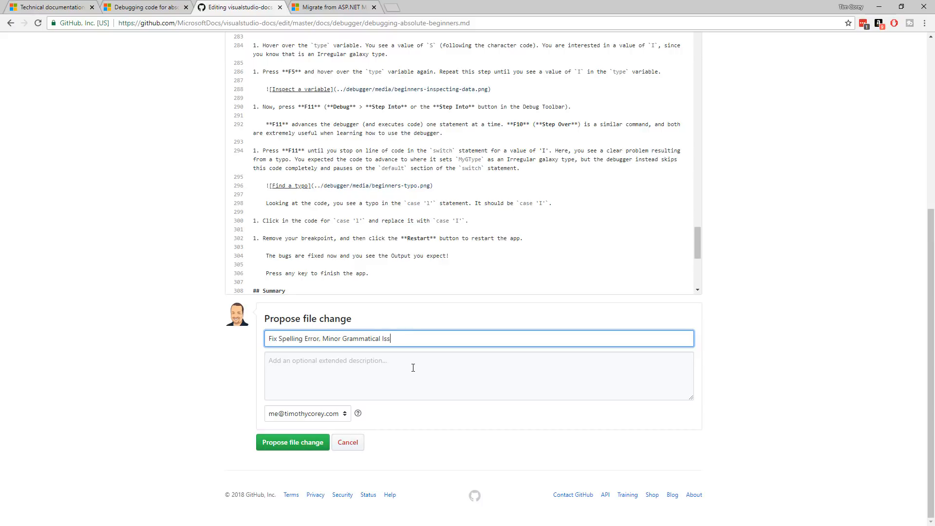
pyautogui.write('ues, and')
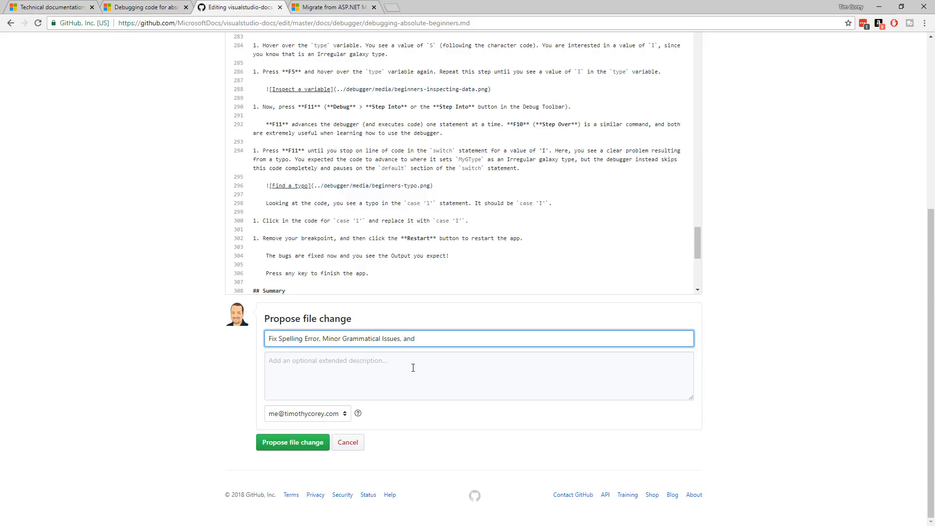
# - Reword the summary to read 'Fix Spelling Error and Other Minor Issues'
pyautogui.write('Mar')
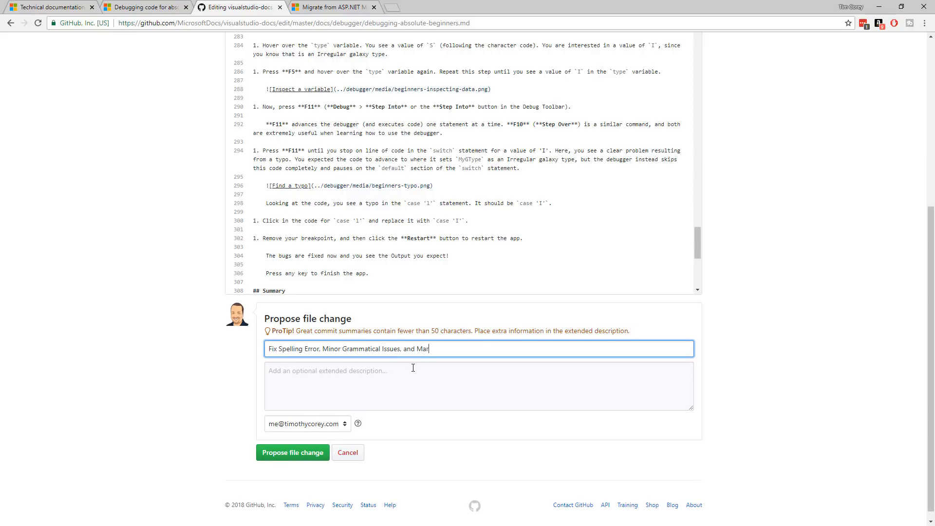
pyautogui.press('Backspace')
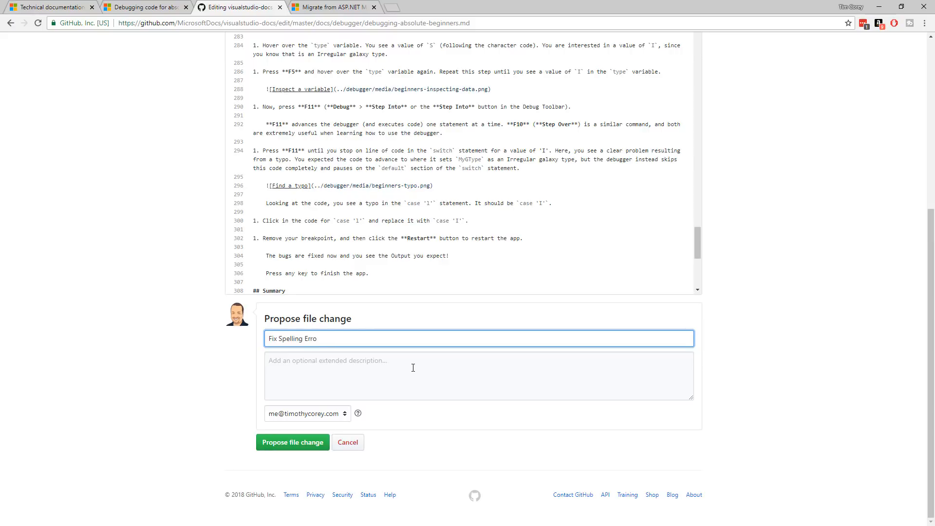
pyautogui.write('r')
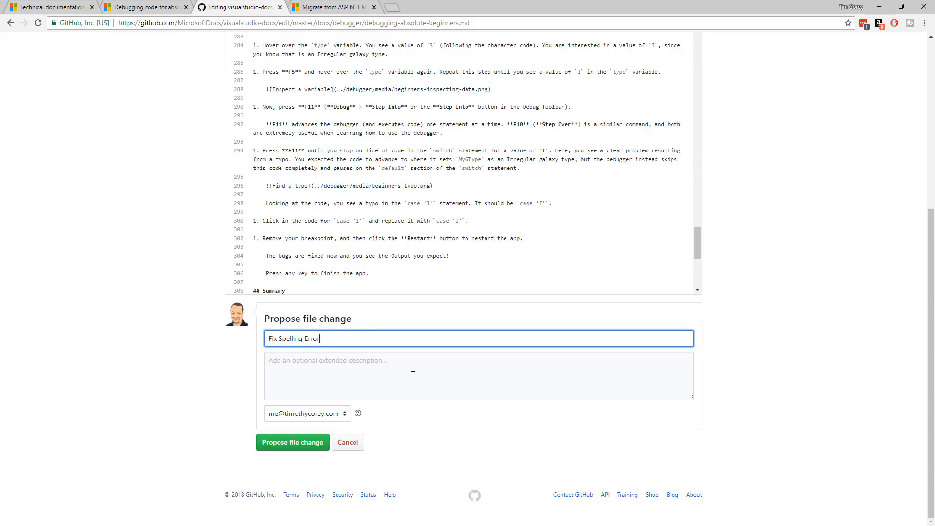
pyautogui.write('and Other Mi')
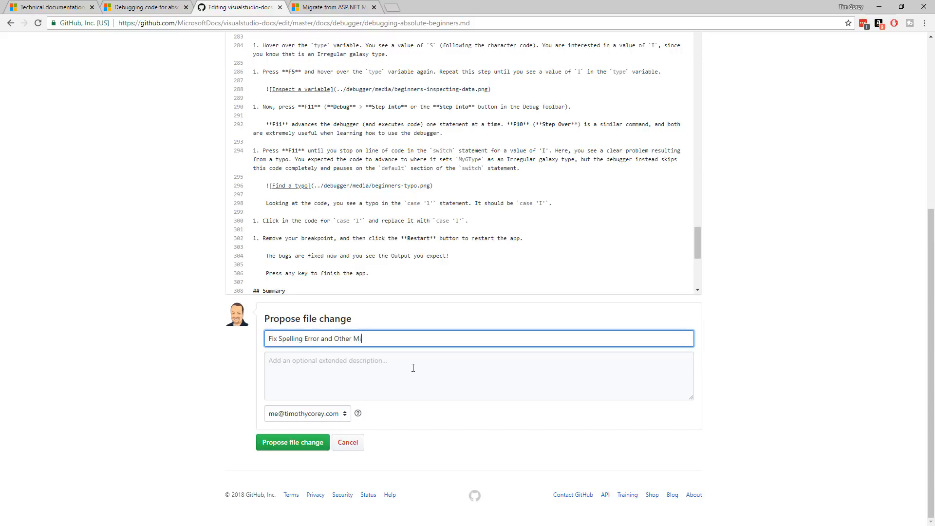
pyautogui.write('nor Issues')
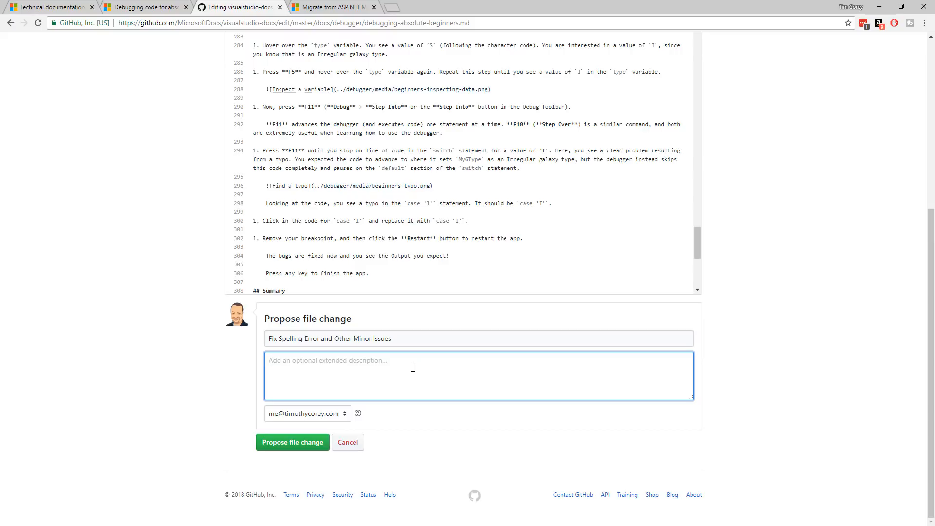
# - Write an extended description explaining the corrected spelling, grammar fixes and a markdown issue fixed as well
pyautogui.write('Re')
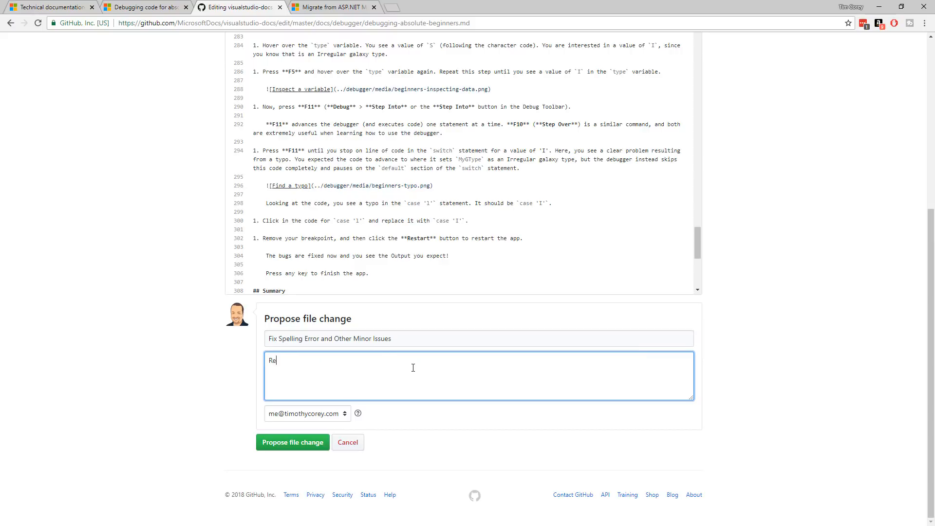
pyautogui.press('Backspace')
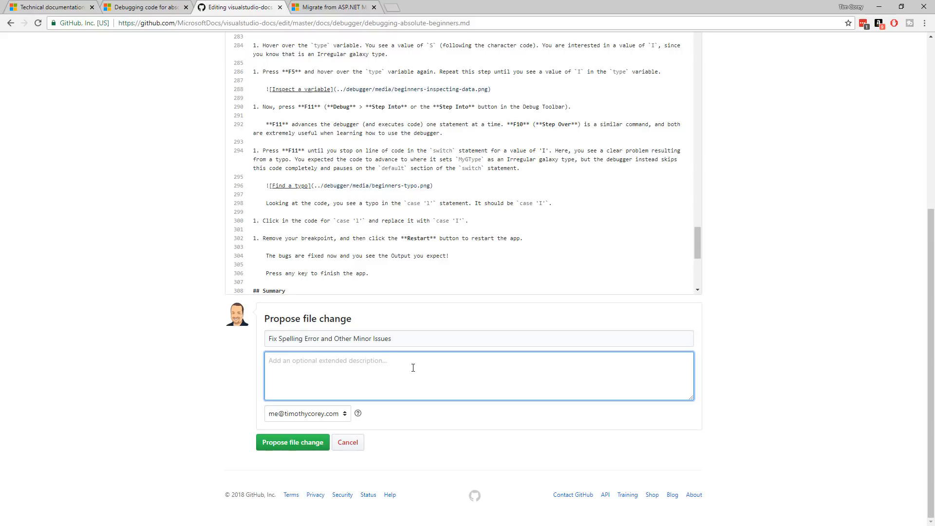
pyautogui.write('Corrected the sp')
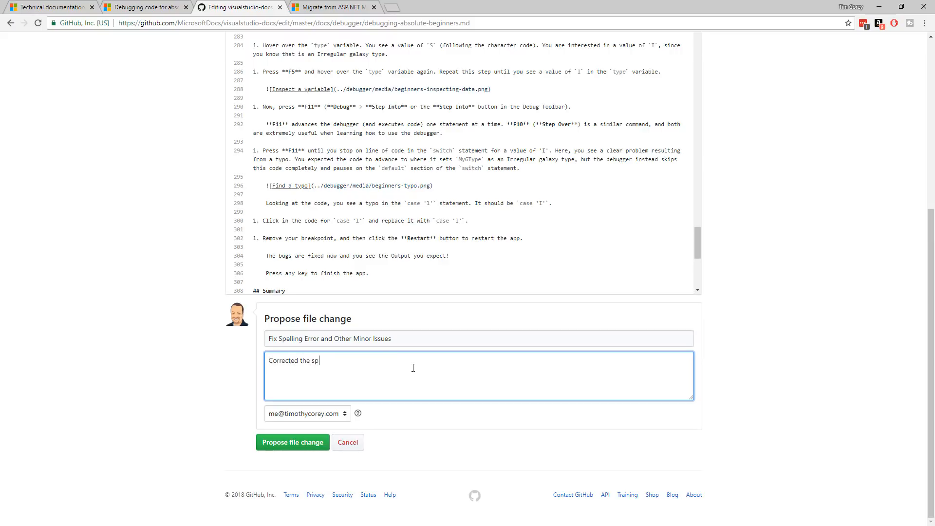
pyautogui.write('ell')
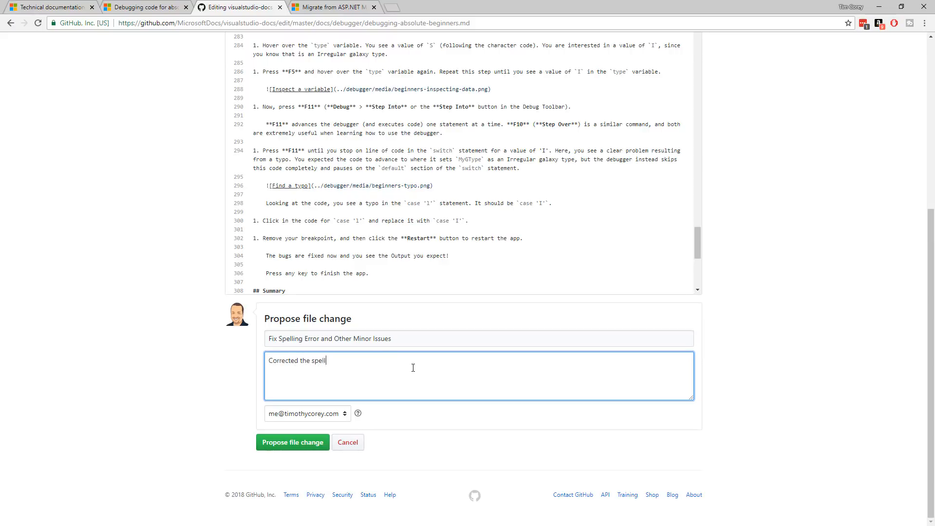
pyautogui.write('ing on a word, fixed some grammar issues while')
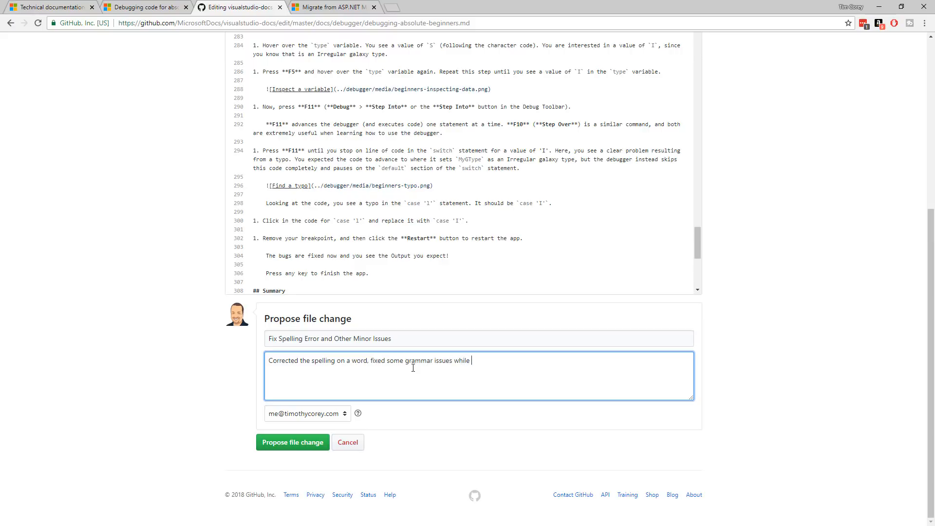
pyautogui.write('I was here, and')
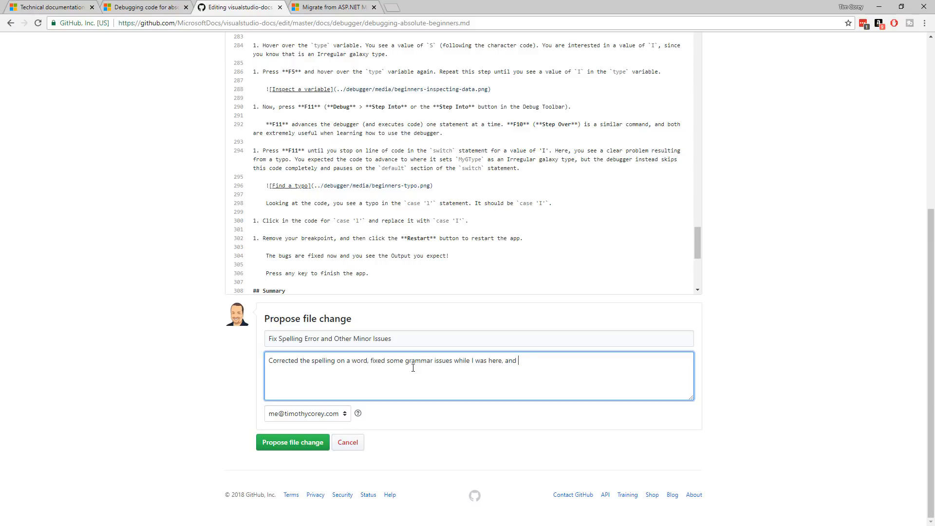
pyautogui.write('fixed a ma')
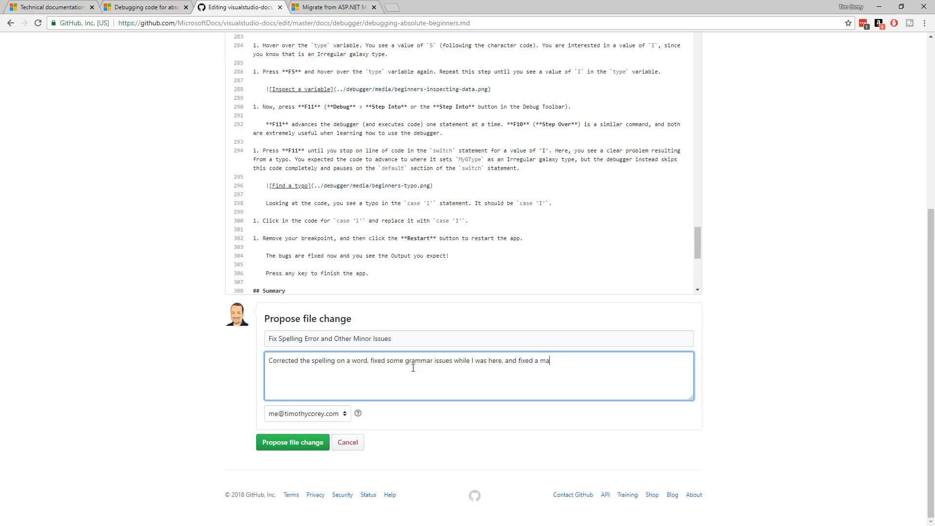
pyautogui.write('rkdown issue')
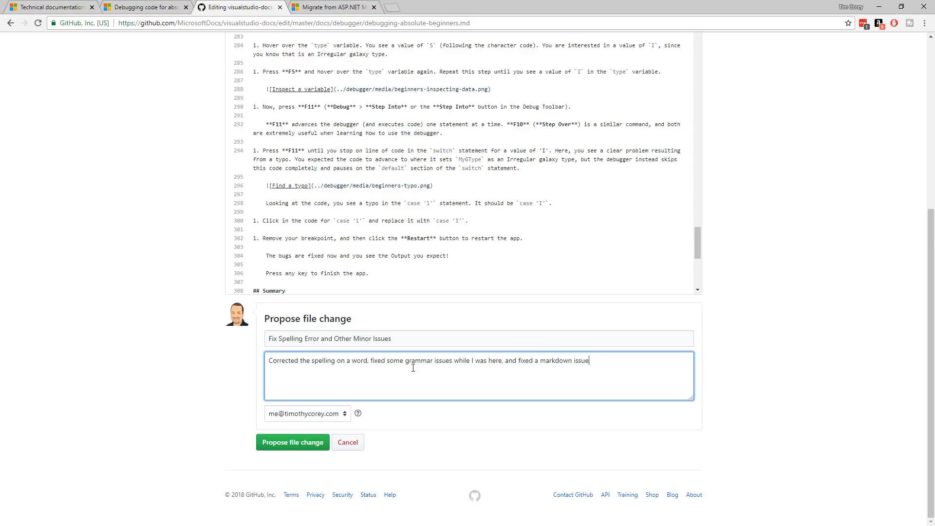
pyautogui.write('as well.')
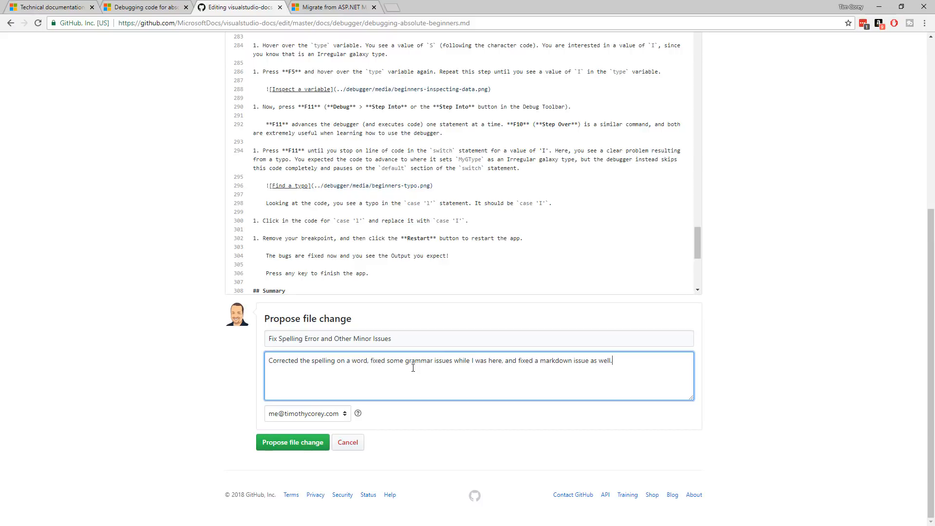
pyautogui.moveTo(421, 355)
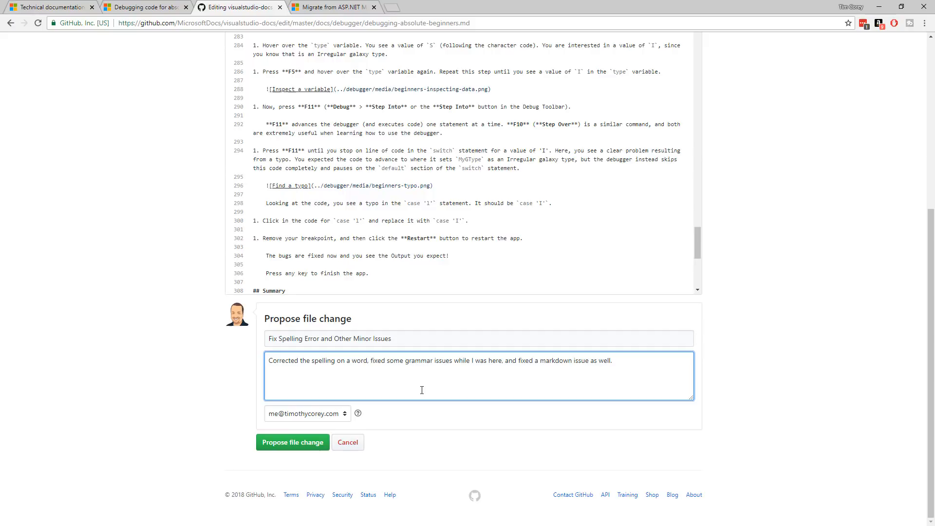
pyautogui.moveTo(326, 385)
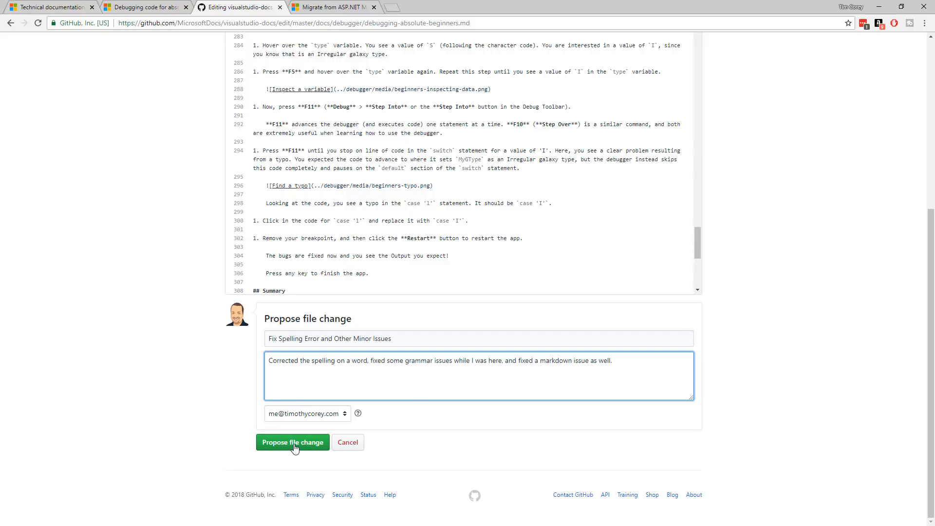
pyautogui.tripleClick(330, 338)
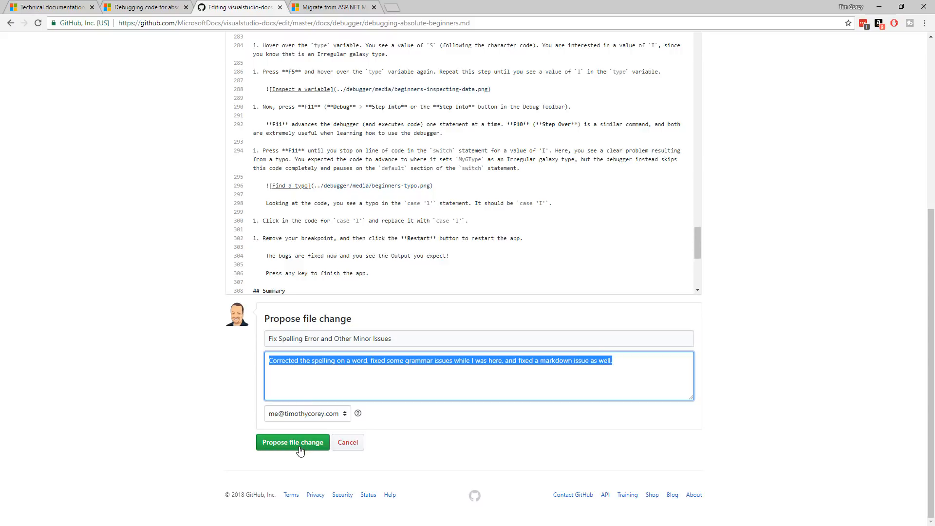
# - Propose the file change, committing the spelling and grammar fixes to patch-1 for comparison against master
pyautogui.click(292, 442)
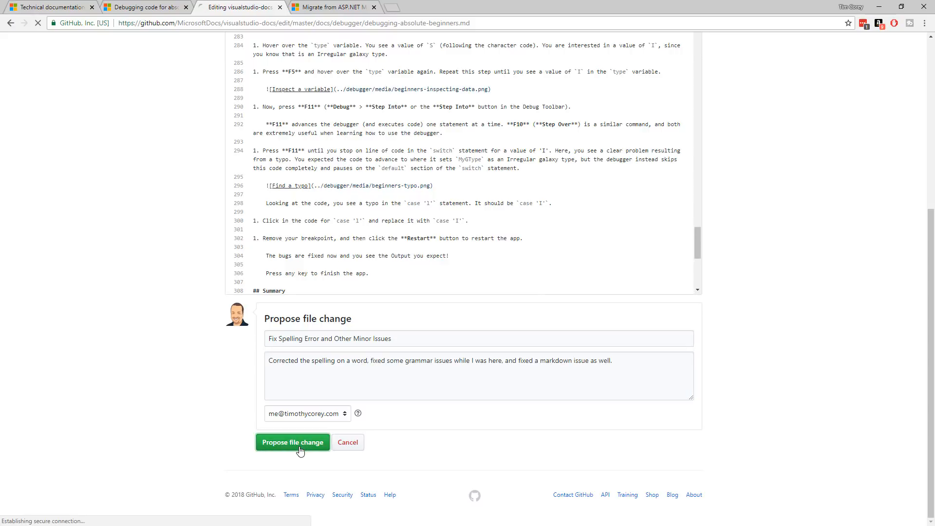
pyautogui.click(292, 443)
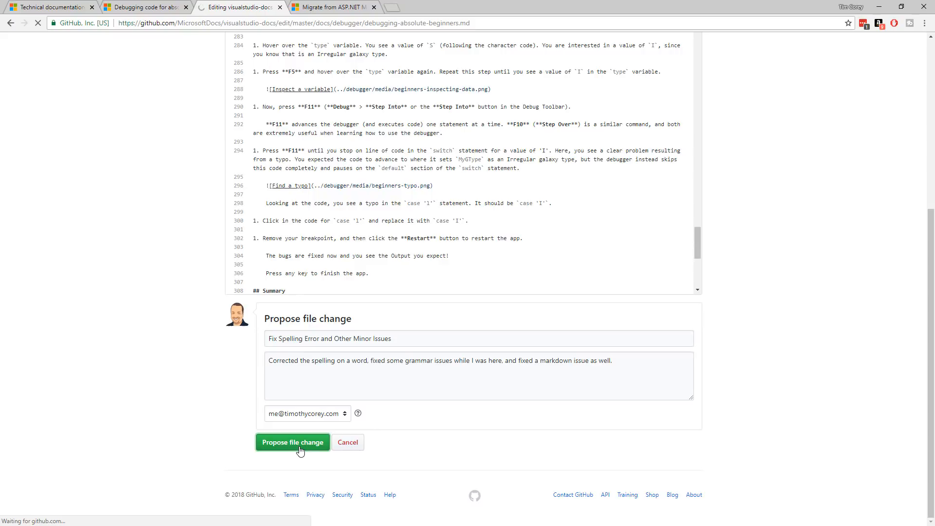
pyautogui.click(291, 443)
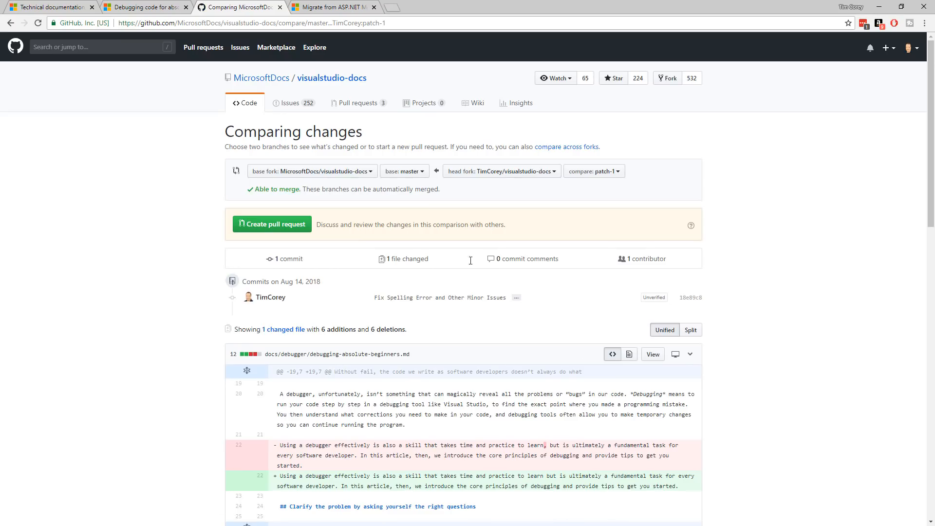
pyautogui.moveTo(358, 192)
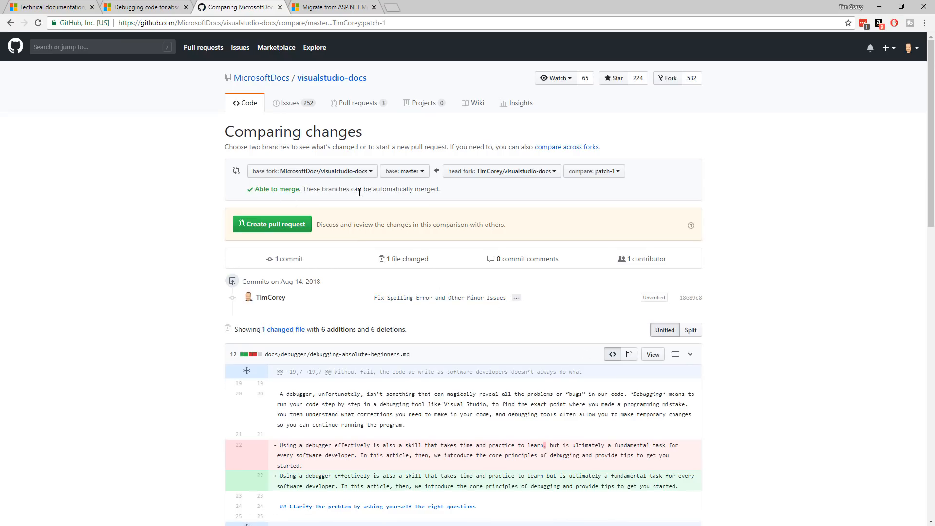
pyautogui.moveTo(344, 207)
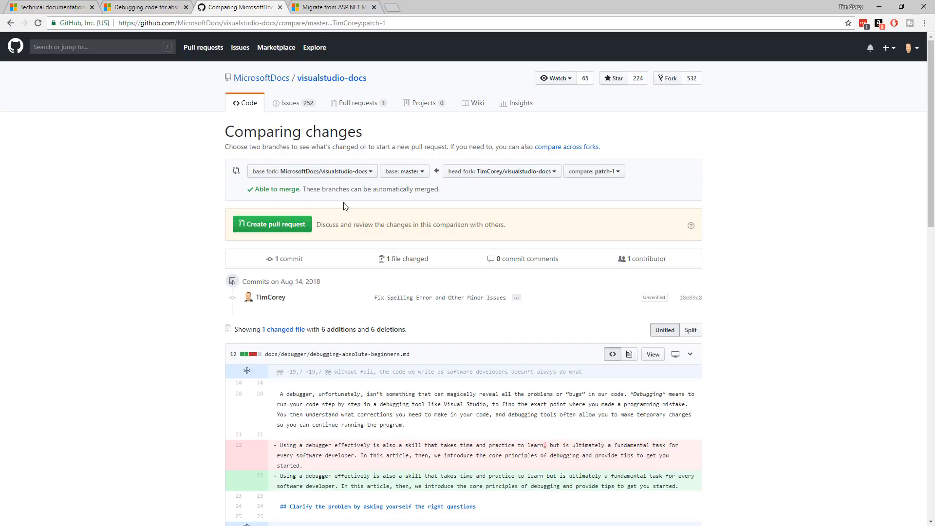
pyautogui.moveTo(532, 187)
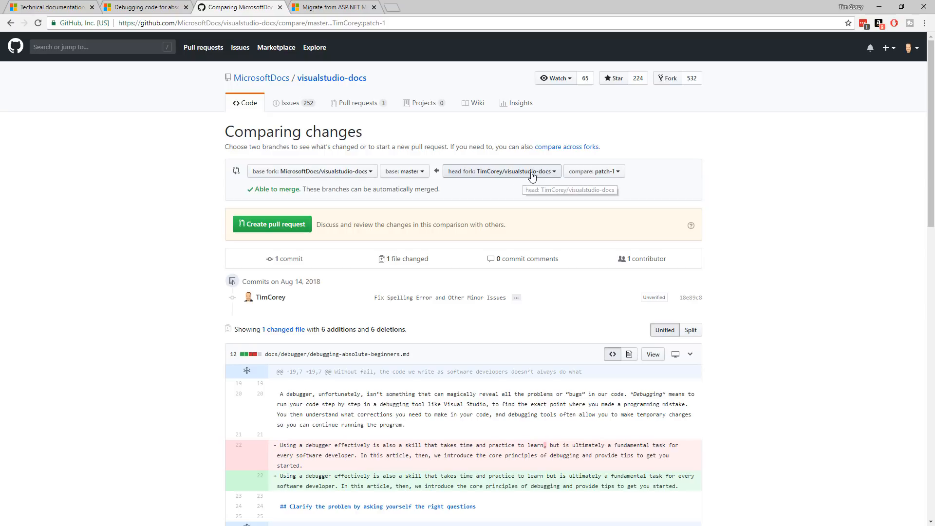
pyautogui.moveTo(486, 182)
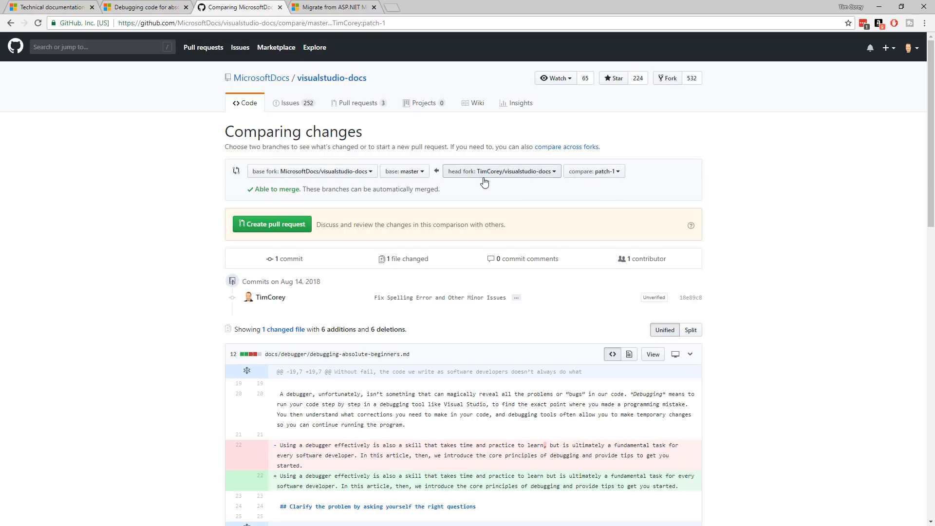
pyautogui.moveTo(407, 172)
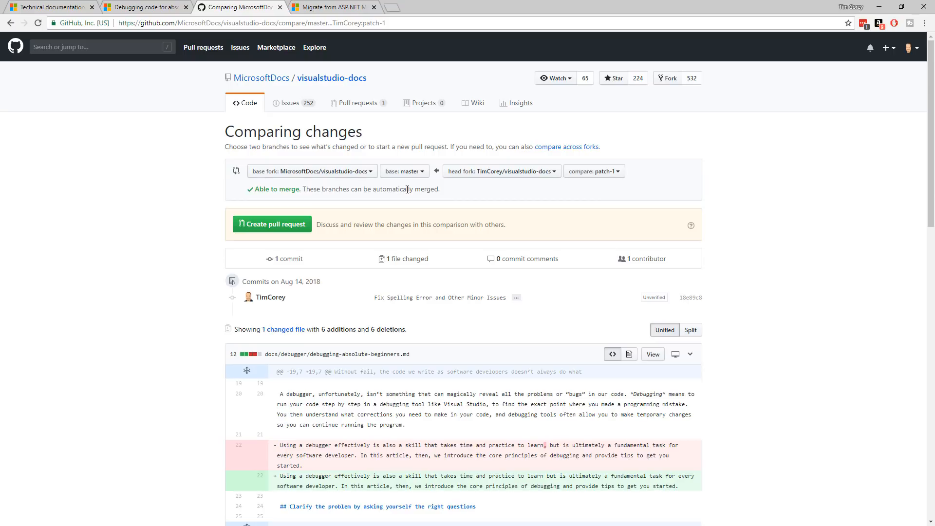
pyautogui.moveTo(535, 175)
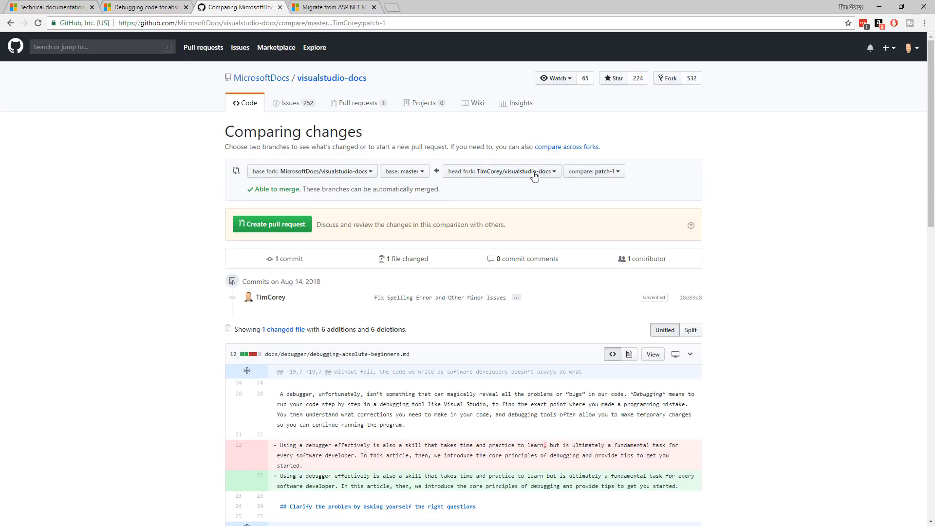
pyautogui.moveTo(493, 190)
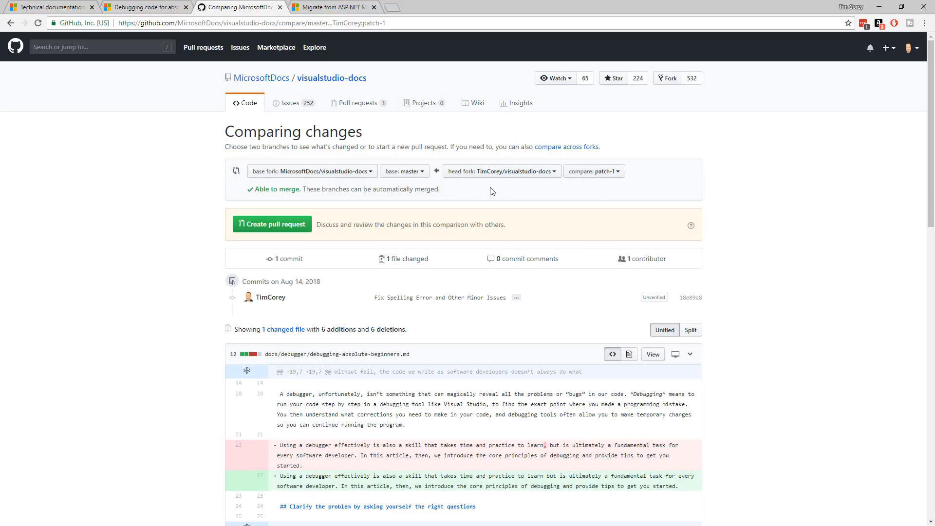
pyautogui.moveTo(554, 176)
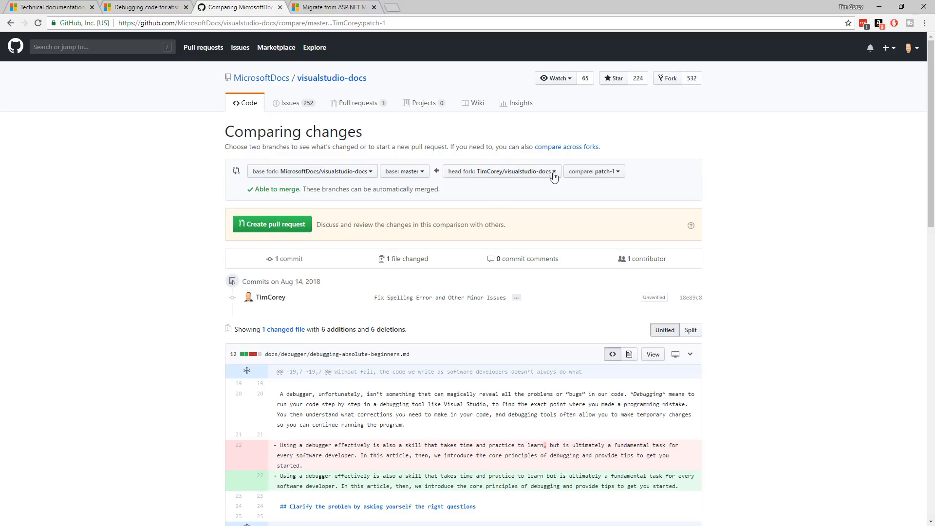
pyautogui.moveTo(445, 222)
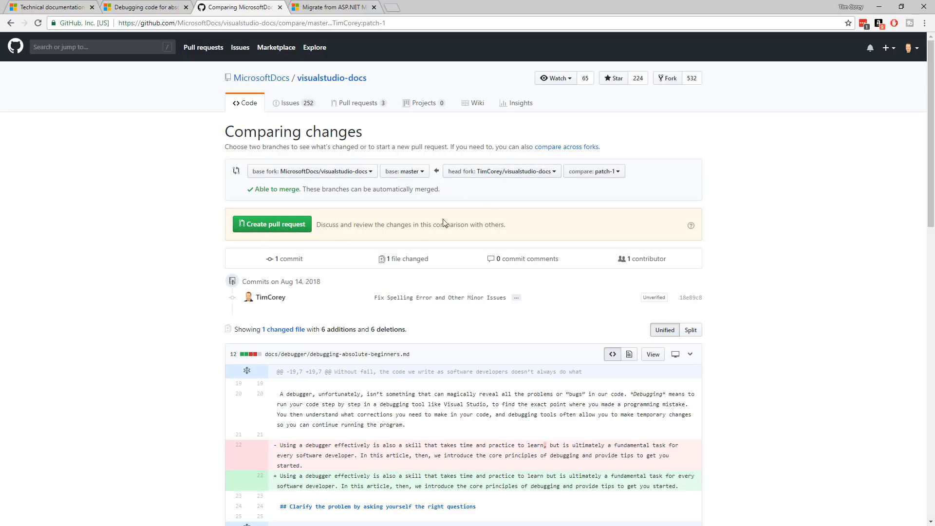
pyautogui.moveTo(422, 248)
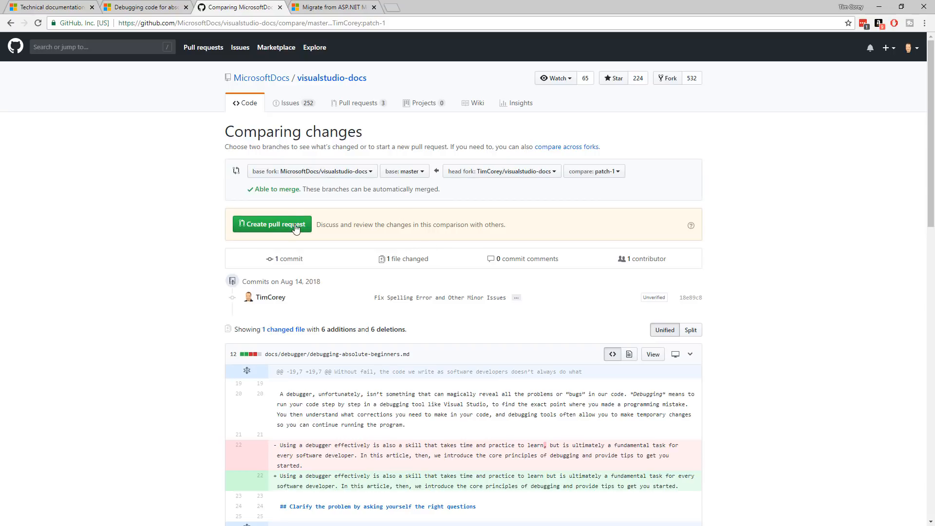
pyautogui.scroll(-3)
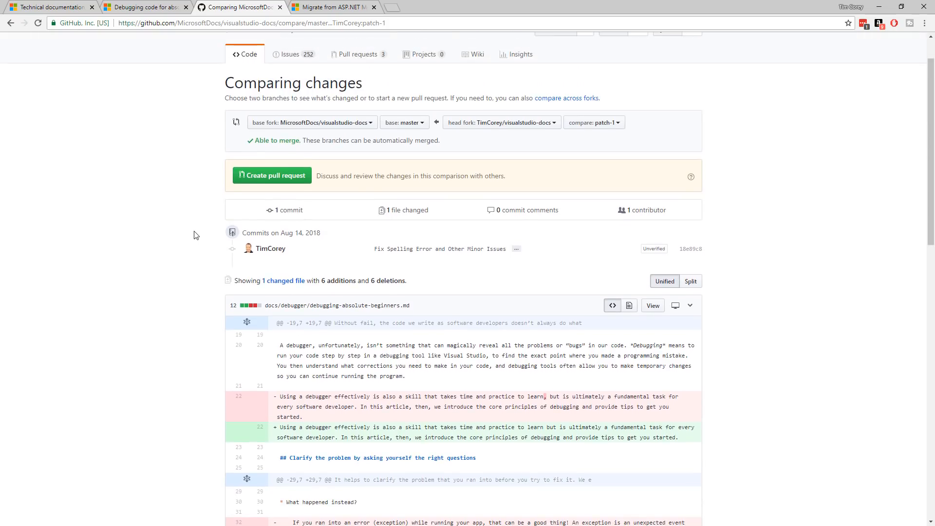
pyautogui.scroll(-3)
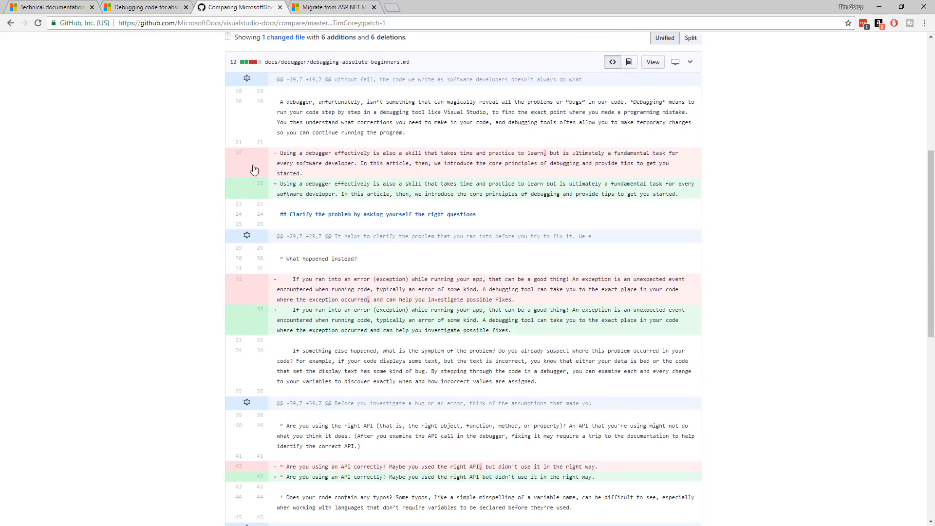
pyautogui.moveTo(544, 192)
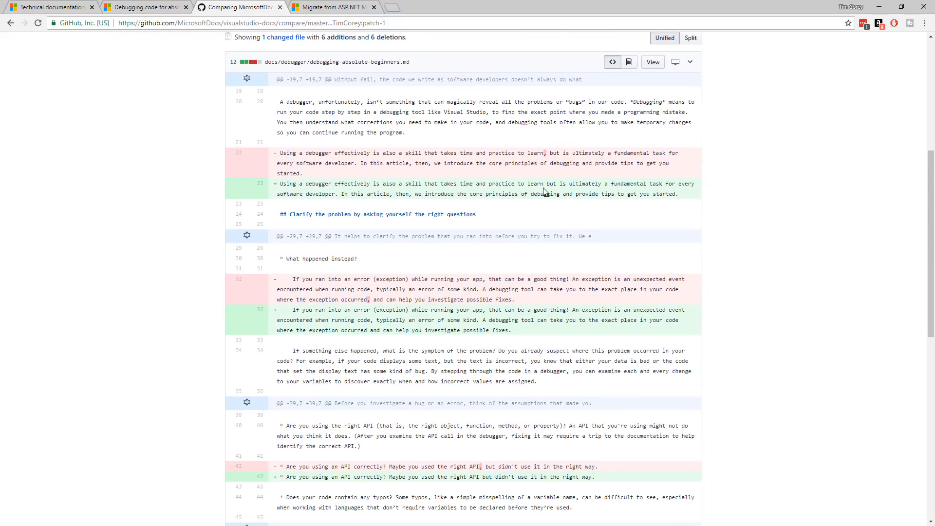
pyautogui.scroll(-3)
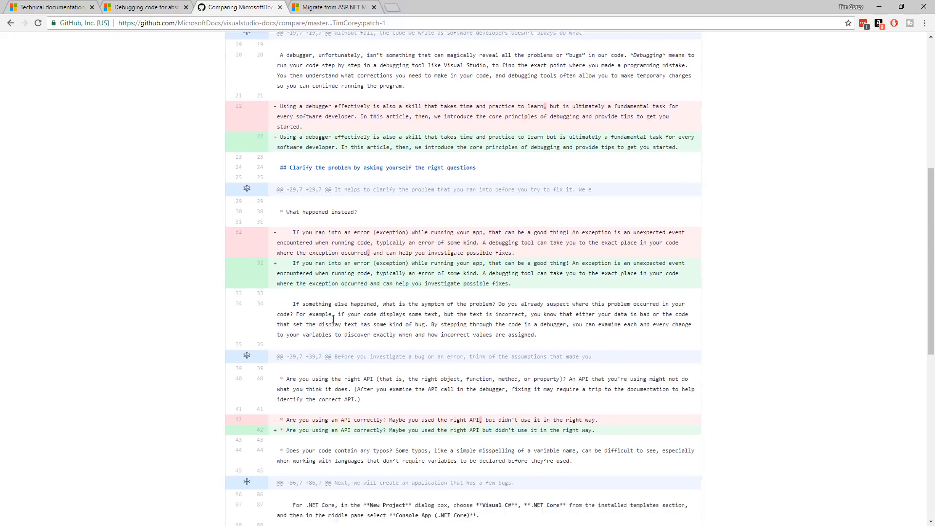
pyautogui.scroll(-3)
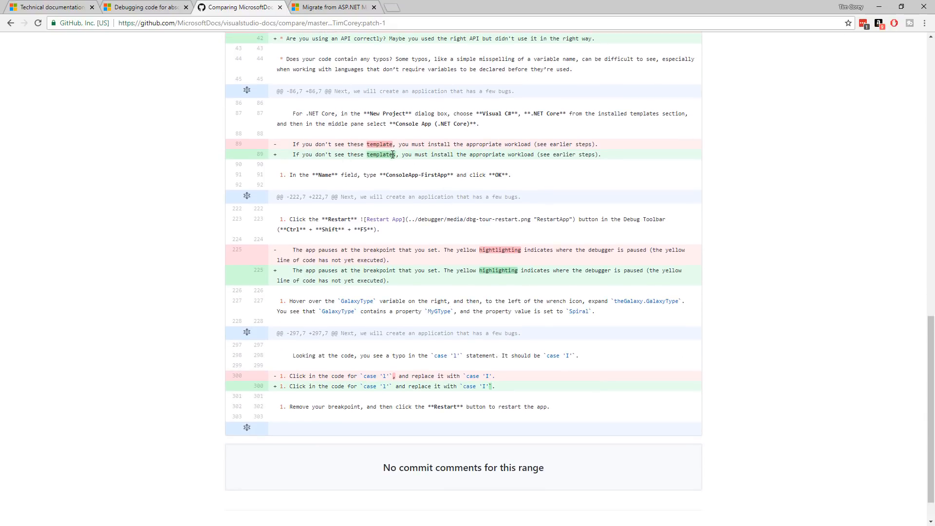
pyautogui.scroll(-3)
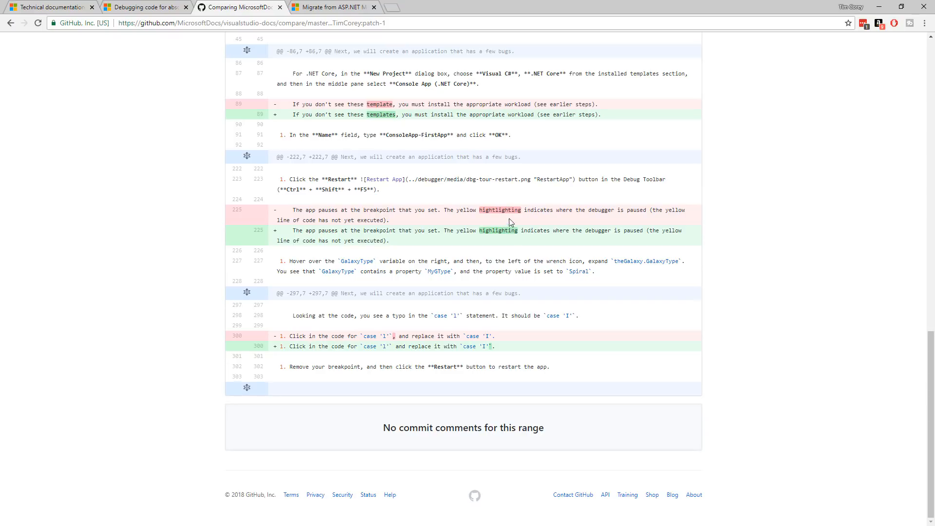
pyautogui.moveTo(398, 333)
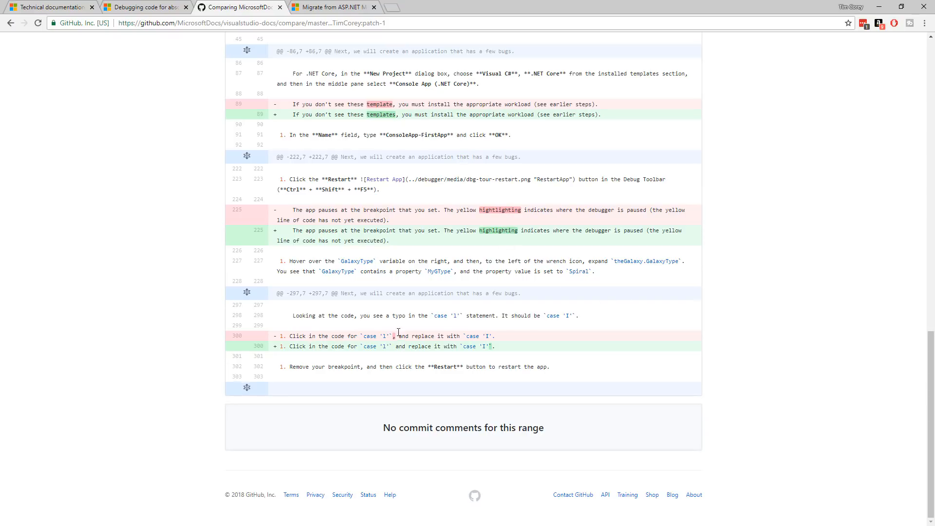
pyautogui.moveTo(551, 341)
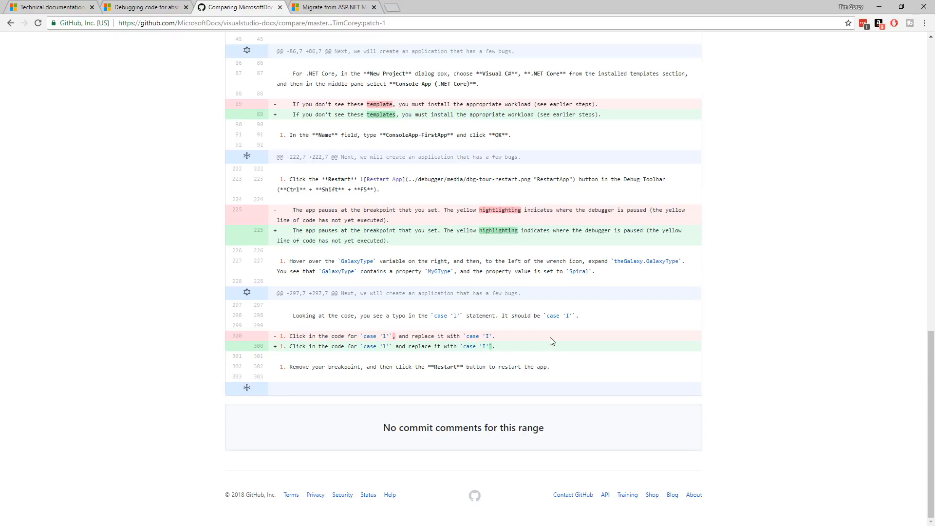
pyautogui.scroll(3)
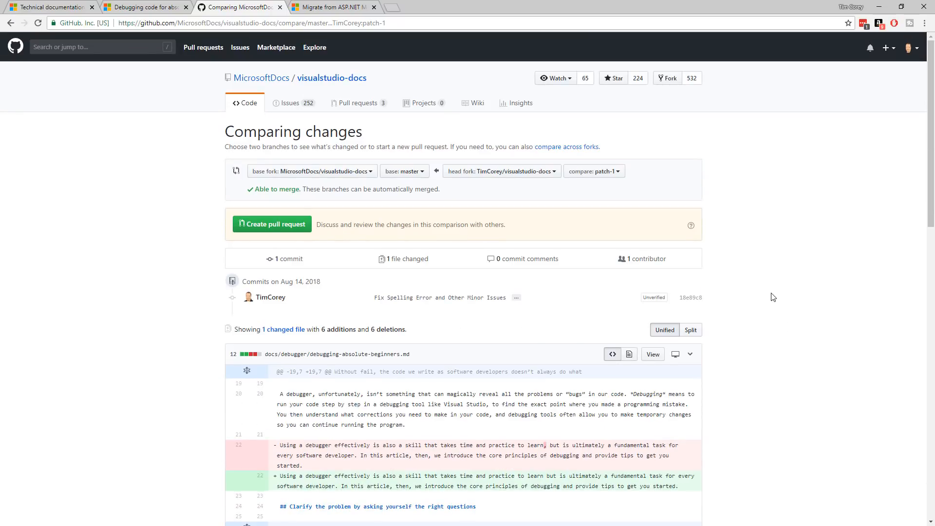
pyautogui.moveTo(636, 286)
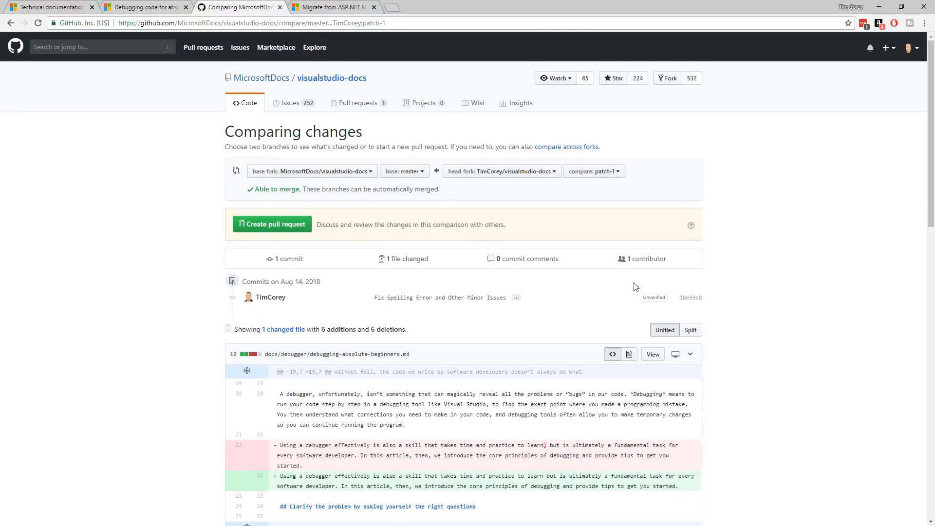
pyautogui.moveTo(293, 262)
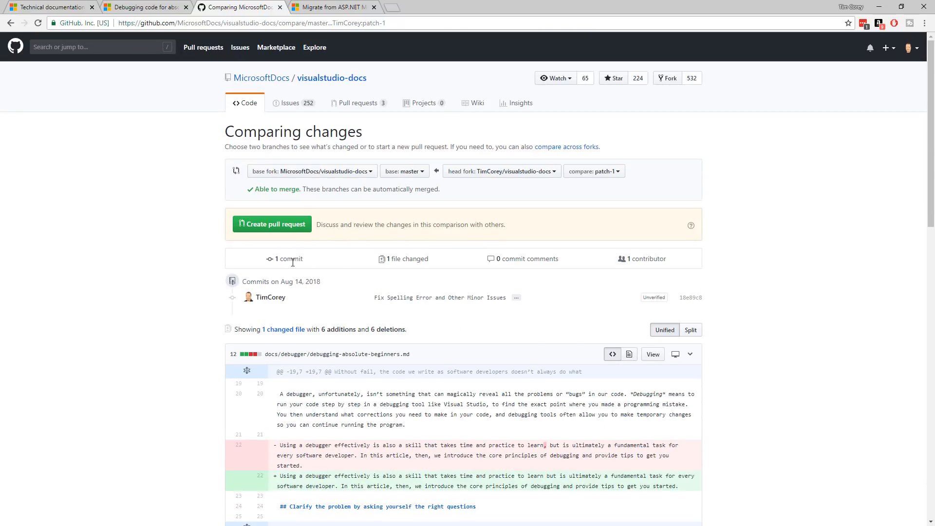
pyautogui.moveTo(536, 272)
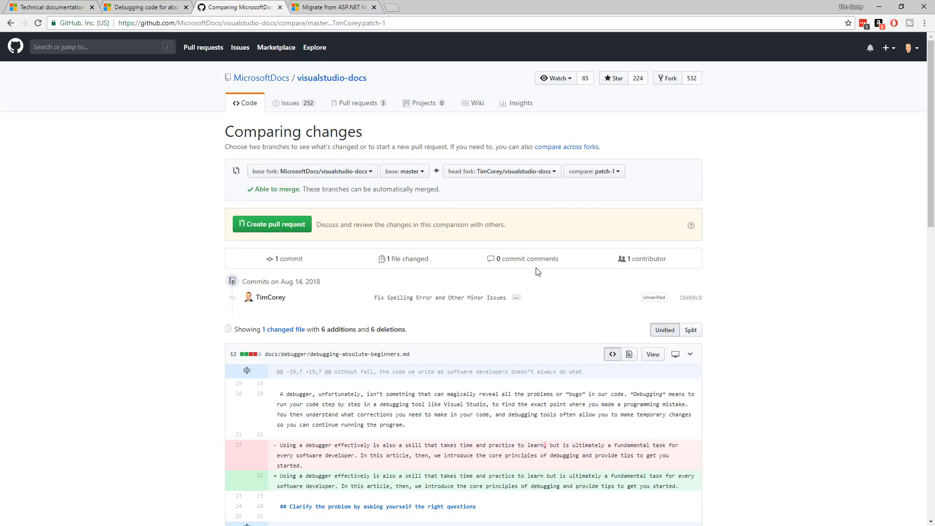
pyautogui.moveTo(661, 270)
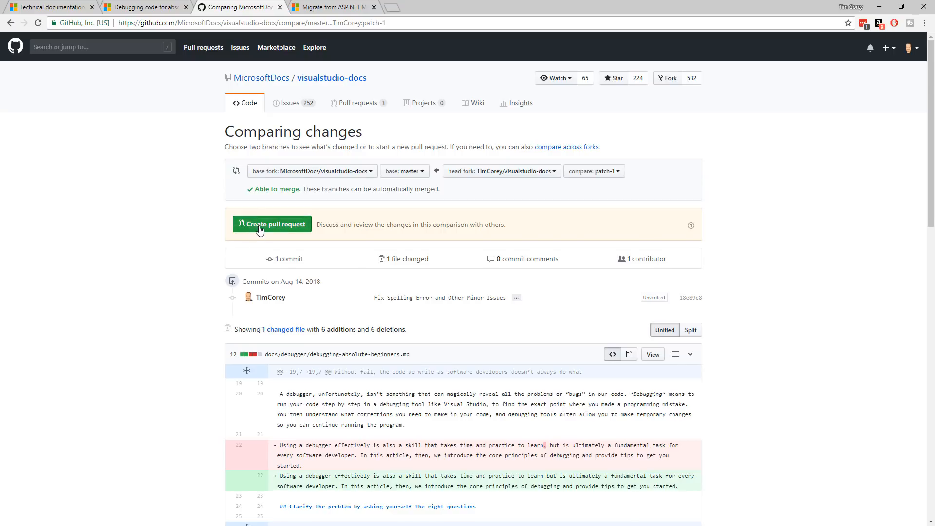
# - Start a pull request from the patch-1 changes and review the prefilled Open a pull request form
pyautogui.click(272, 224)
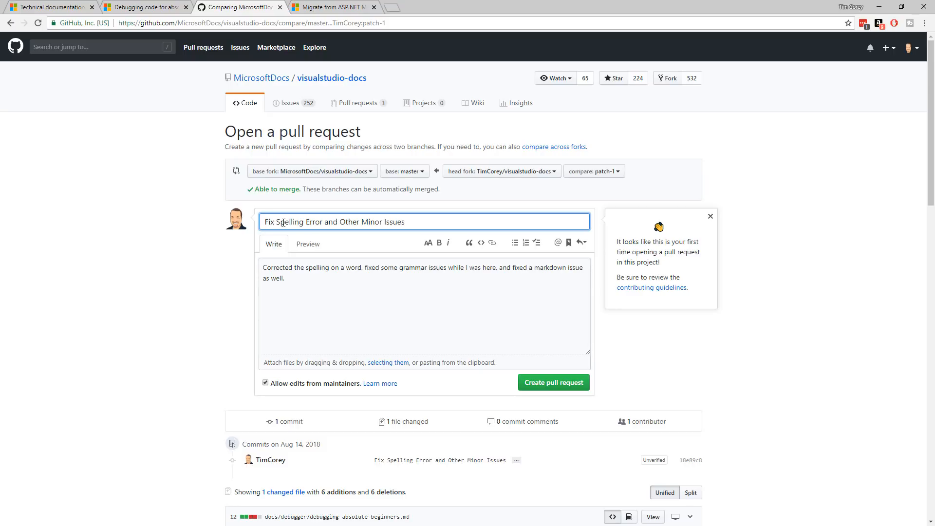
pyautogui.moveTo(564, 373)
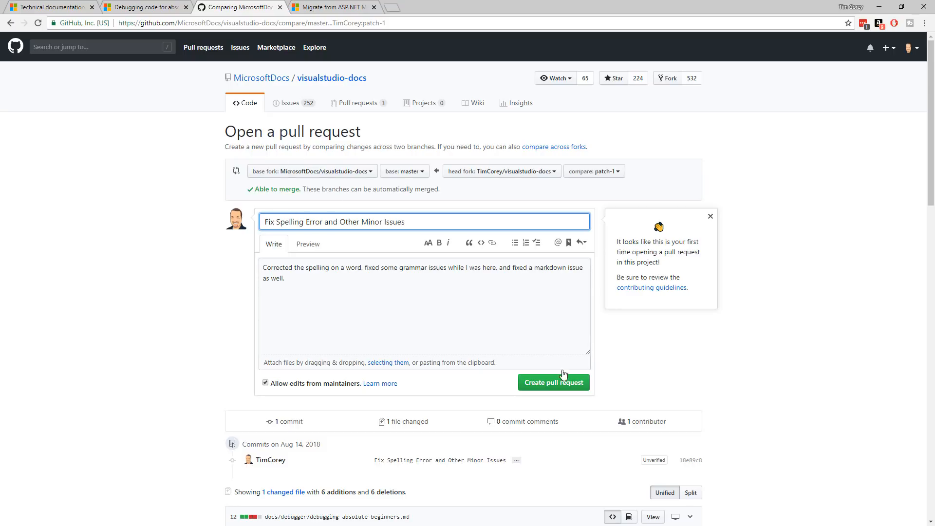
pyautogui.moveTo(486, 353)
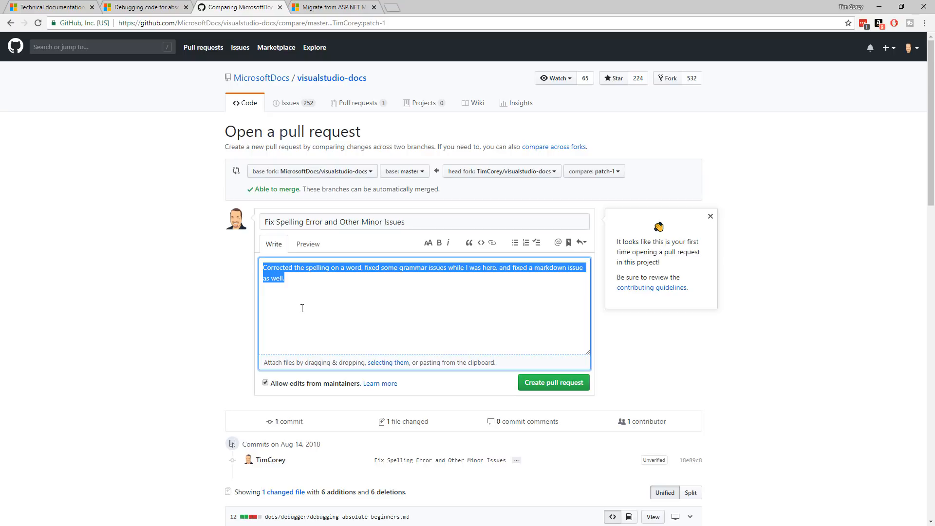
pyautogui.scroll(-3)
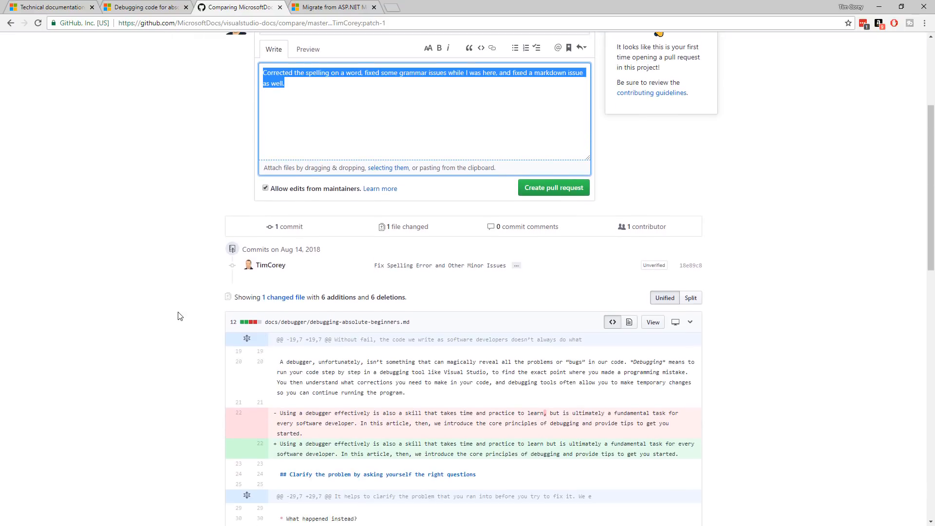
pyautogui.scroll(-3)
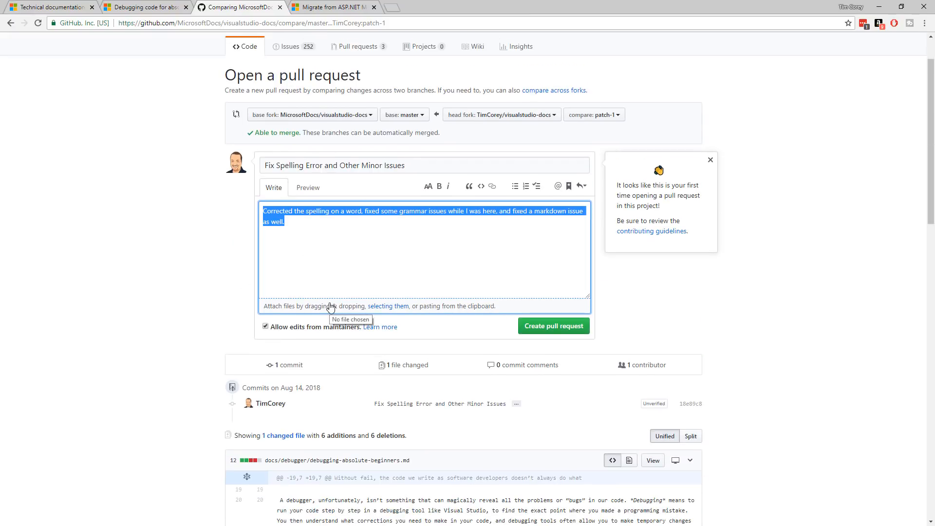
pyautogui.moveTo(554, 239)
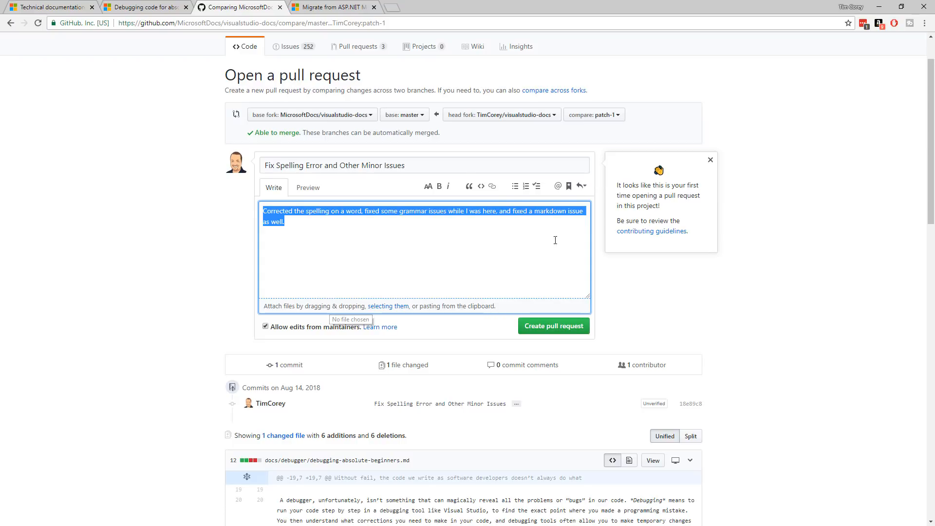
pyautogui.moveTo(652, 231)
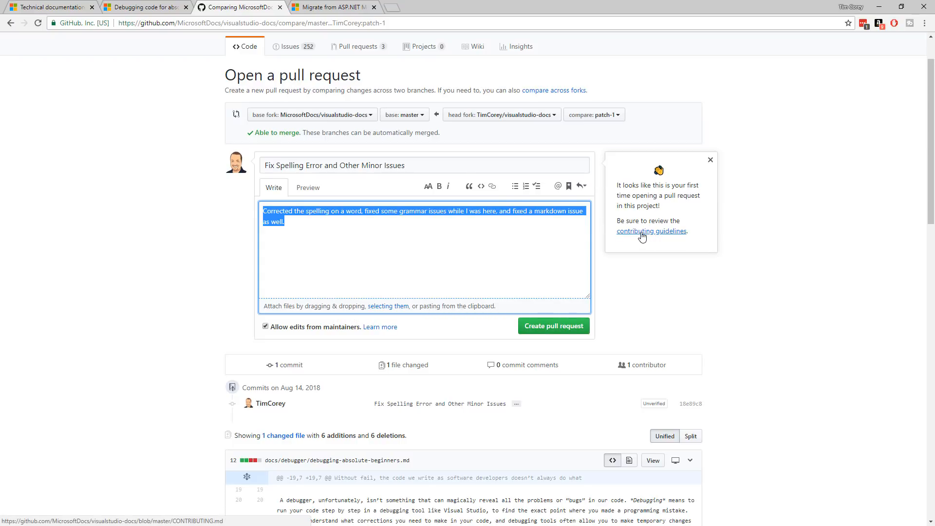
# - Read the visualstudio-docs CONTRIBUTING.md in a new tab, going through the process steps and DOs and DON'Ts
pyautogui.click(652, 232)
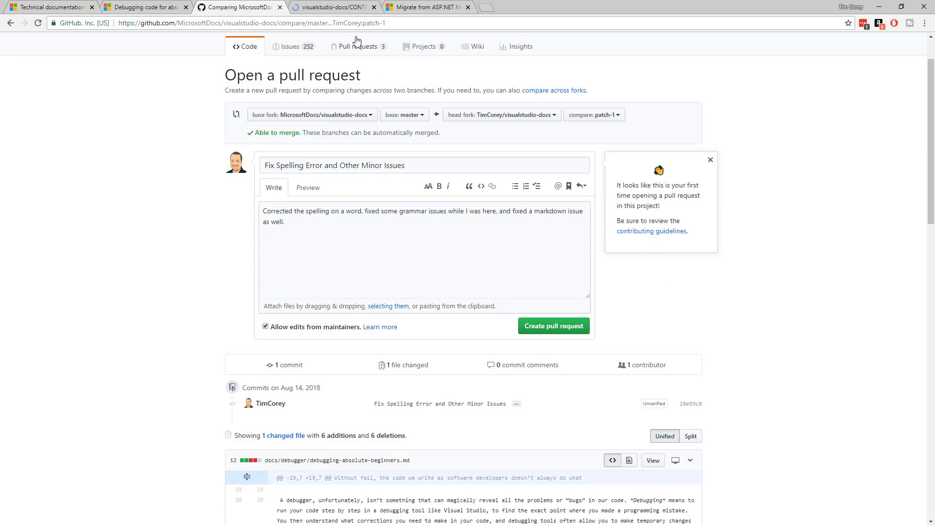
pyautogui.click(652, 232)
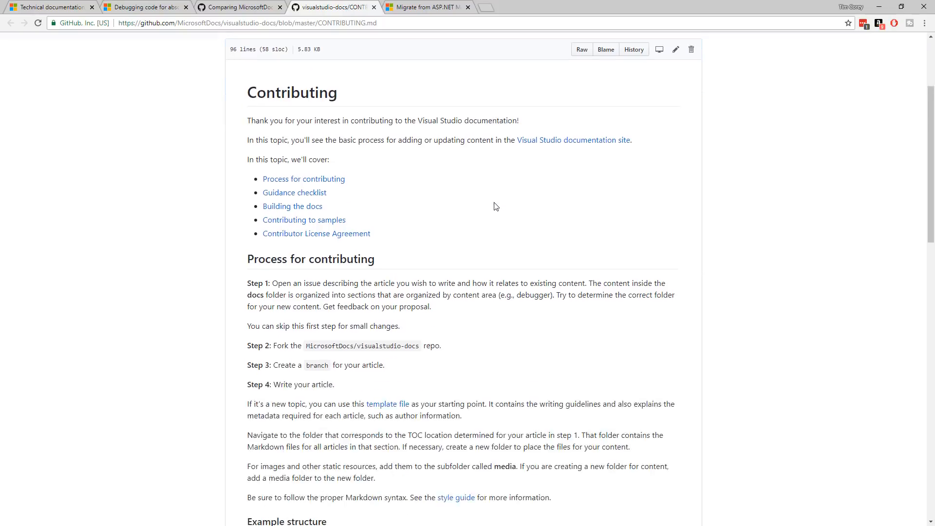
pyautogui.scroll(-3)
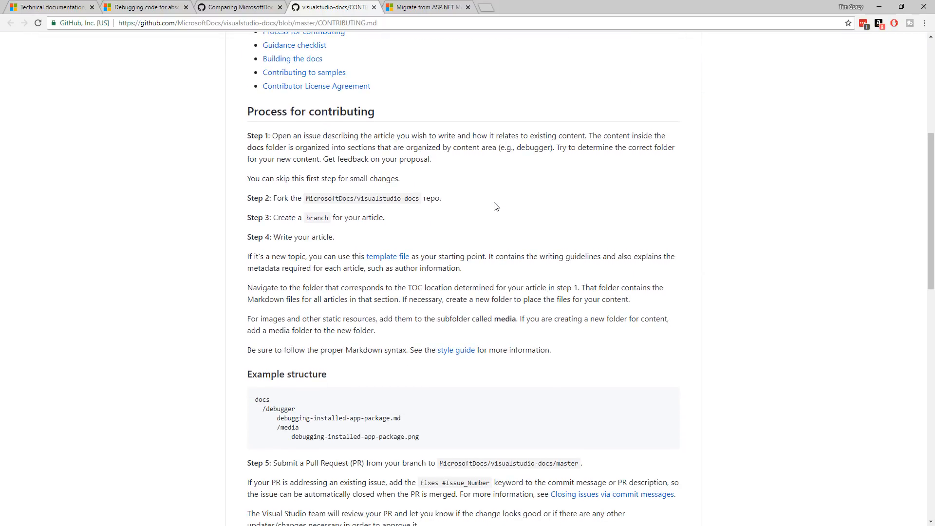
pyautogui.scroll(-3)
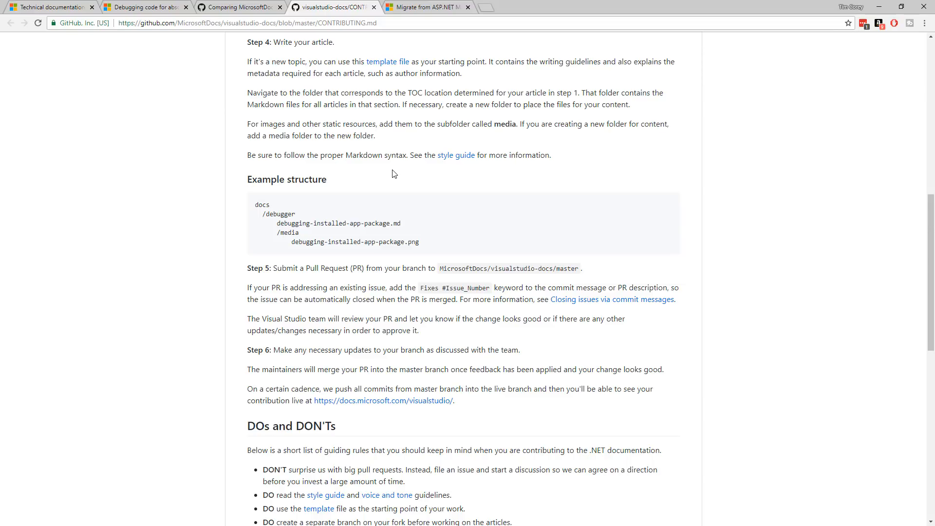
pyautogui.scroll(3)
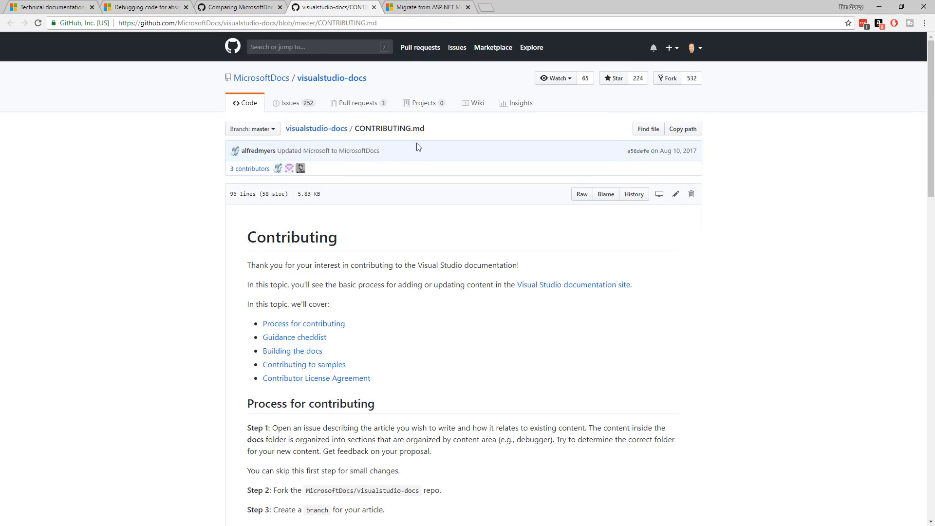
pyautogui.scroll(-3)
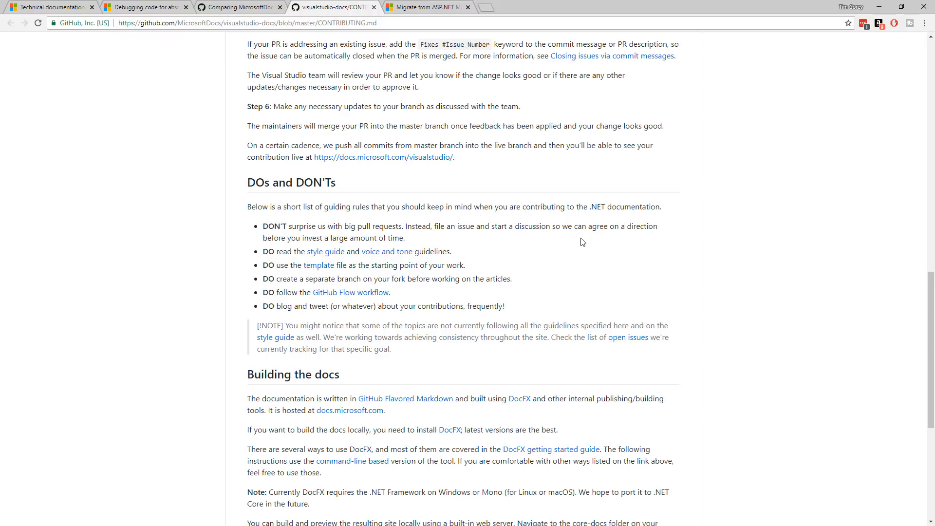
pyautogui.moveTo(559, 273)
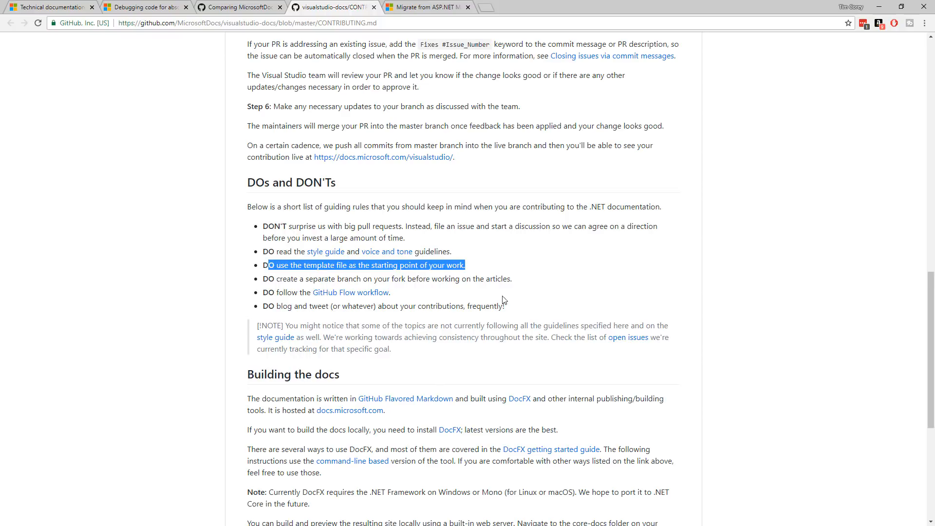
pyautogui.moveTo(436, 244)
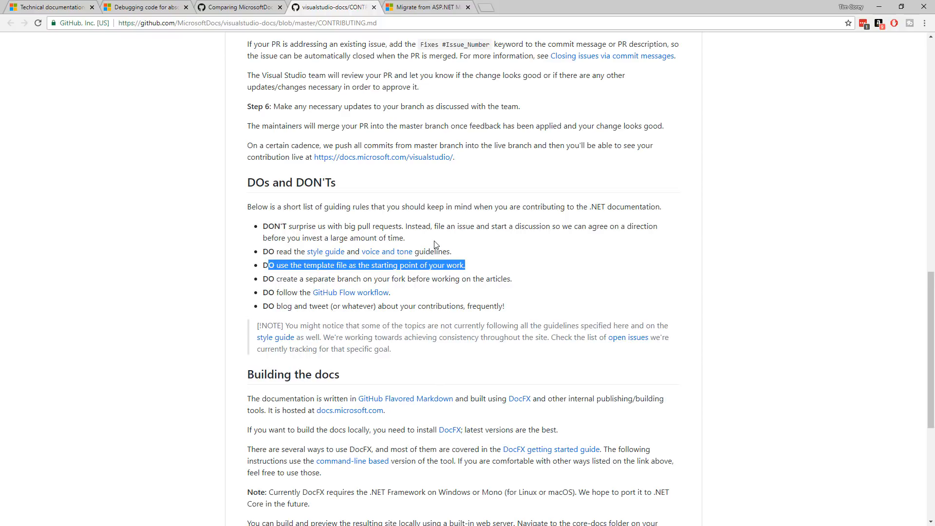
pyautogui.scroll(3)
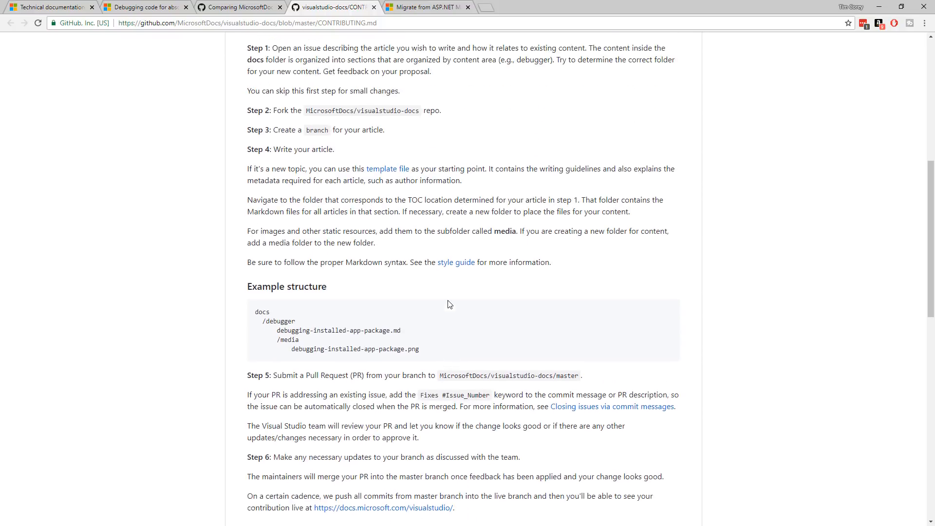
# - Create the 'Fix Spelling Error and Other Minor Issues' pull request from the prefilled form
pyautogui.scroll(3)
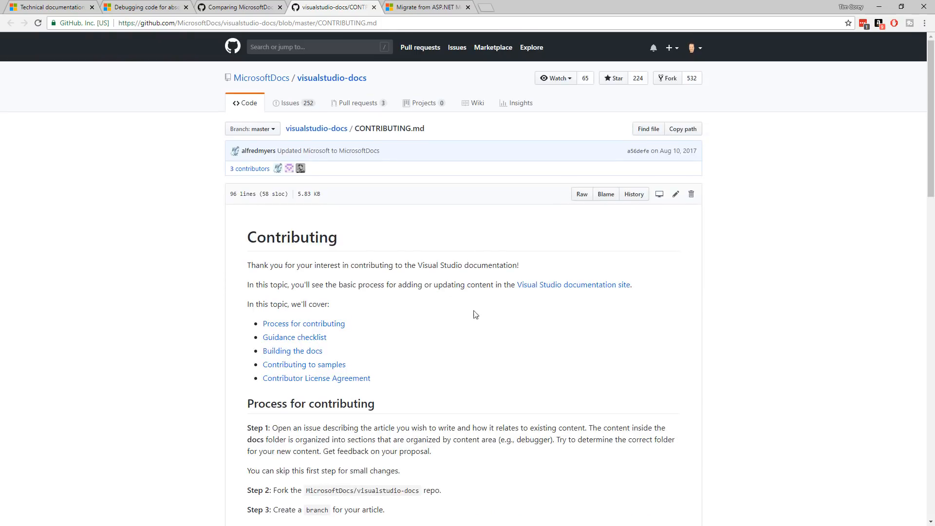
pyautogui.scroll(-3)
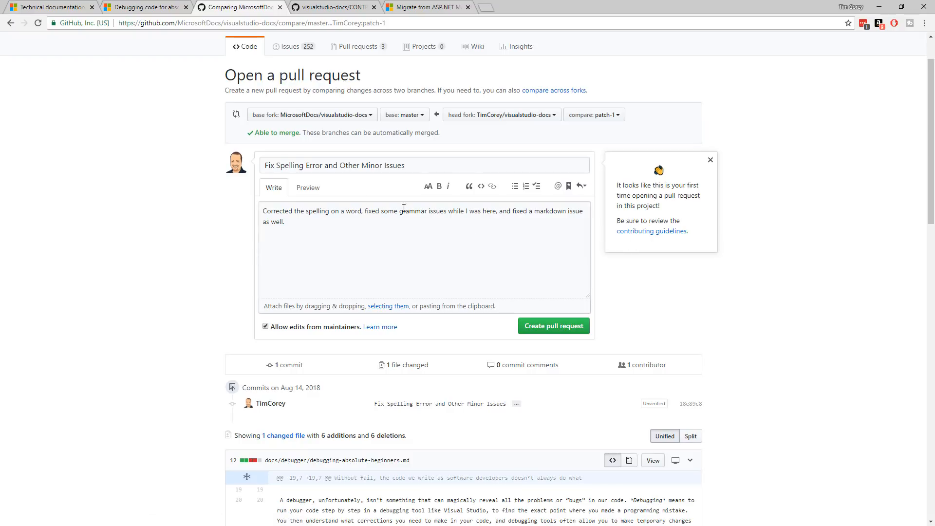
pyautogui.moveTo(486, 272)
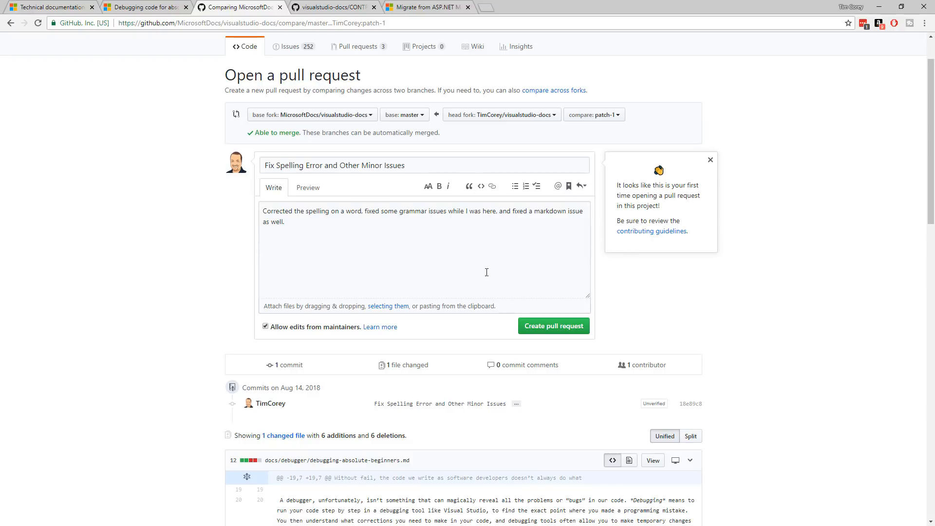
pyautogui.moveTo(464, 273)
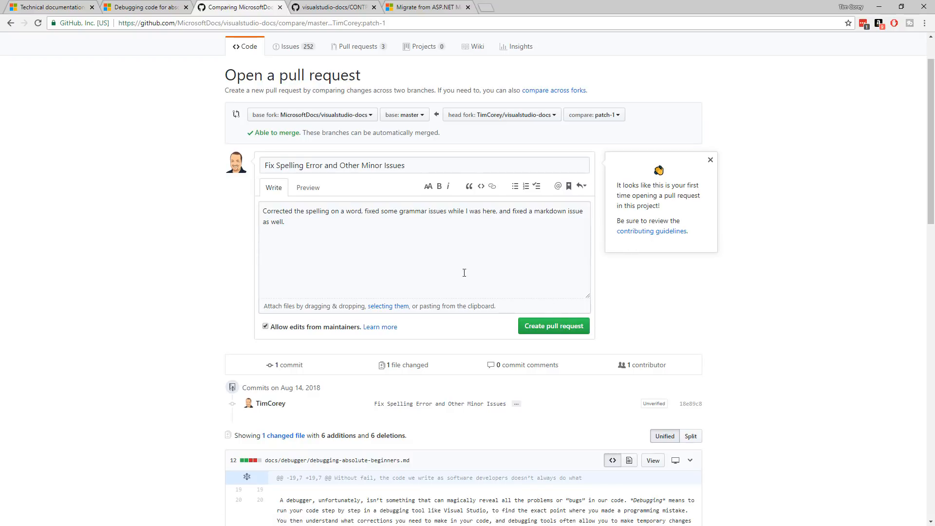
pyautogui.moveTo(385, 205)
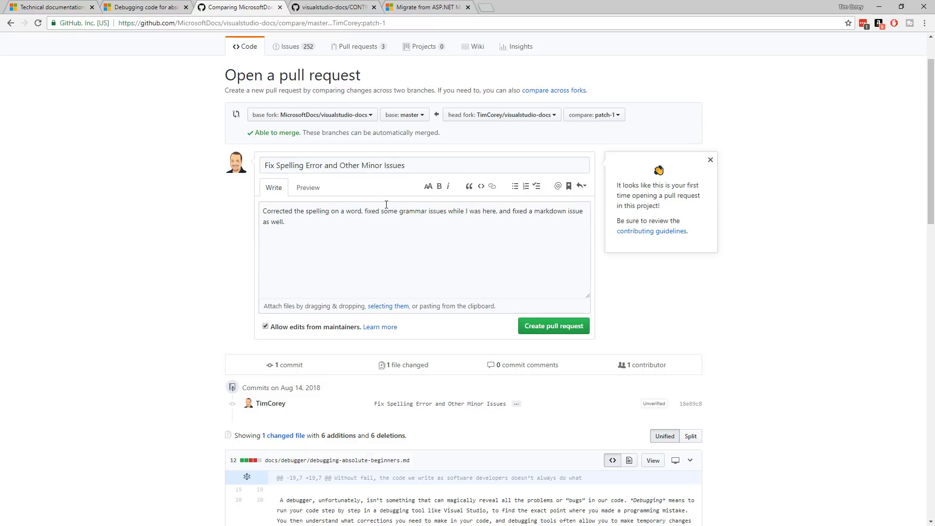
pyautogui.moveTo(553, 327)
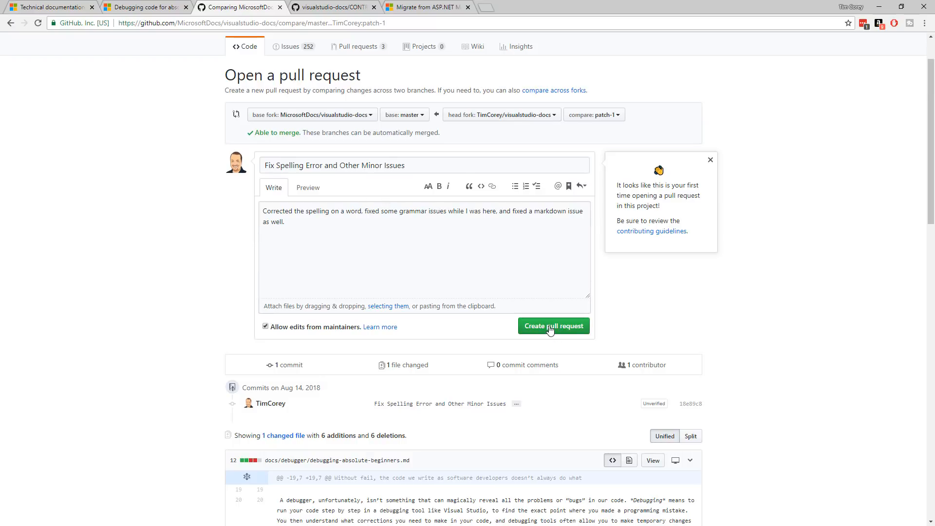
pyautogui.click(554, 327)
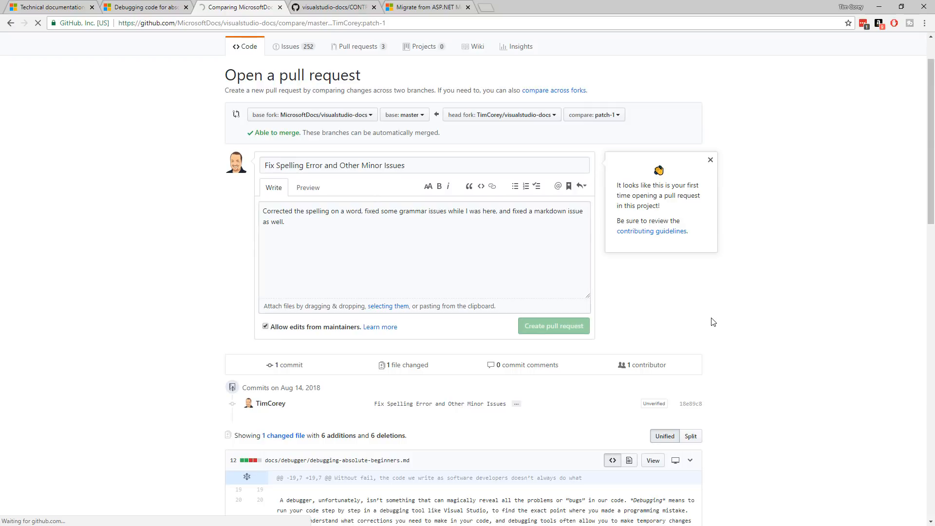
pyautogui.click(554, 326)
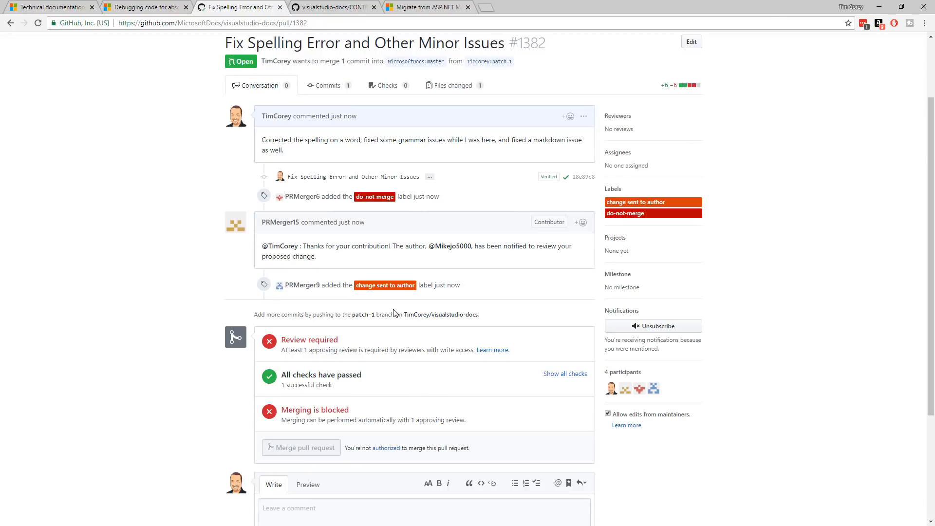
pyautogui.moveTo(380, 298)
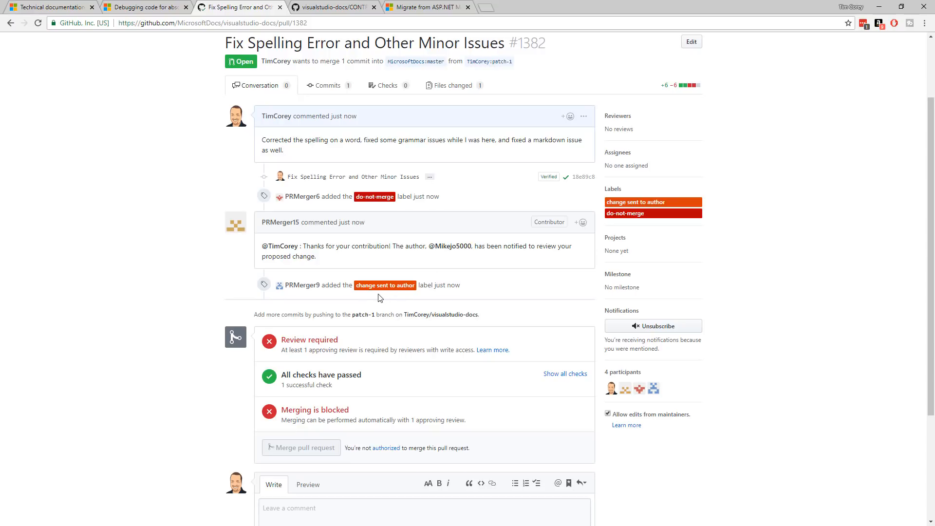
pyautogui.moveTo(334, 285)
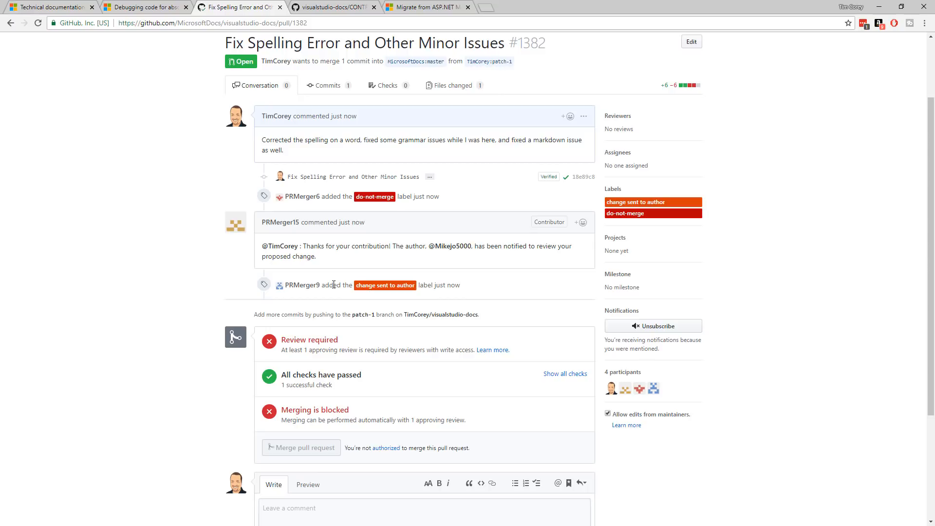
pyautogui.moveTo(397, 225)
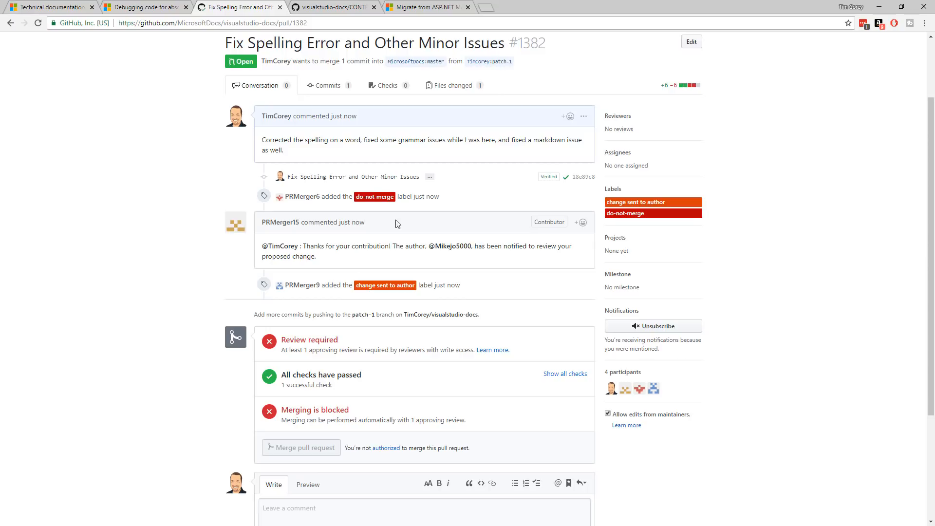
pyautogui.moveTo(406, 246)
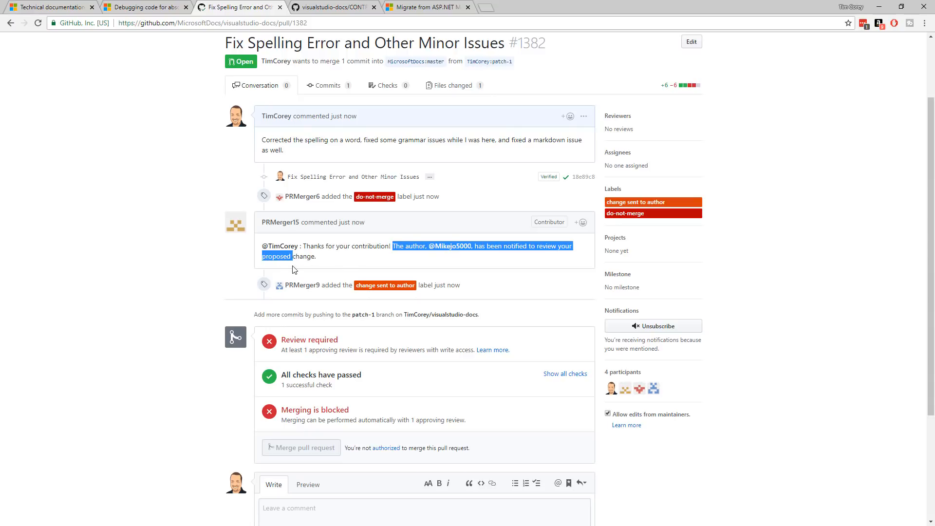
pyautogui.moveTo(385, 285)
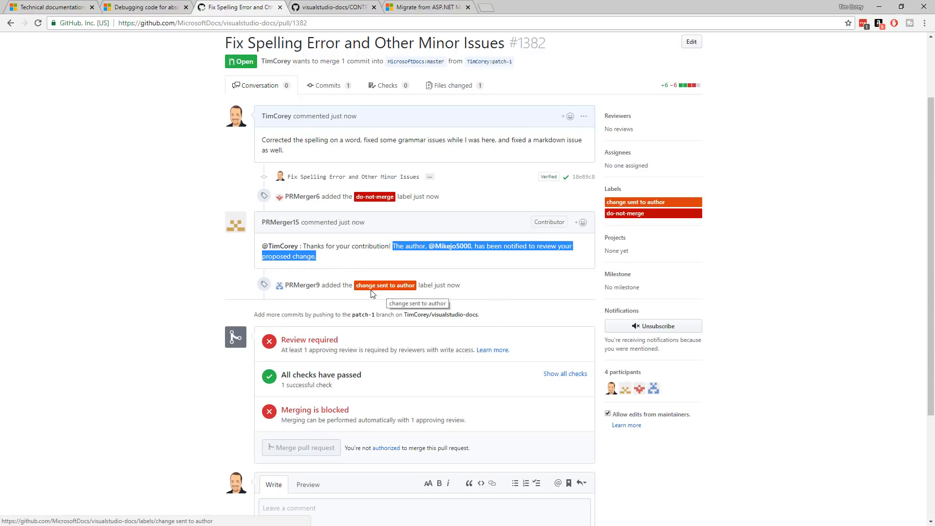
pyautogui.moveTo(344, 342)
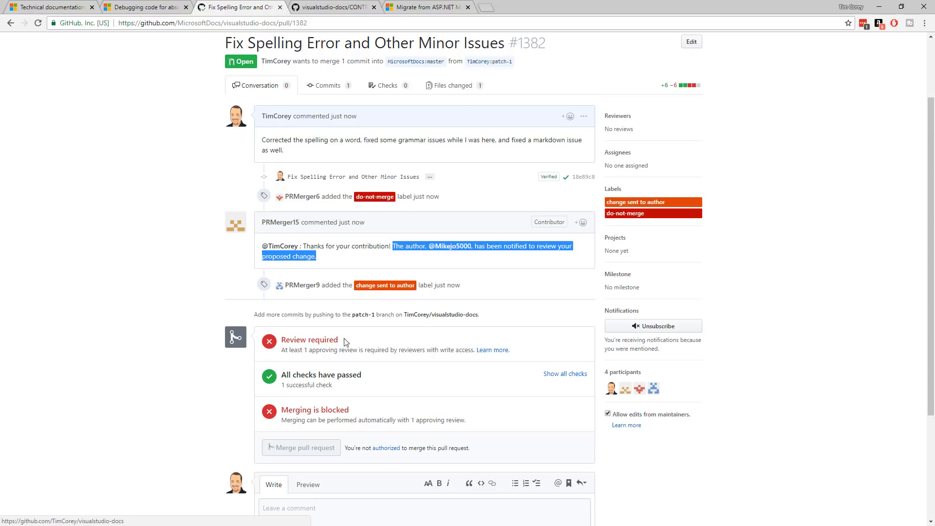
pyautogui.moveTo(331, 374)
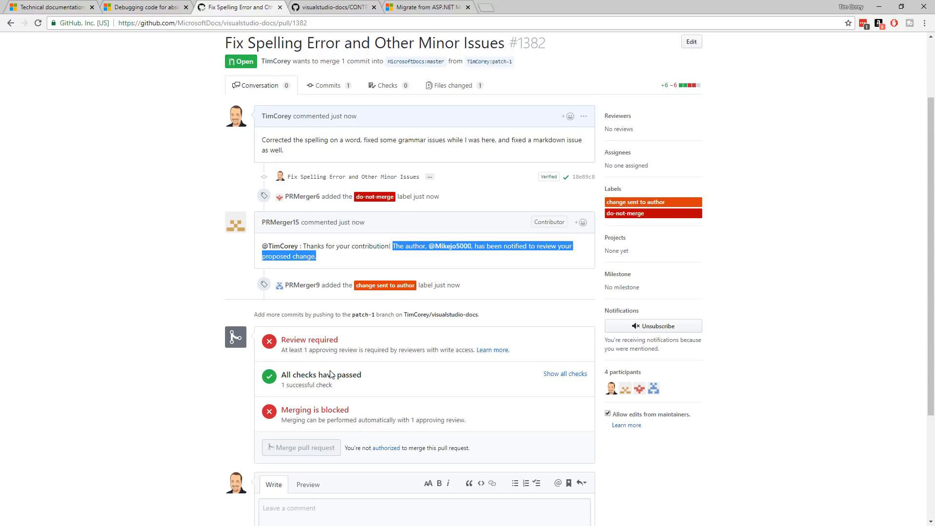
pyautogui.scroll(-3)
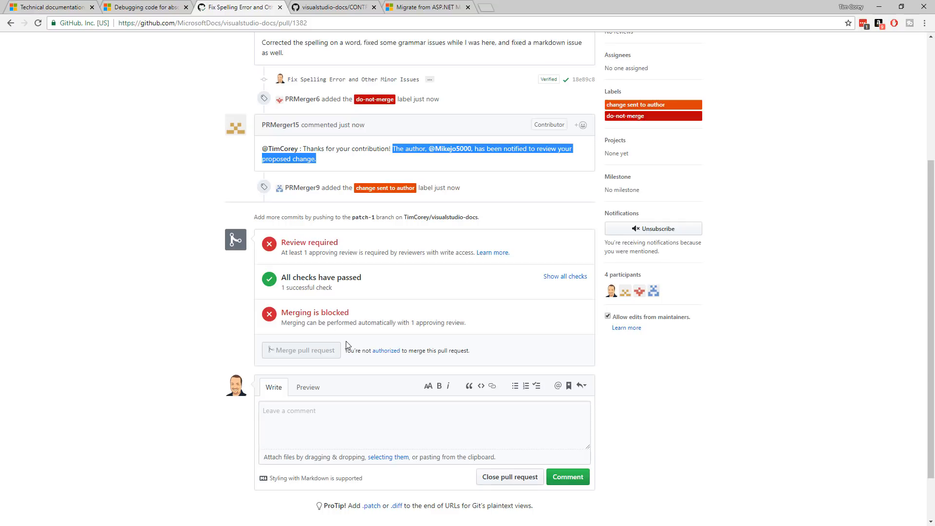
pyautogui.moveTo(293, 238)
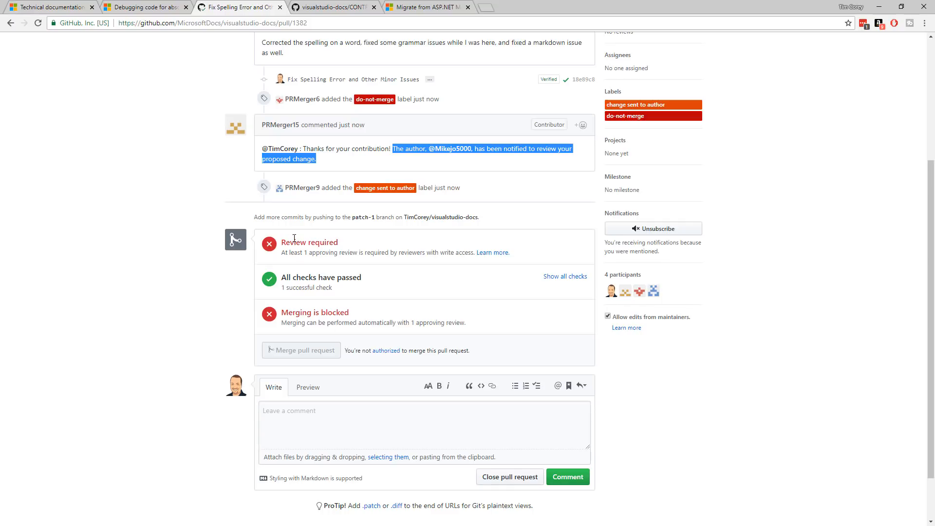
pyautogui.scroll(3)
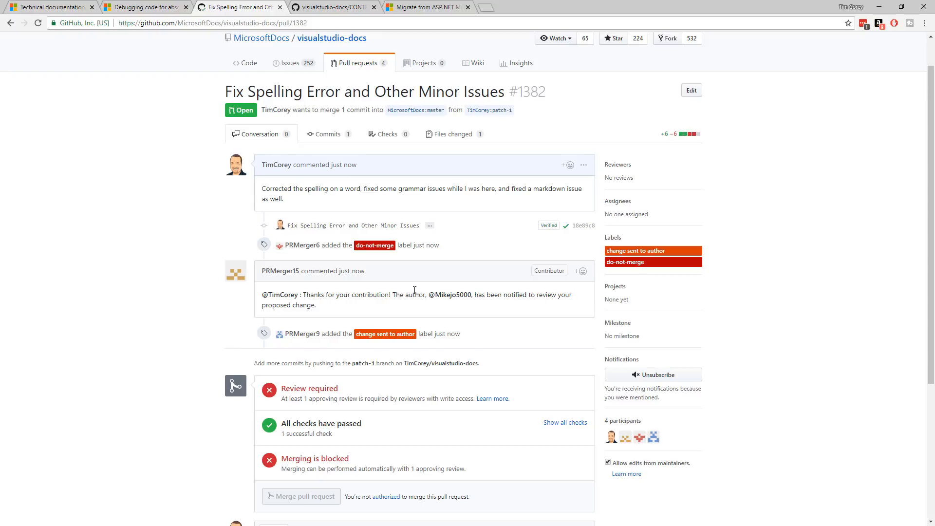
pyautogui.moveTo(485, 309)
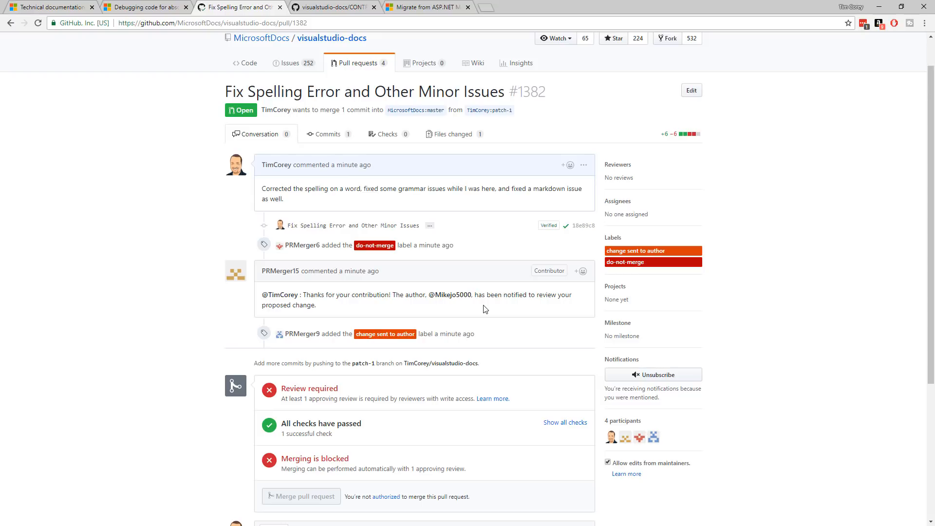
pyautogui.moveTo(441, 298)
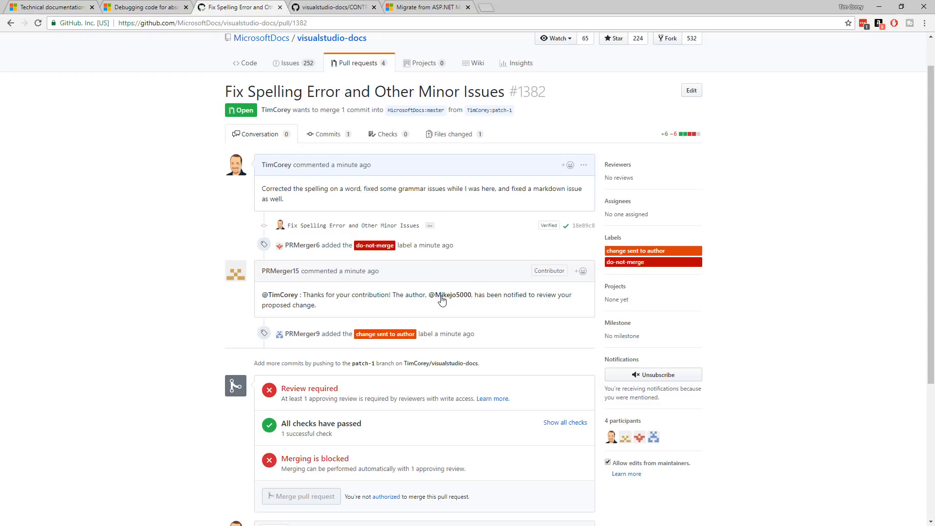
pyautogui.moveTo(451, 294)
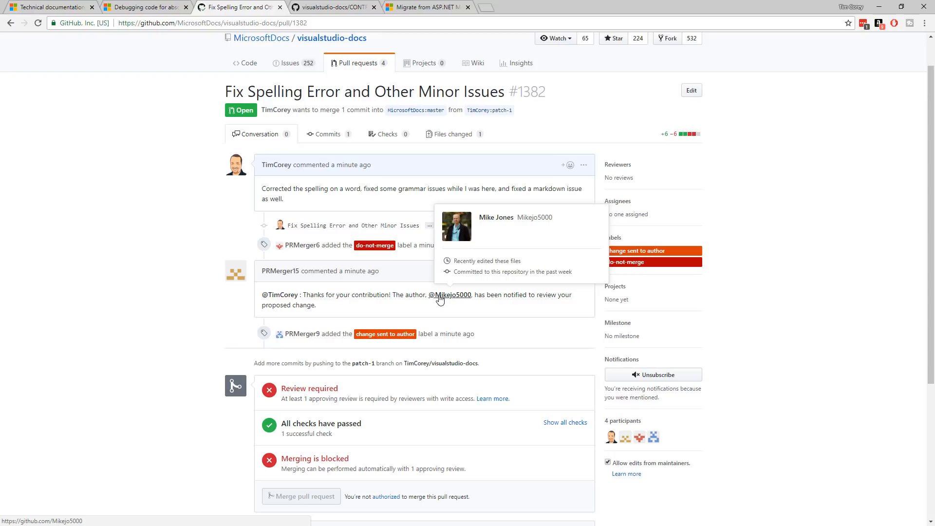
pyautogui.moveTo(495, 241)
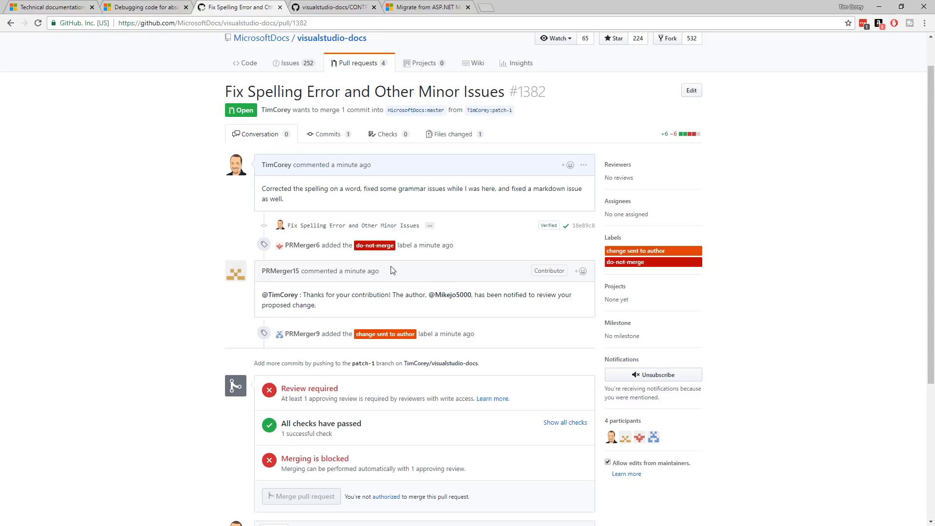
pyautogui.moveTo(392, 309)
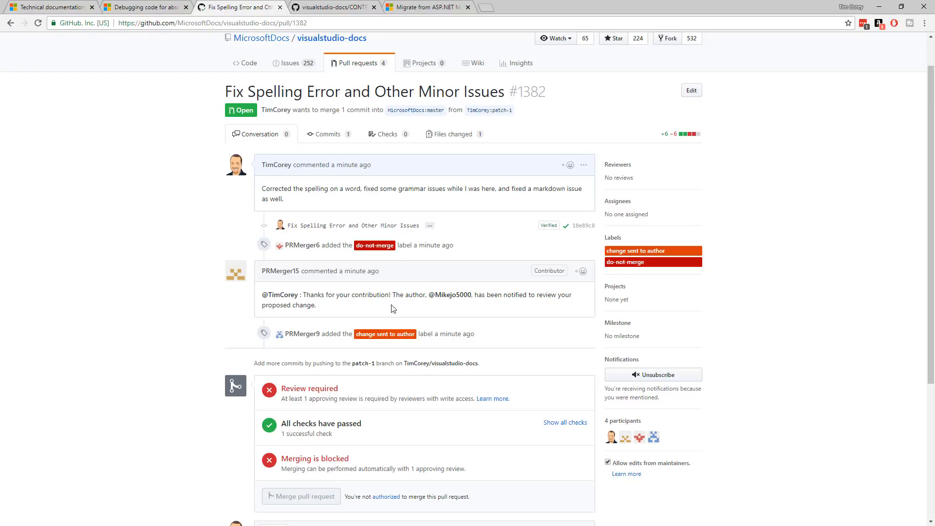
pyautogui.moveTo(368, 294)
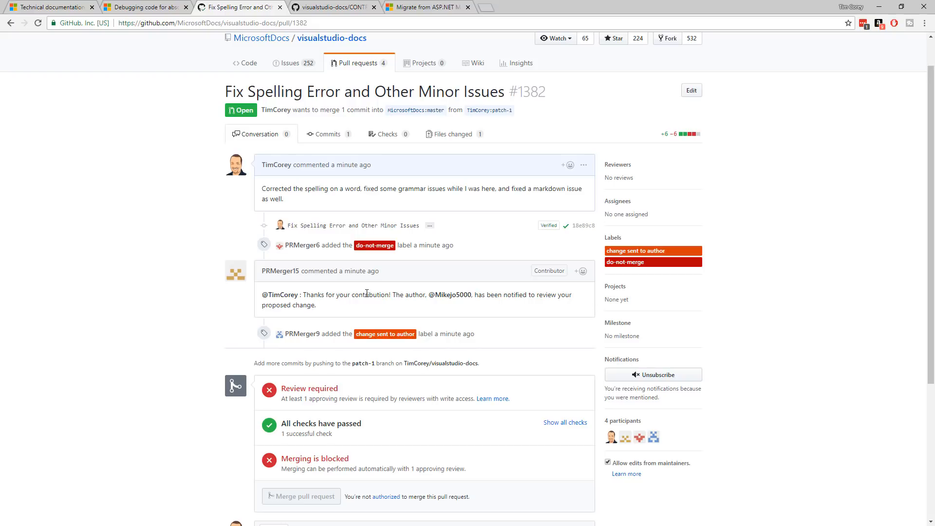
pyautogui.moveTo(451, 347)
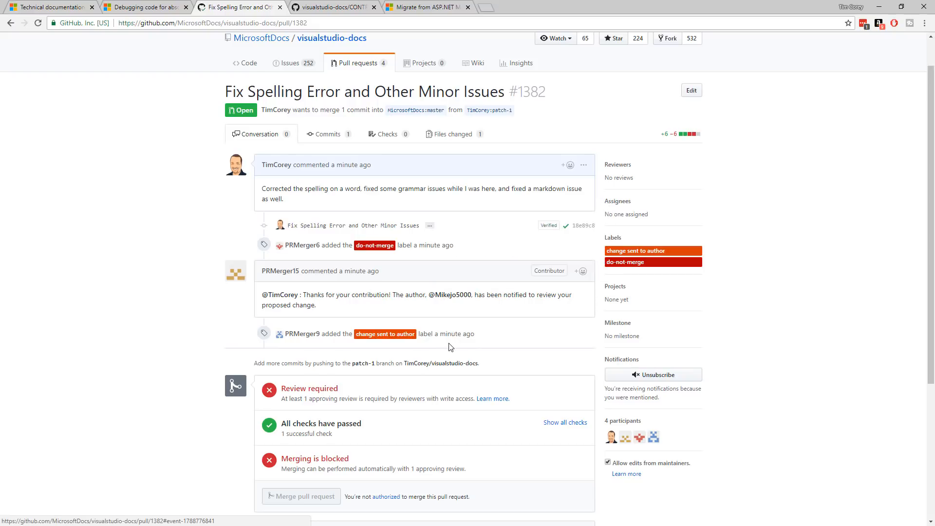
pyautogui.scroll(-3)
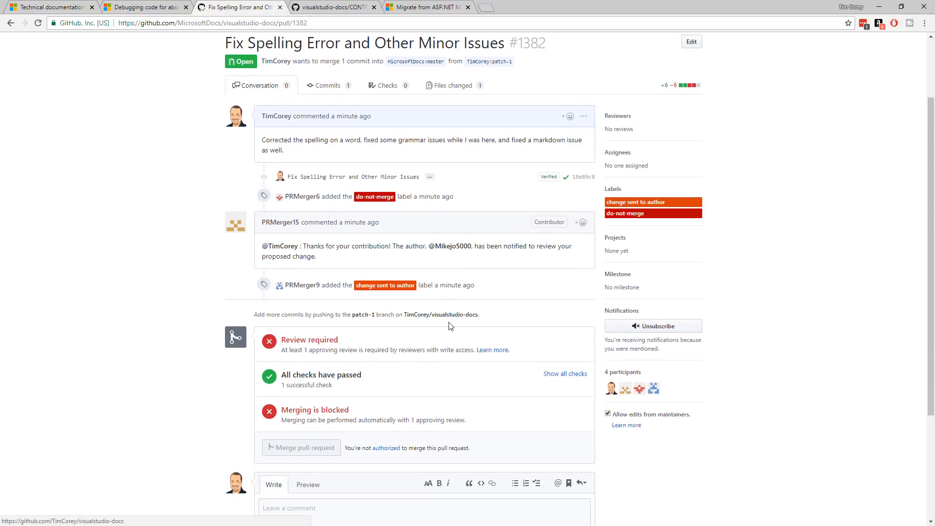
pyautogui.scroll(3)
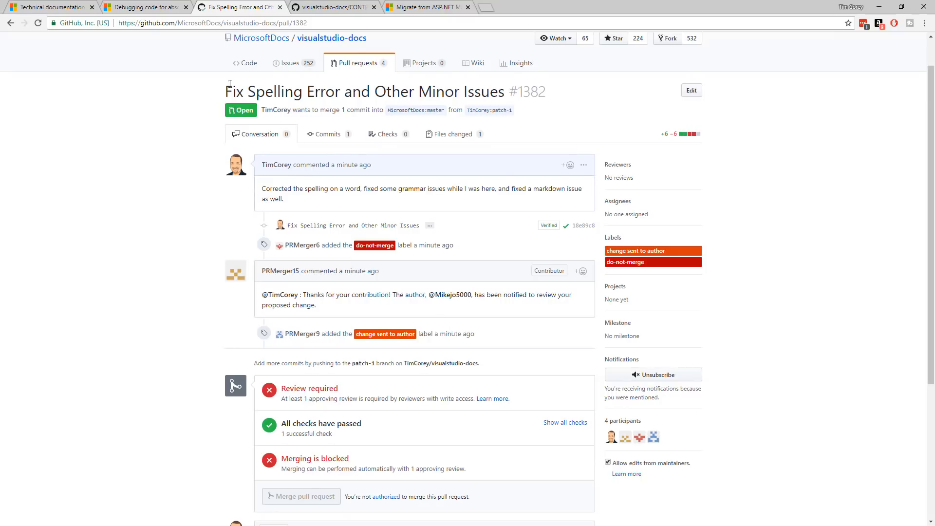
pyautogui.moveTo(503, 126)
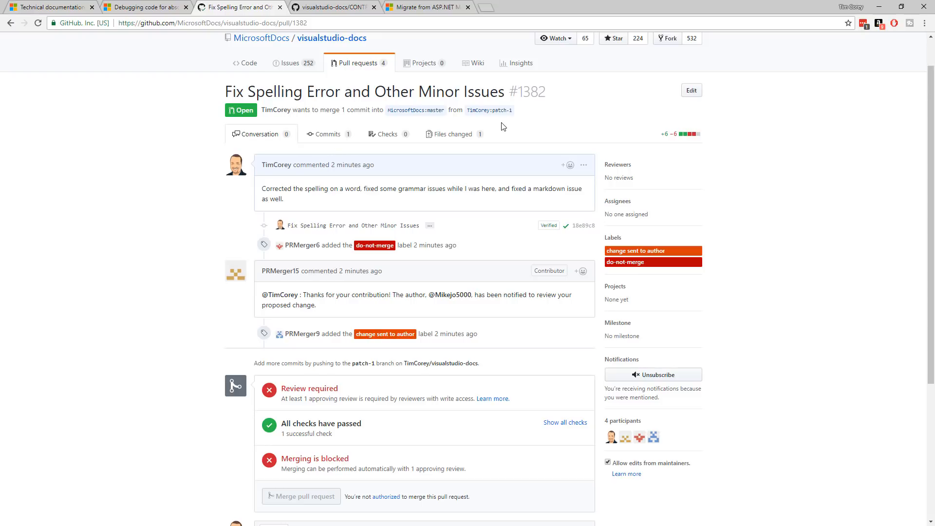
pyautogui.moveTo(466, 92)
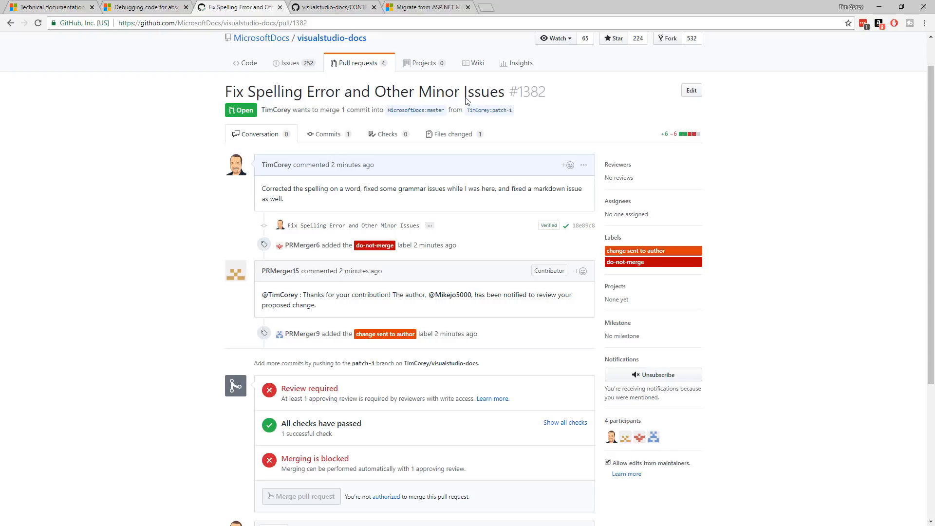
pyautogui.moveTo(419, 63)
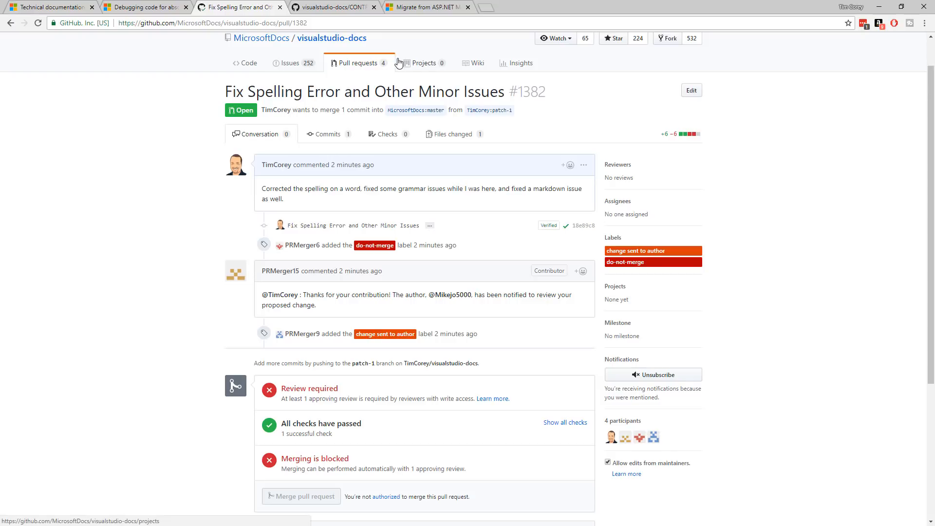
pyautogui.moveTo(198, 228)
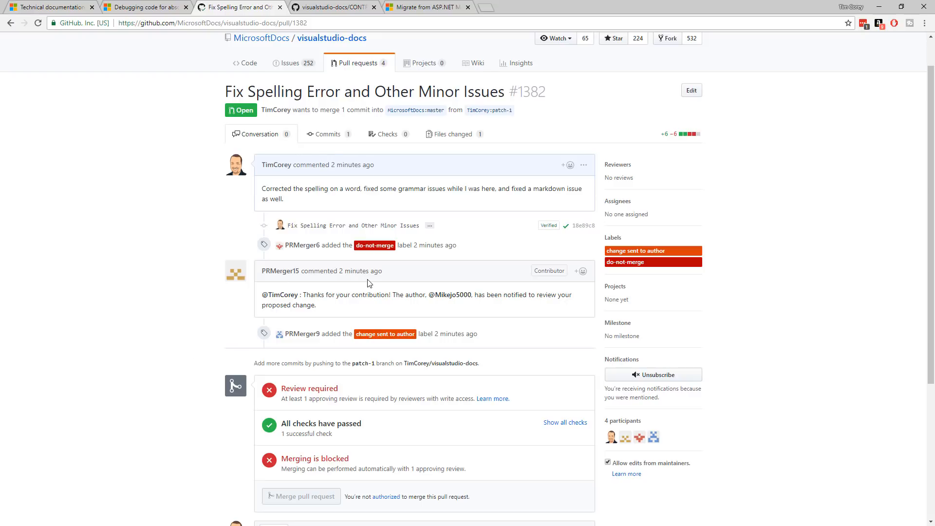
pyautogui.moveTo(489, 317)
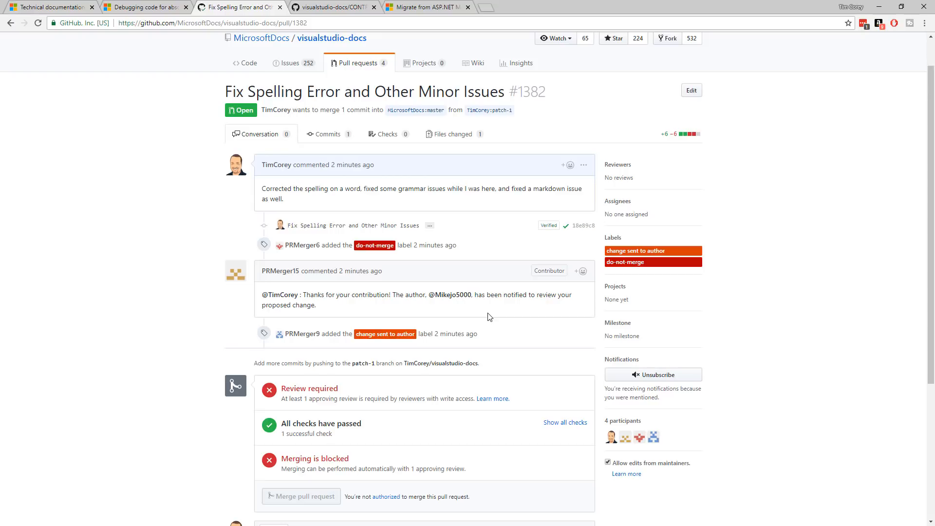
pyautogui.moveTo(442, 62)
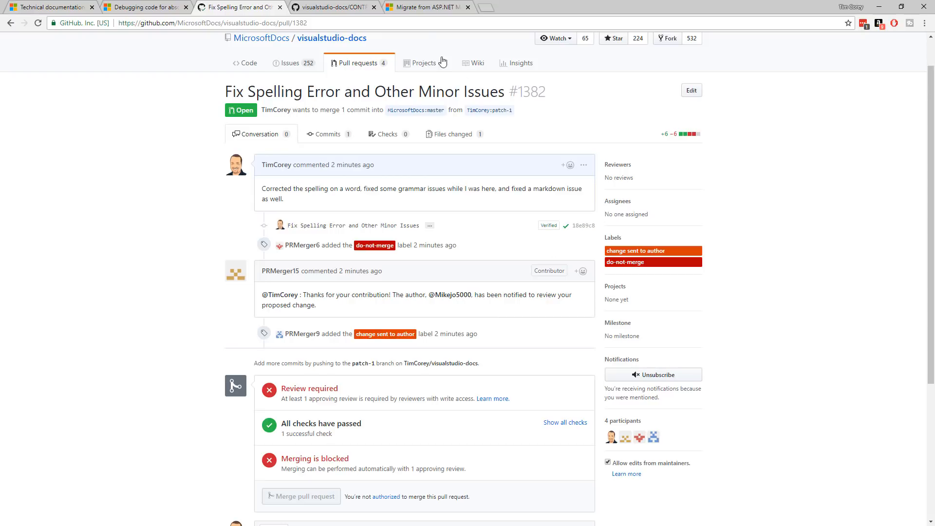
pyautogui.click(428, 7)
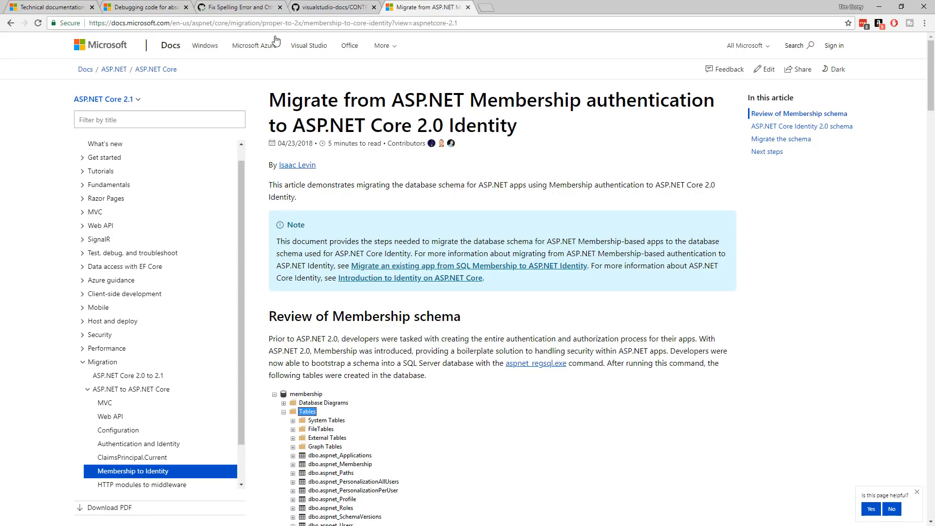
pyautogui.moveTo(641, 165)
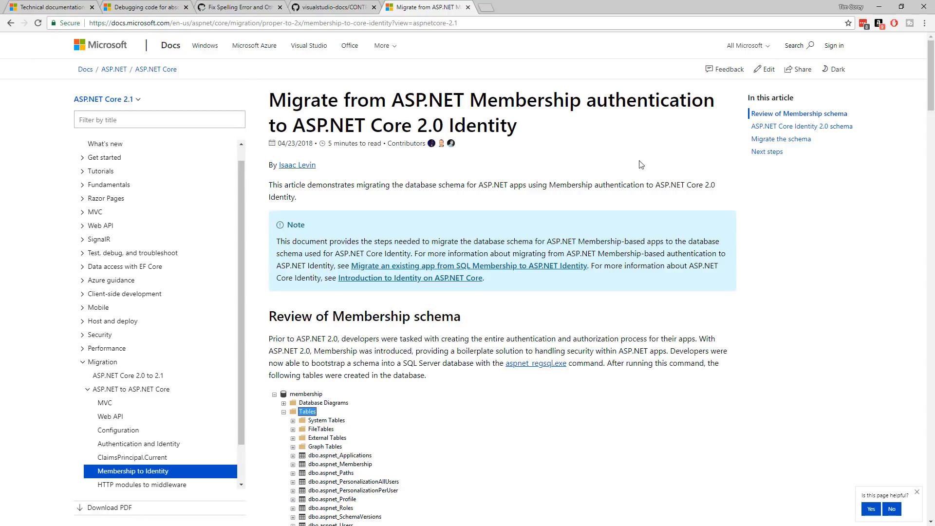
pyautogui.moveTo(526, 214)
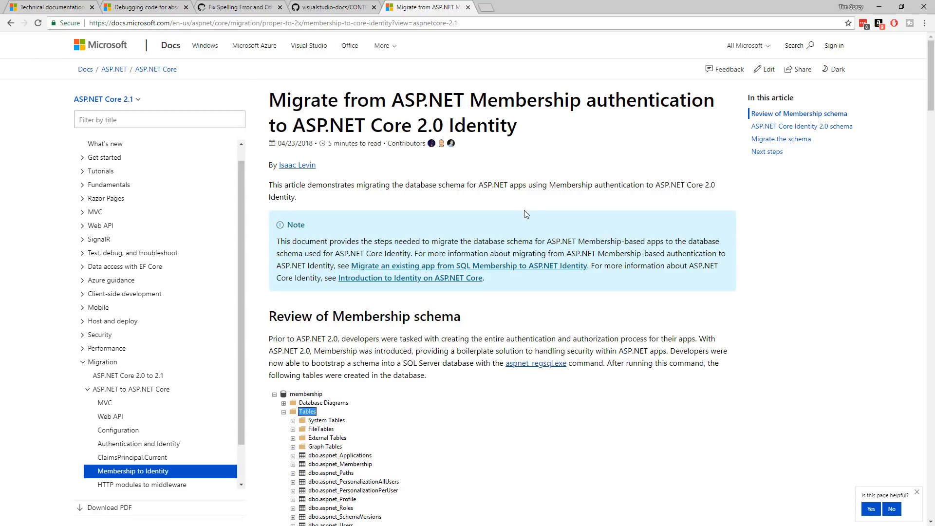
pyautogui.moveTo(499, 213)
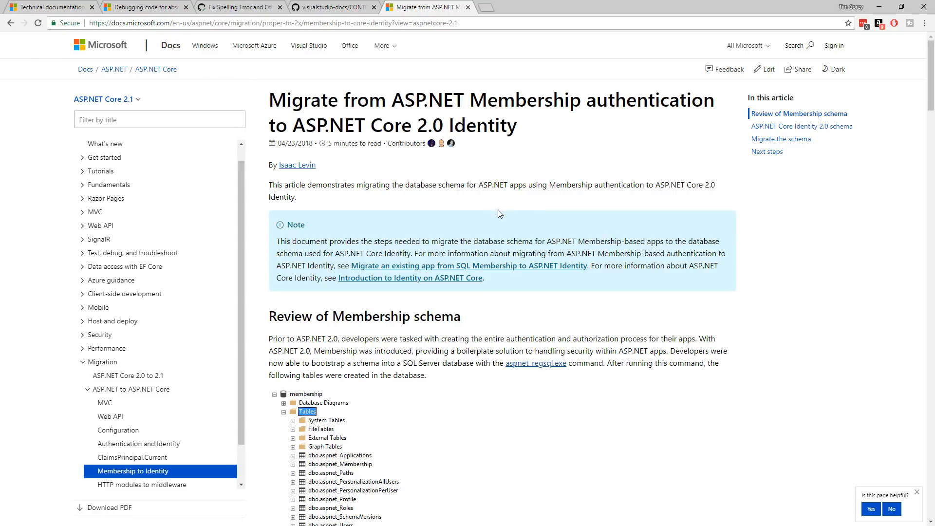
pyautogui.moveTo(492, 218)
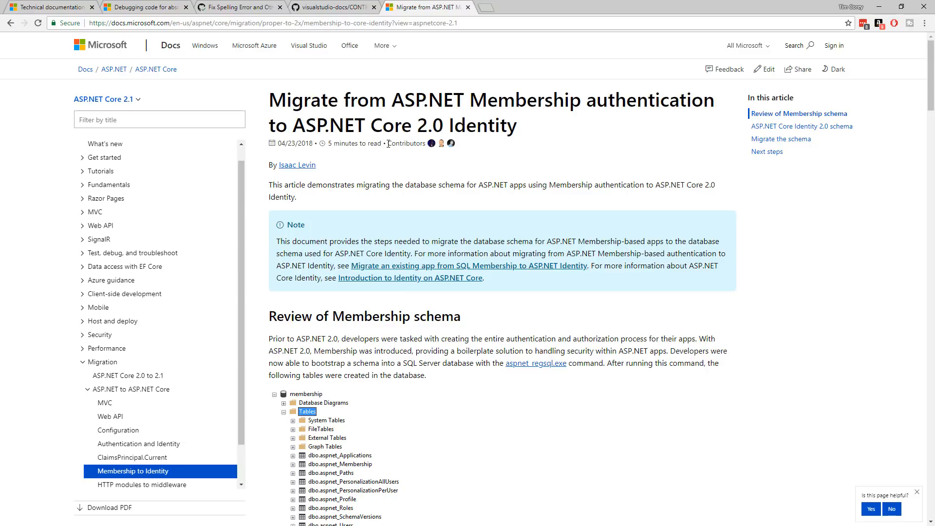
pyautogui.doubleClick(405, 143)
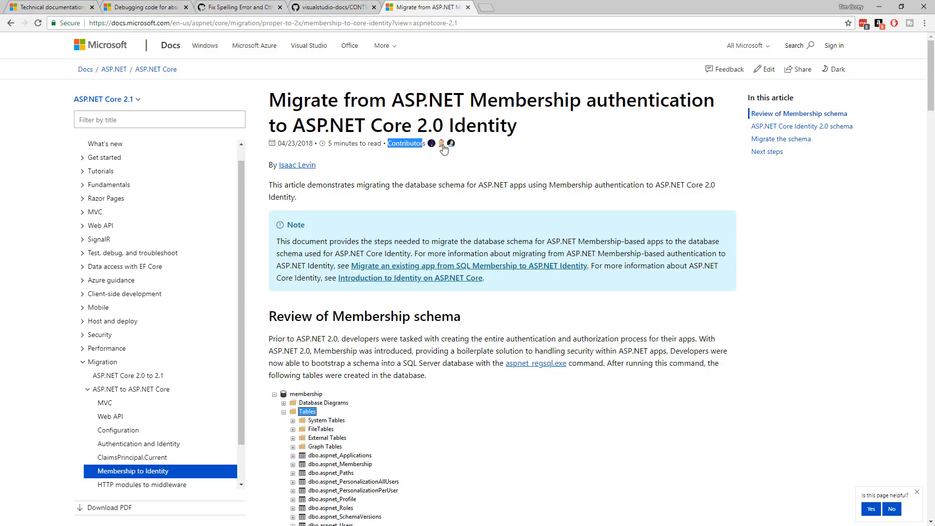
pyautogui.click(440, 144)
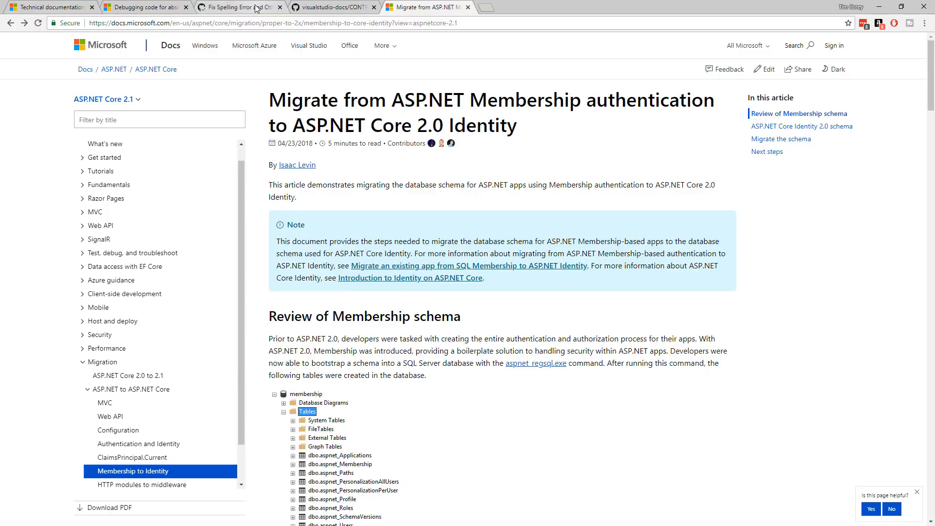
pyautogui.click(239, 6)
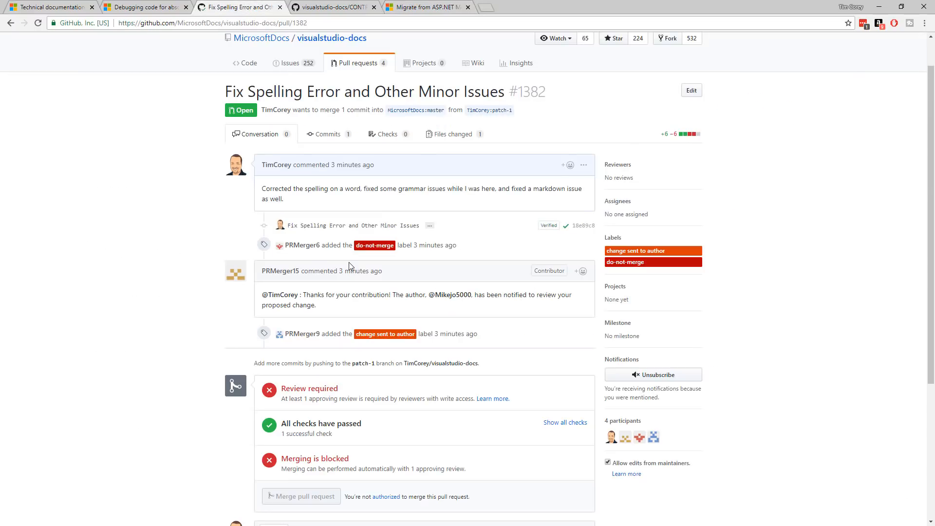
pyautogui.scroll(-3)
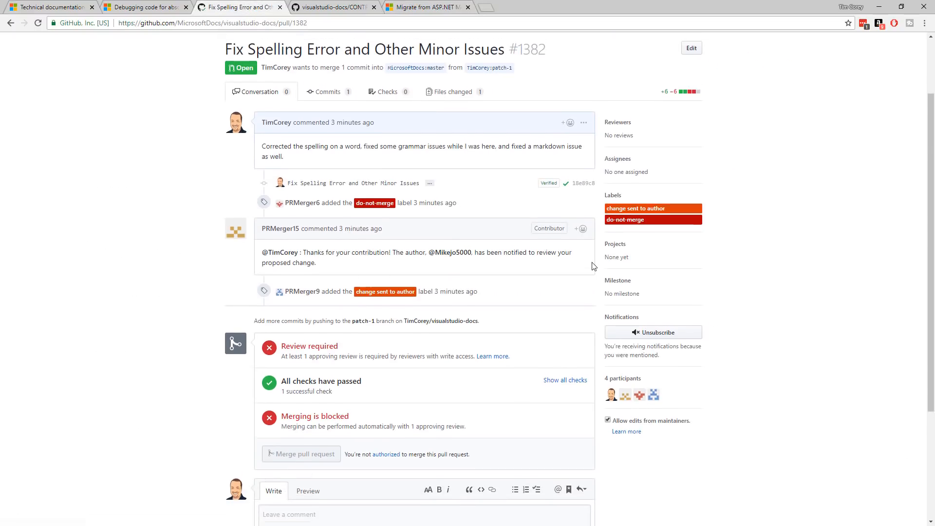
pyautogui.scroll(3)
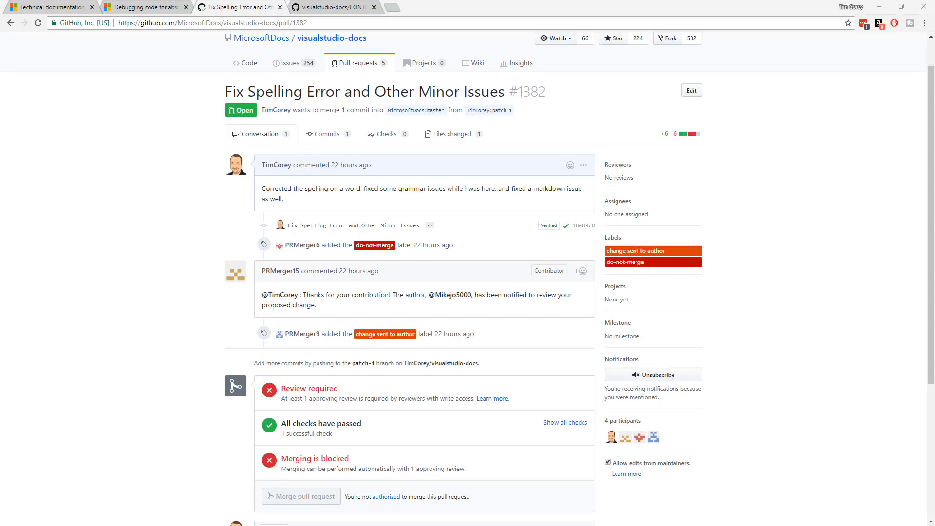
pyautogui.moveTo(236, 140)
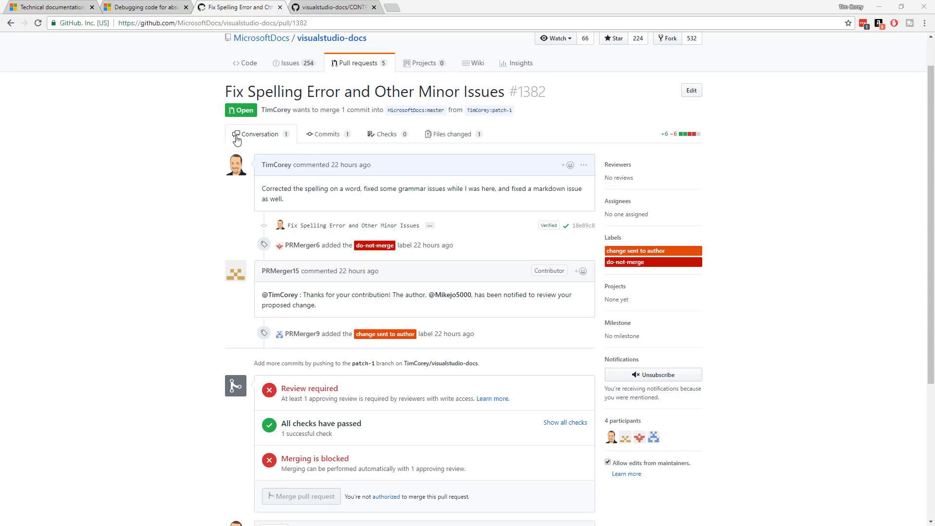
pyautogui.moveTo(155, 119)
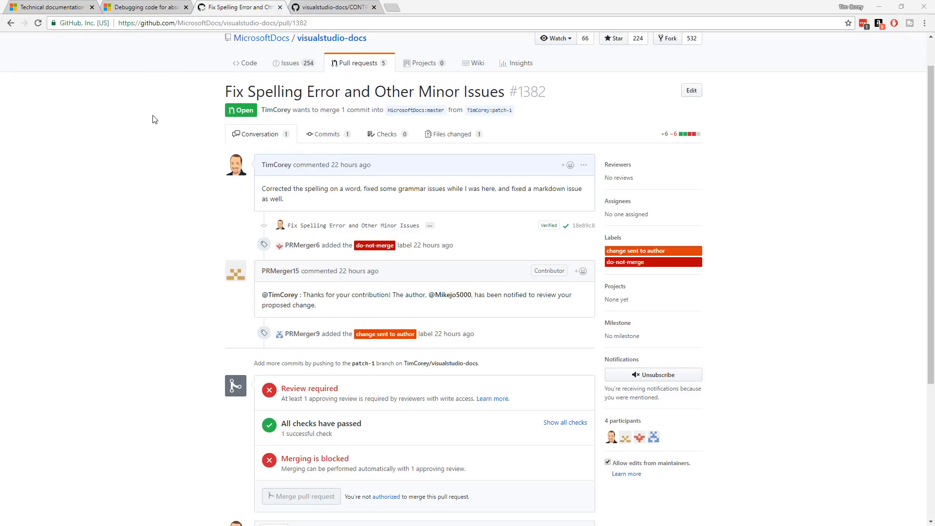
pyautogui.moveTo(201, 94)
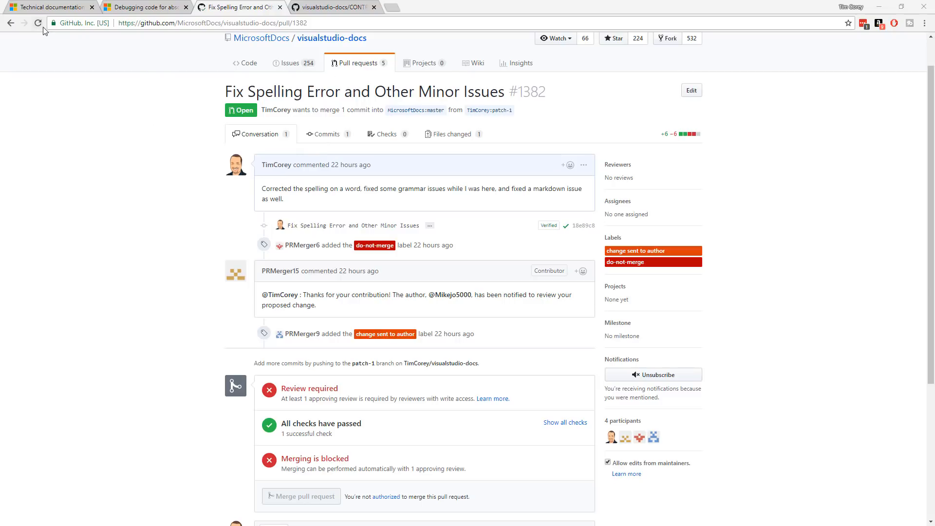
pyautogui.click(38, 22)
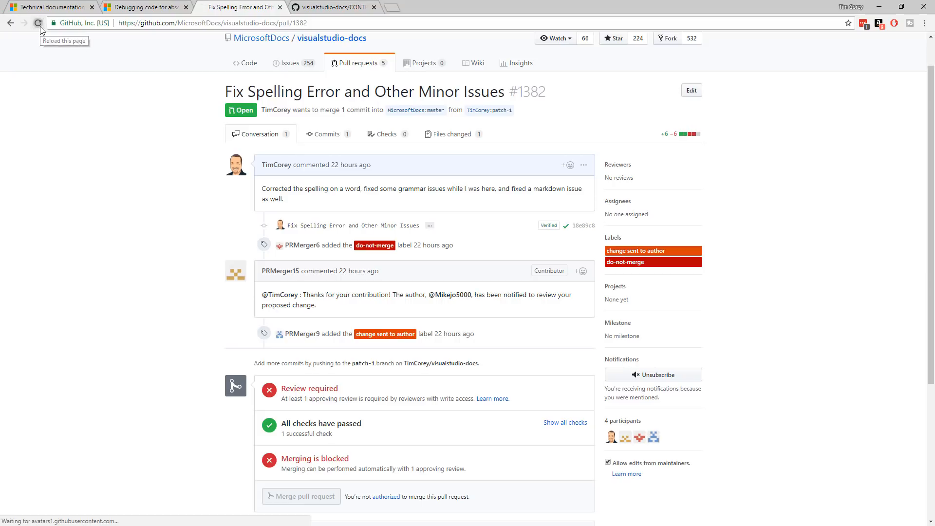
pyautogui.click(38, 22)
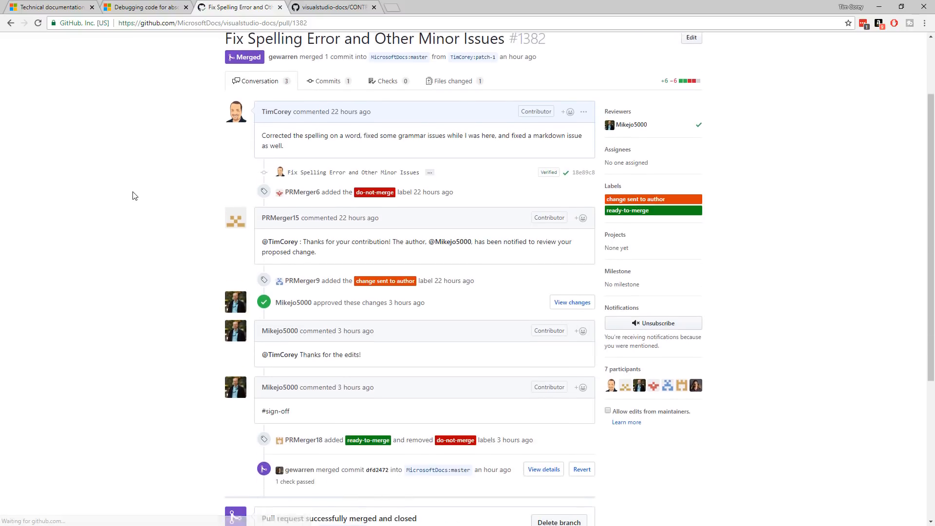
pyautogui.scroll(-3)
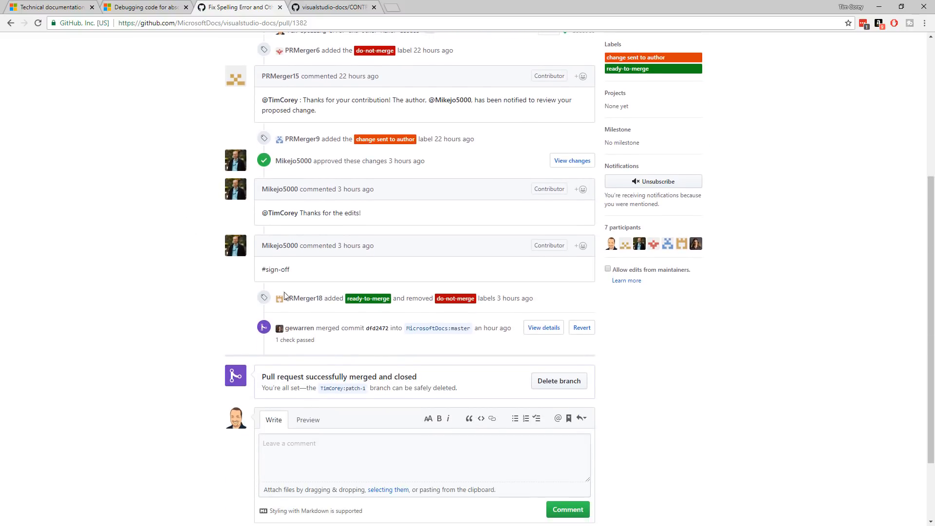
pyautogui.moveTo(455, 298)
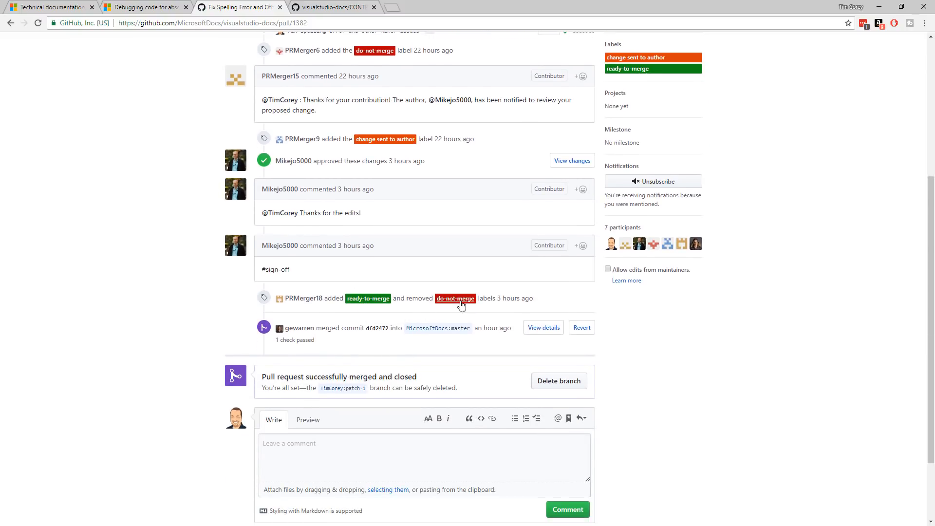
pyautogui.scroll(-3)
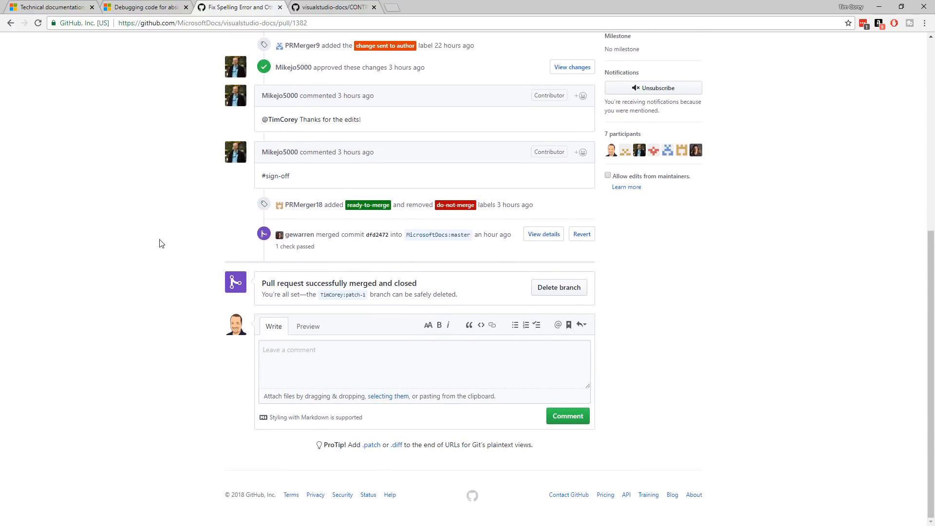
pyautogui.scroll(3)
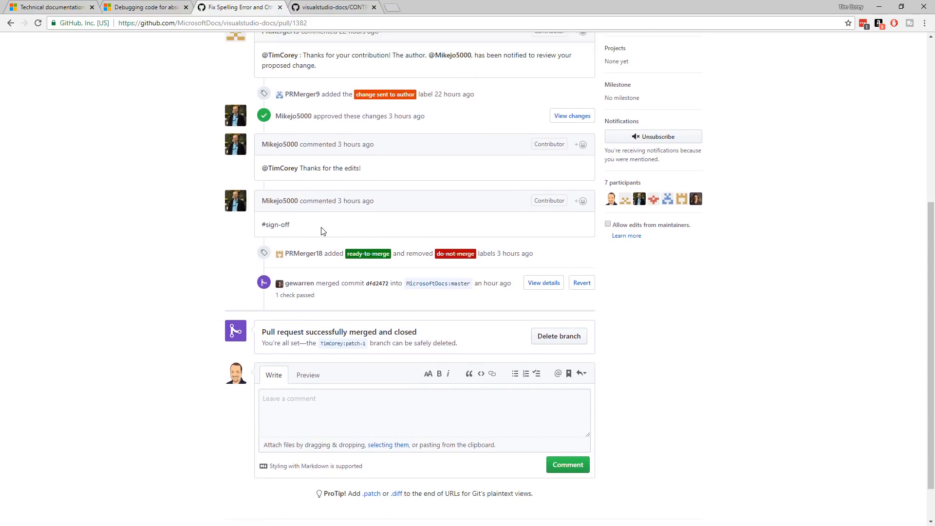
pyautogui.moveTo(286, 337)
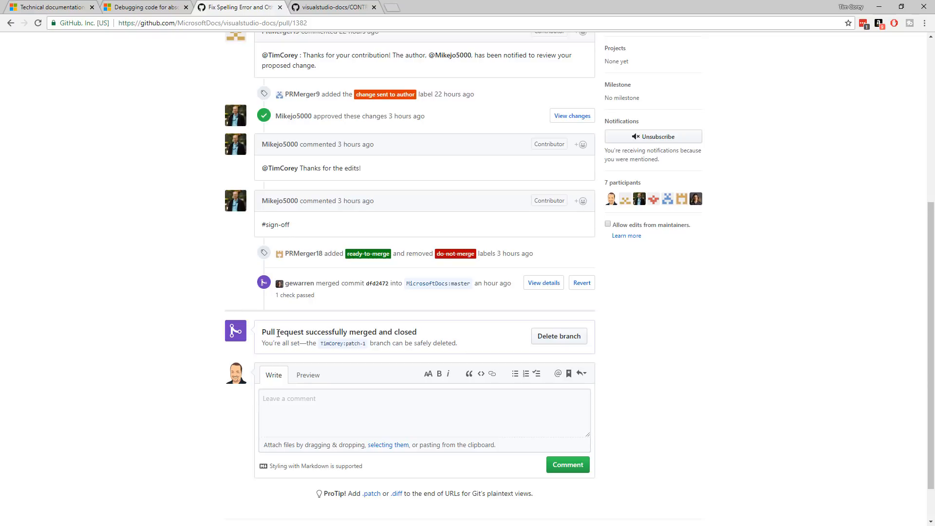
pyautogui.moveTo(465, 322)
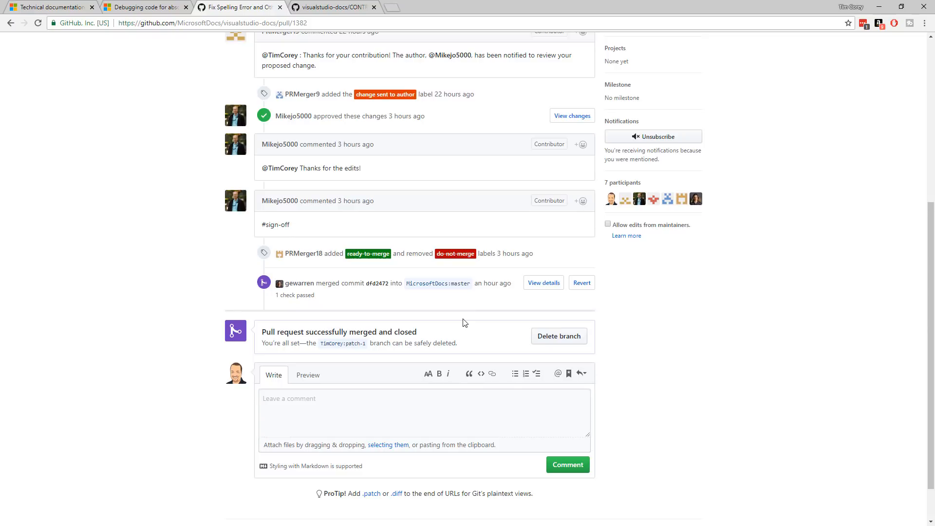
pyautogui.moveTo(548, 323)
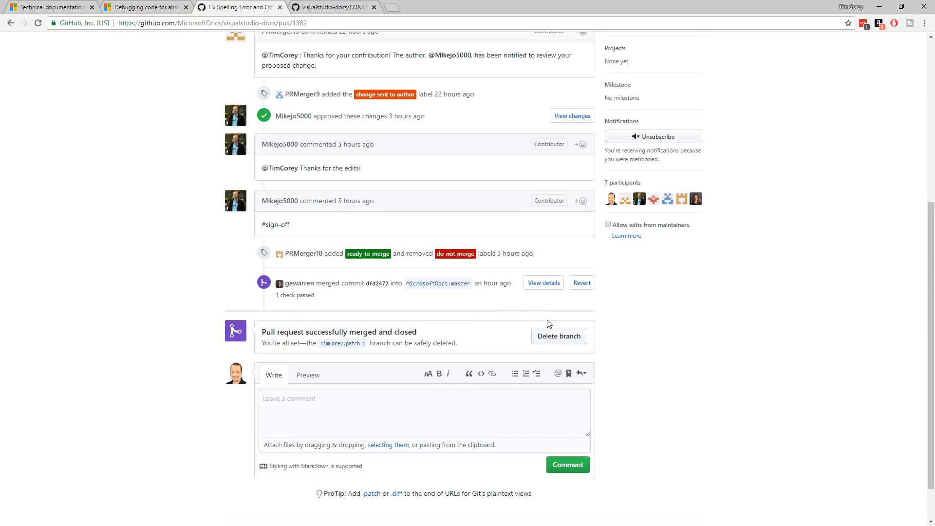
pyautogui.moveTo(455, 308)
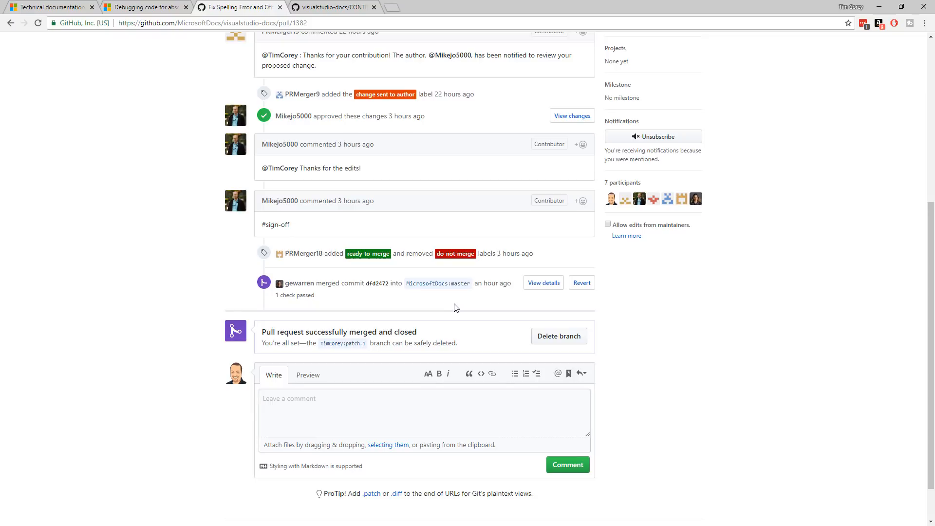
pyautogui.moveTo(558, 336)
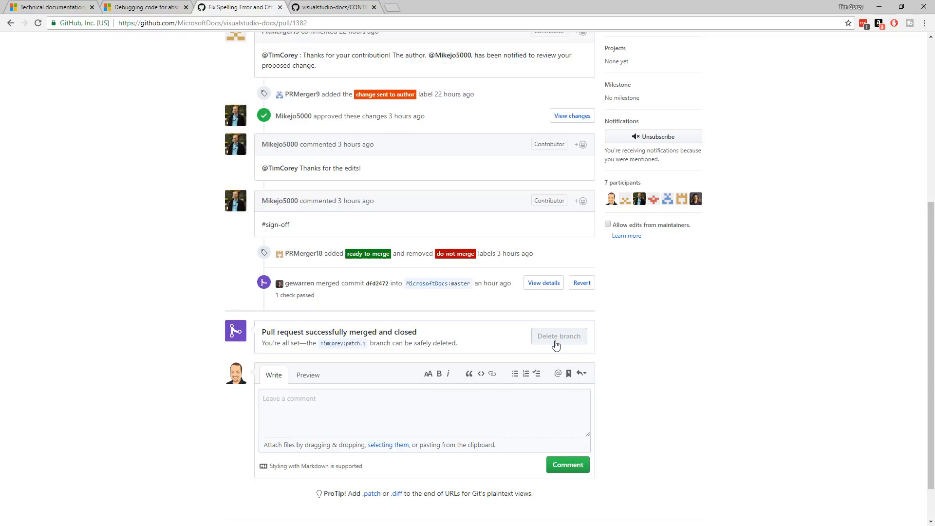
# - Delete the merged patch-1 branch from pull request #1382 and return to the top of the PR page
pyautogui.click(558, 337)
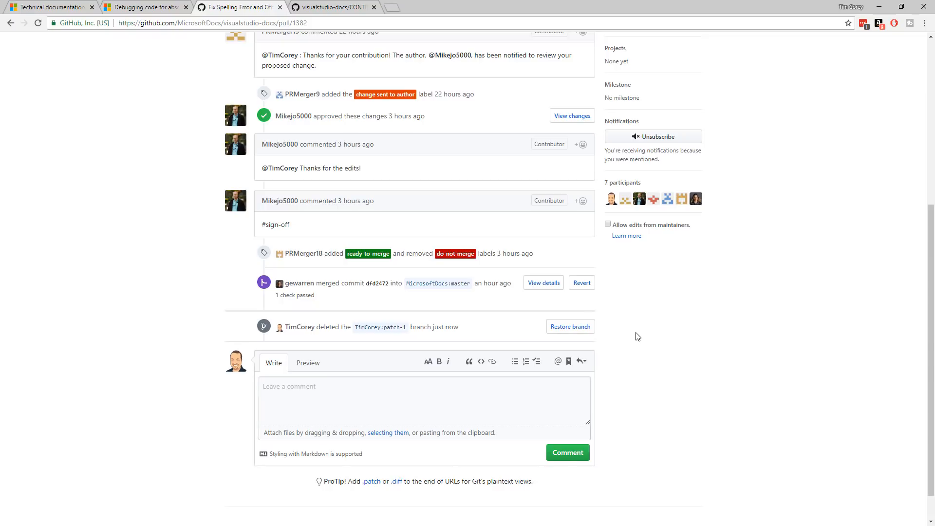
pyautogui.moveTo(368, 331)
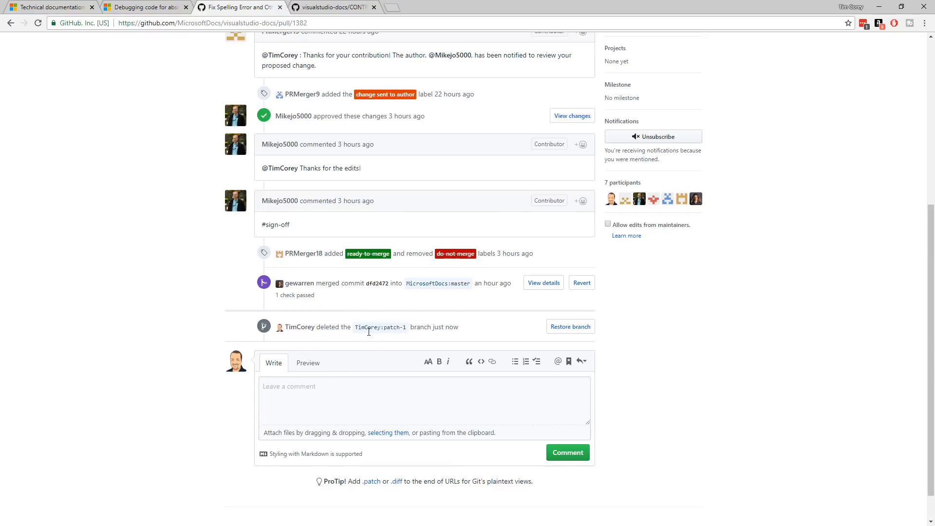
pyautogui.moveTo(419, 339)
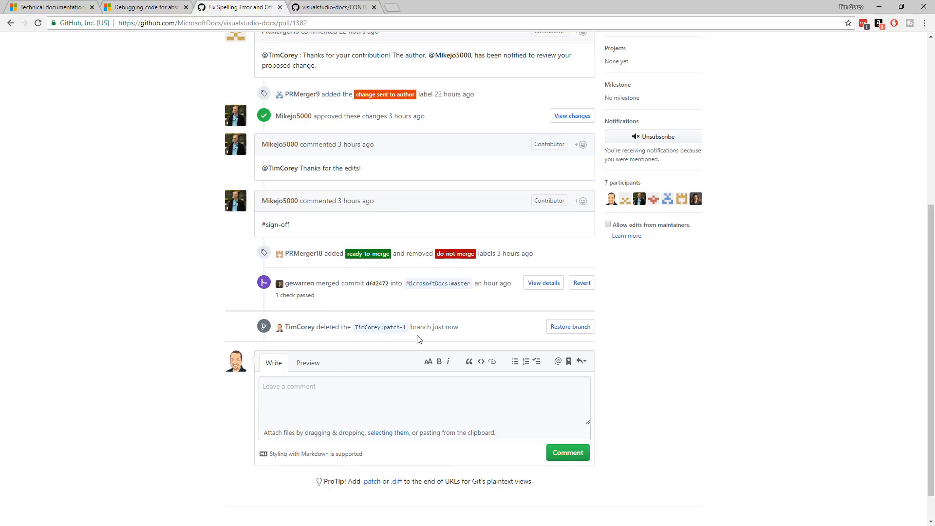
pyautogui.moveTo(386, 356)
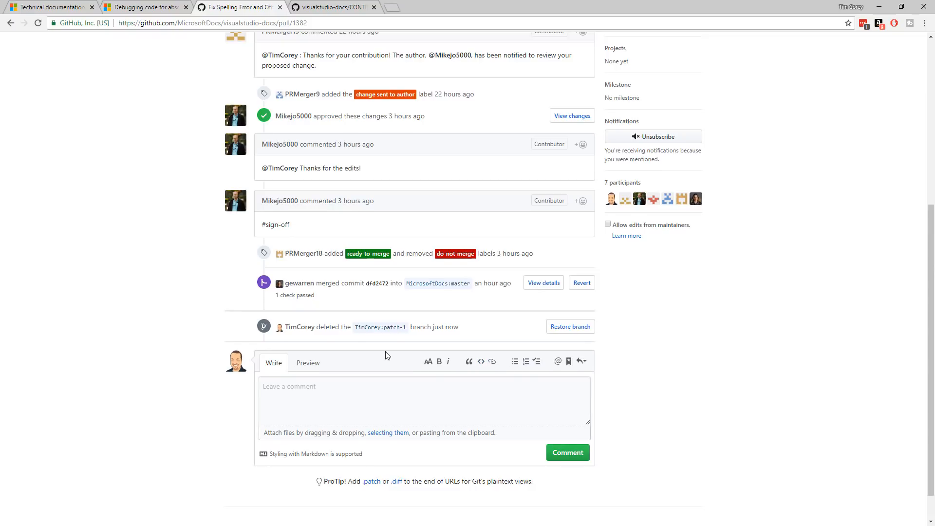
pyautogui.scroll(3)
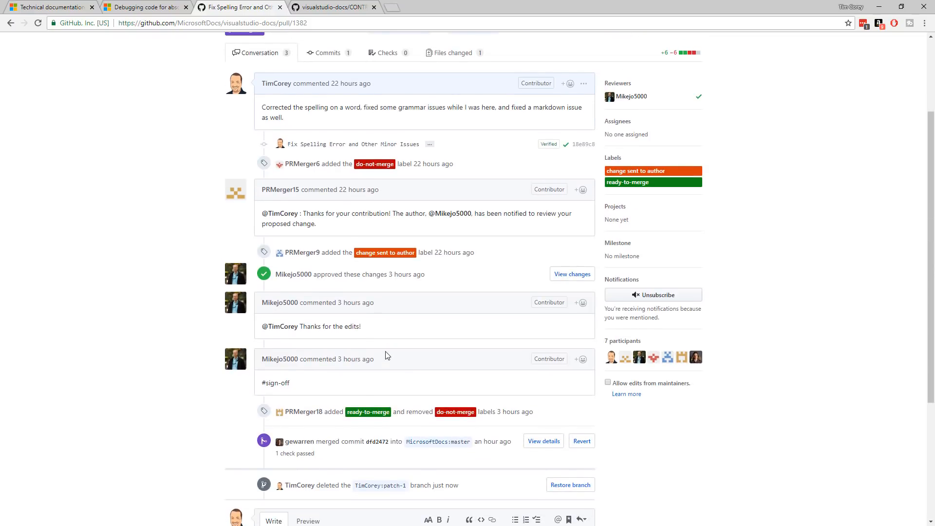
pyautogui.scroll(3)
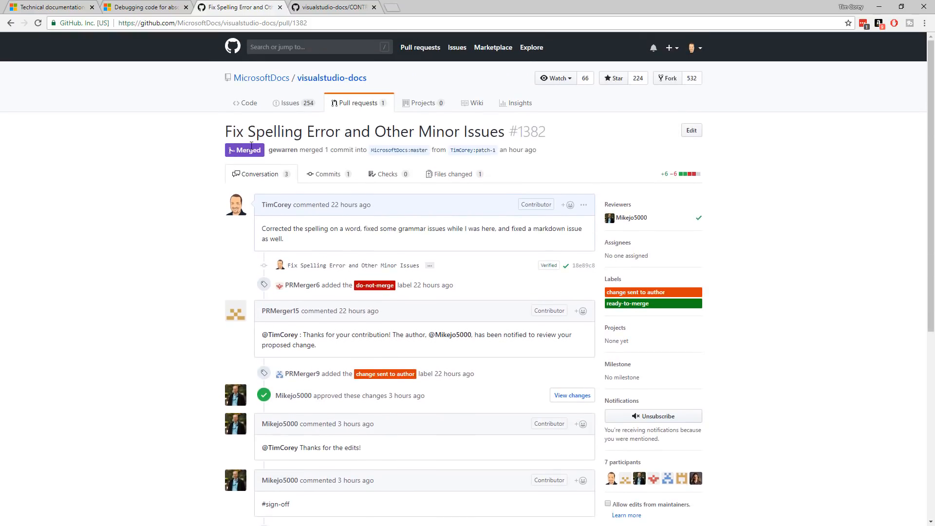
pyautogui.moveTo(211, 95)
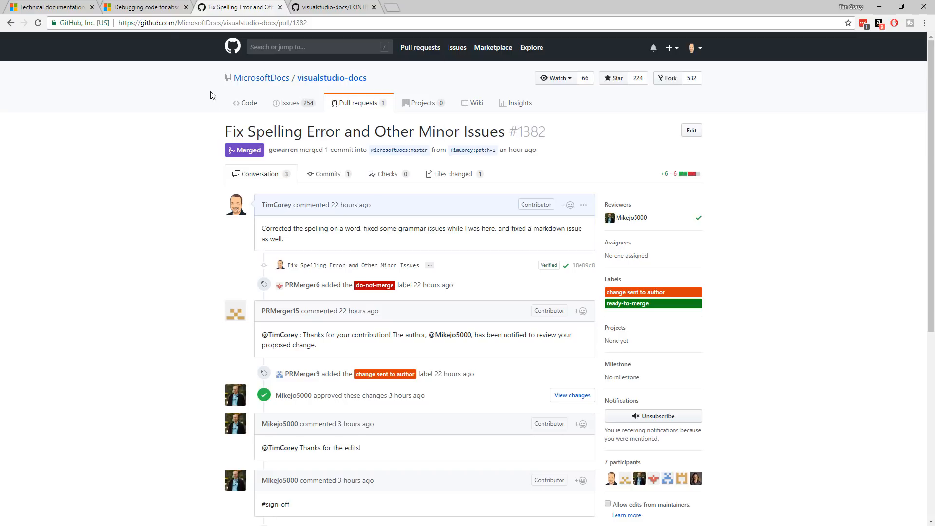
# - Switch to the docs.microsoft.com 'How to debug for absolute beginners' article tab
pyautogui.click(143, 6)
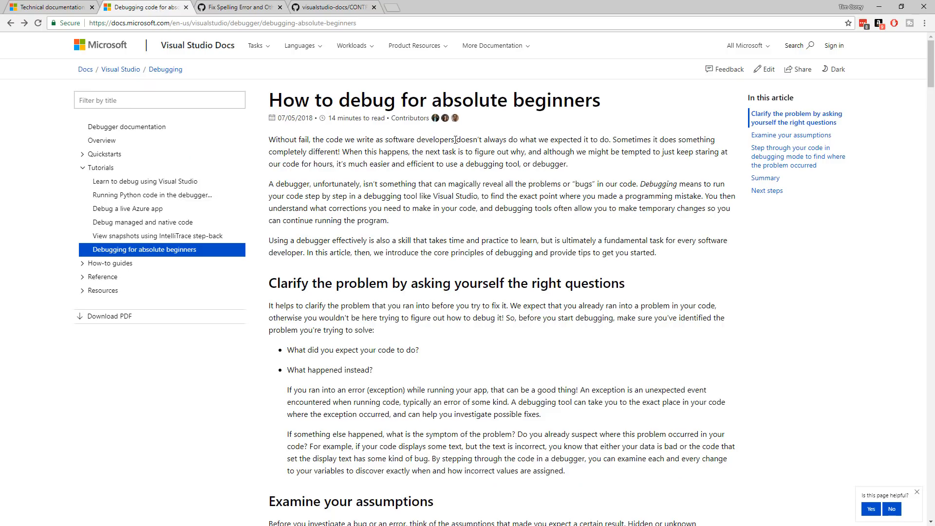
pyautogui.moveTo(455, 118)
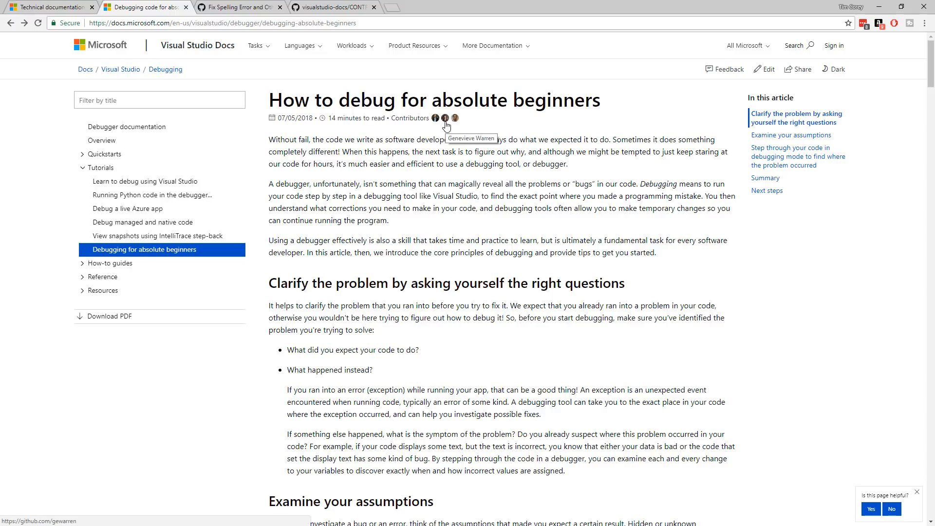
pyautogui.moveTo(454, 118)
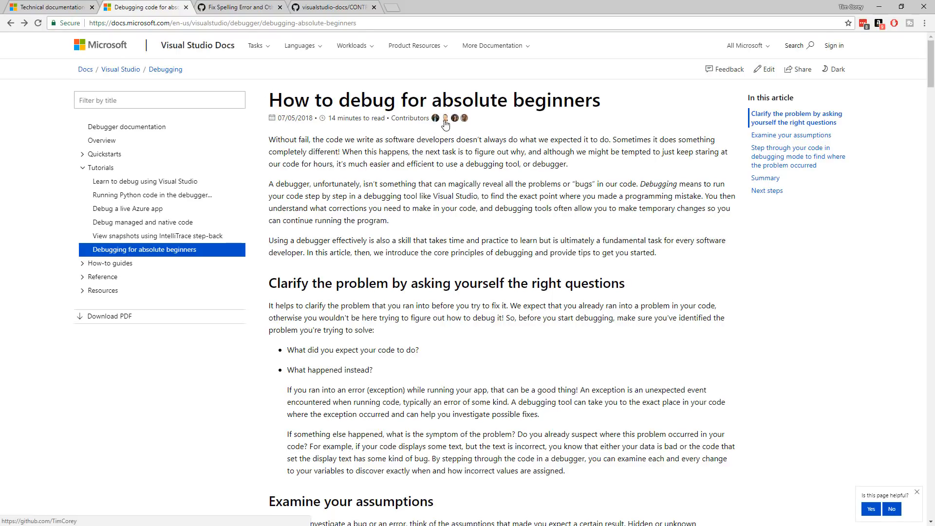
pyautogui.moveTo(486, 208)
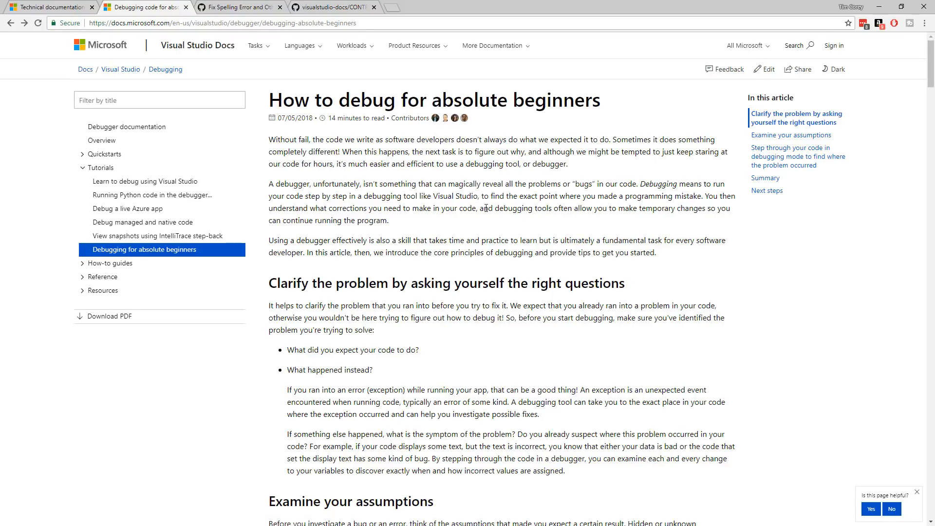
pyautogui.scroll(-3)
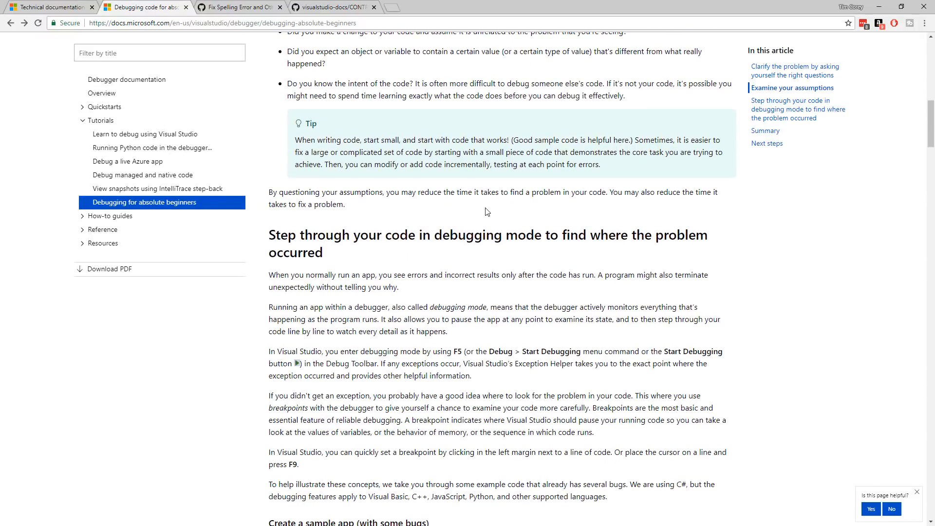
pyautogui.scroll(-3)
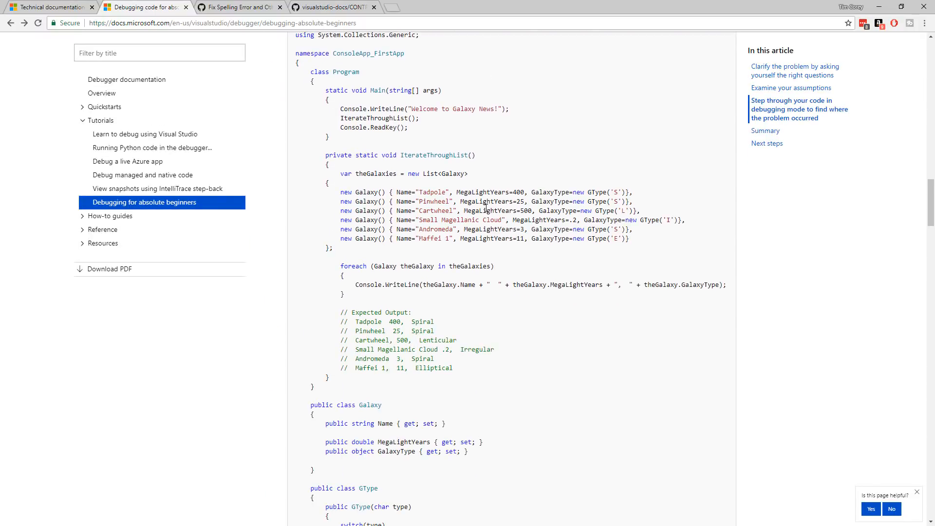
pyautogui.scroll(-3)
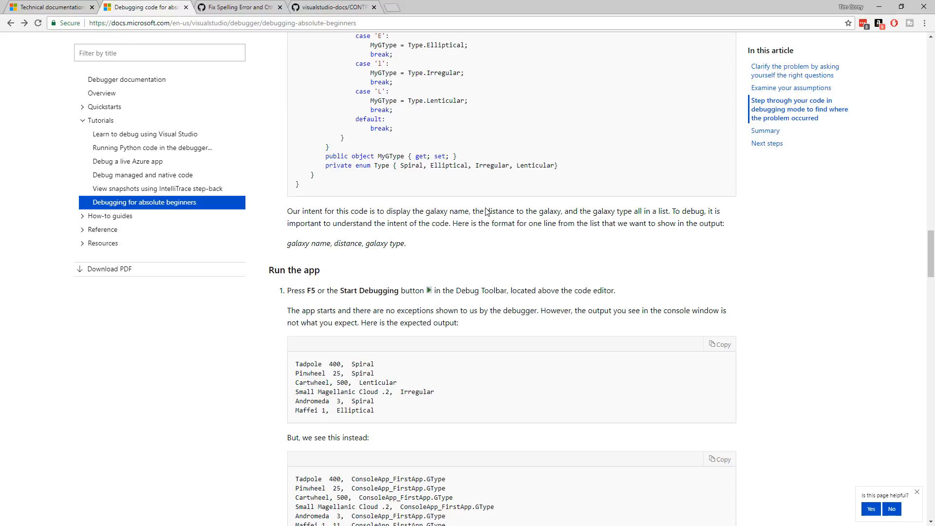
pyautogui.scroll(-3)
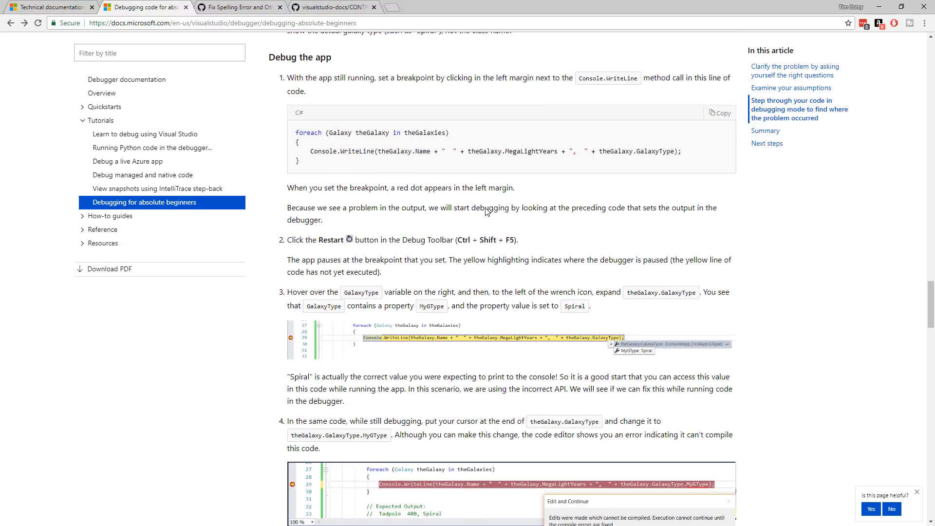
pyautogui.moveTo(506, 263)
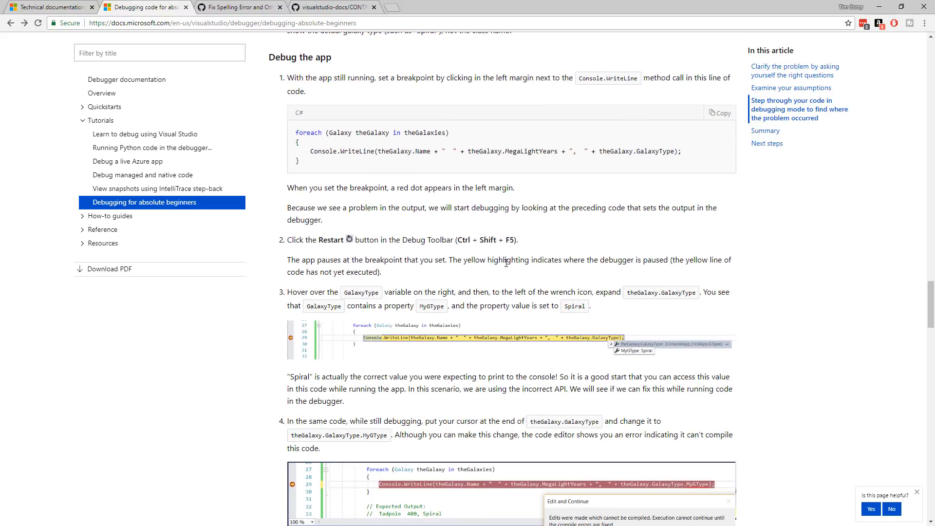
pyautogui.doubleClick(509, 259)
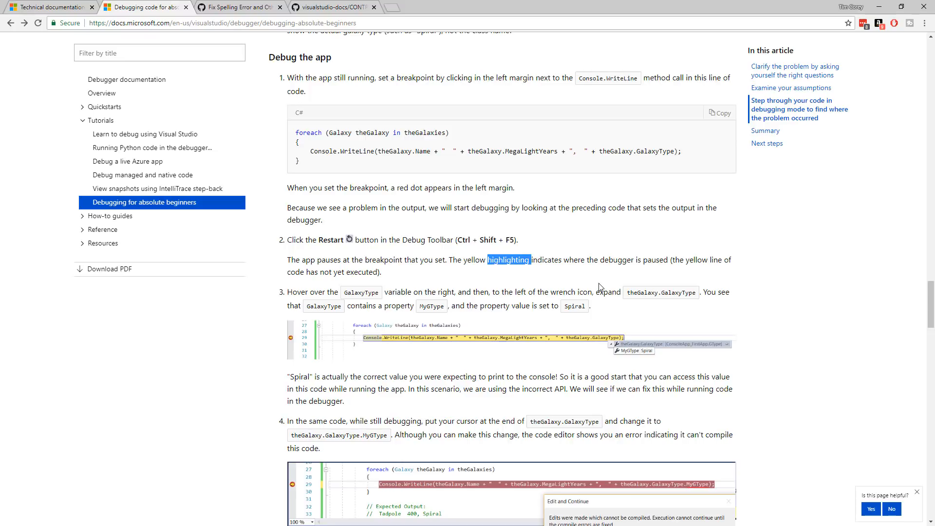
pyautogui.scroll(-3)
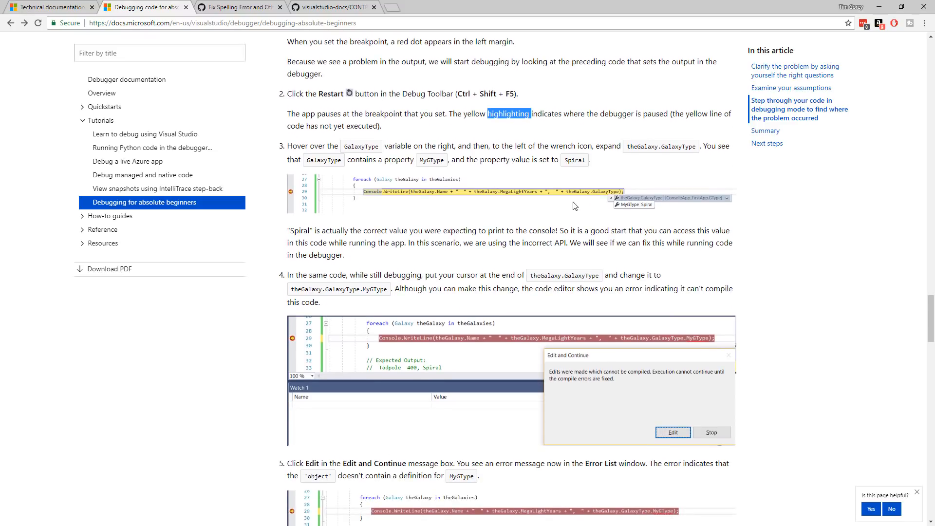
pyautogui.scroll(-3)
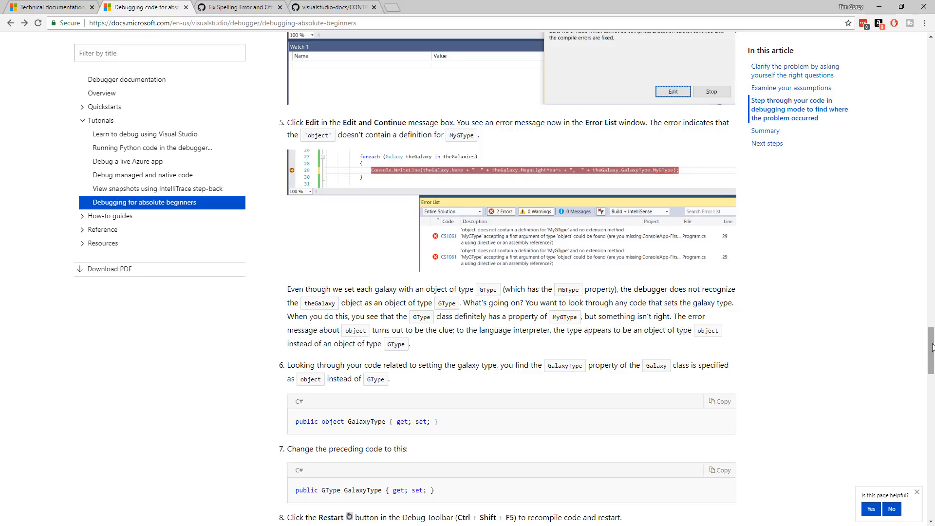
pyautogui.scroll(3)
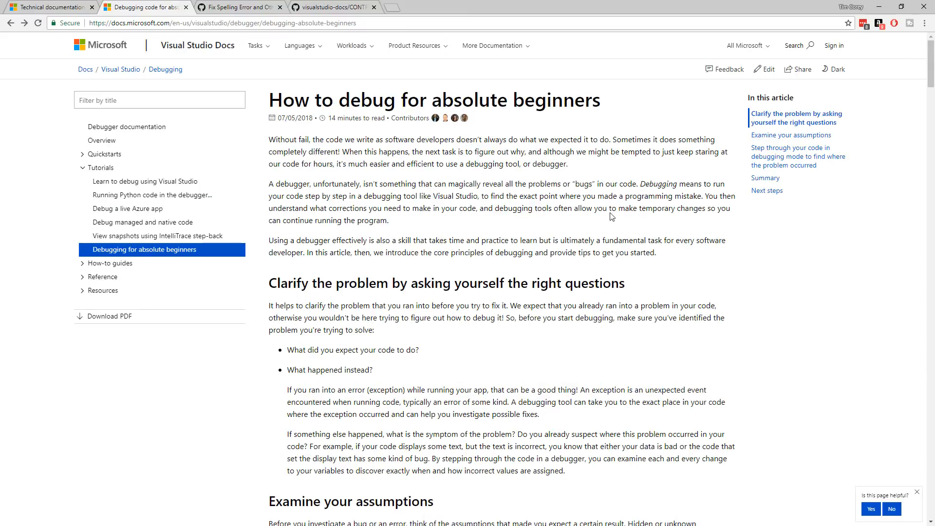